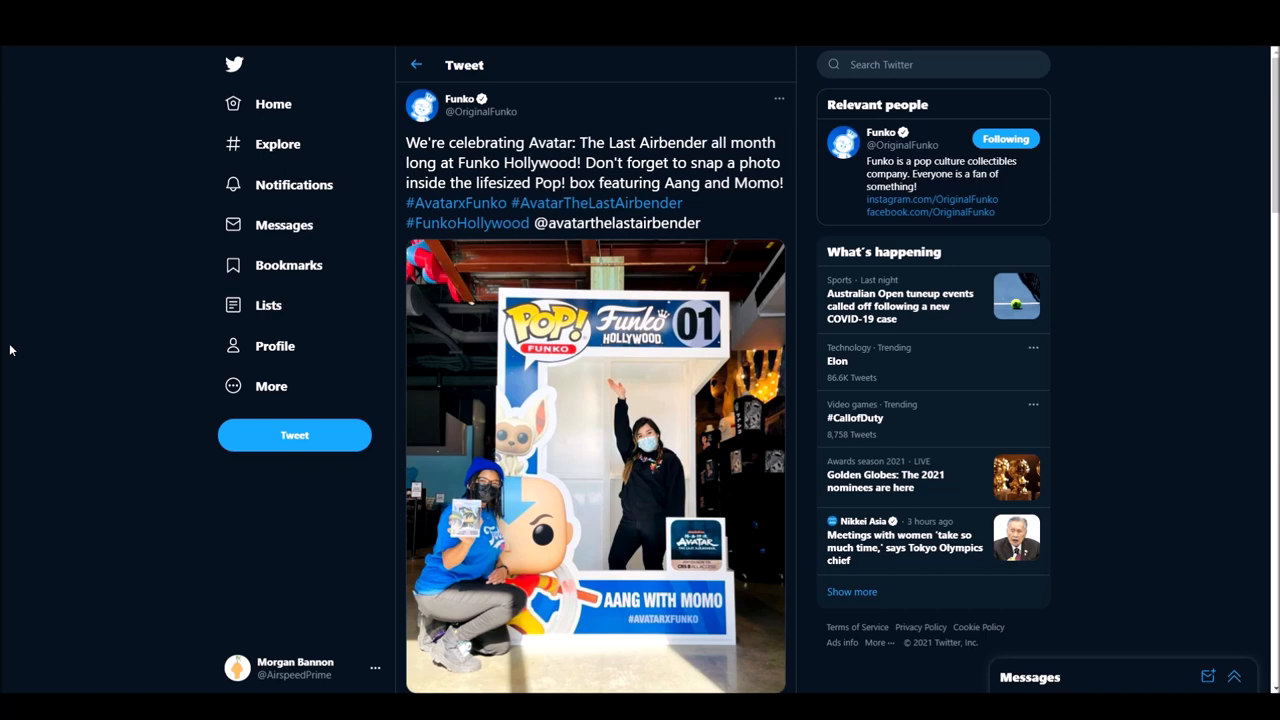
{"action": "mouse_move", "coordinate": [13, 318]}
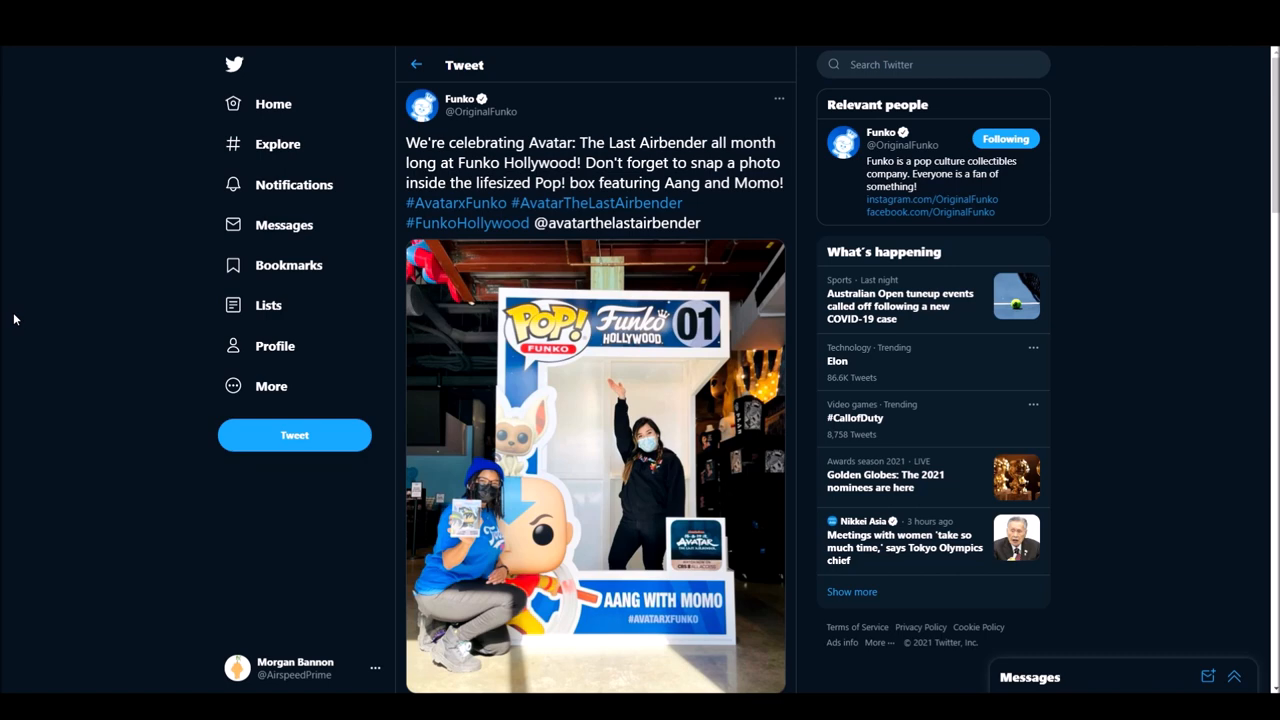
{"action": "mouse_move", "coordinate": [625, 297]}
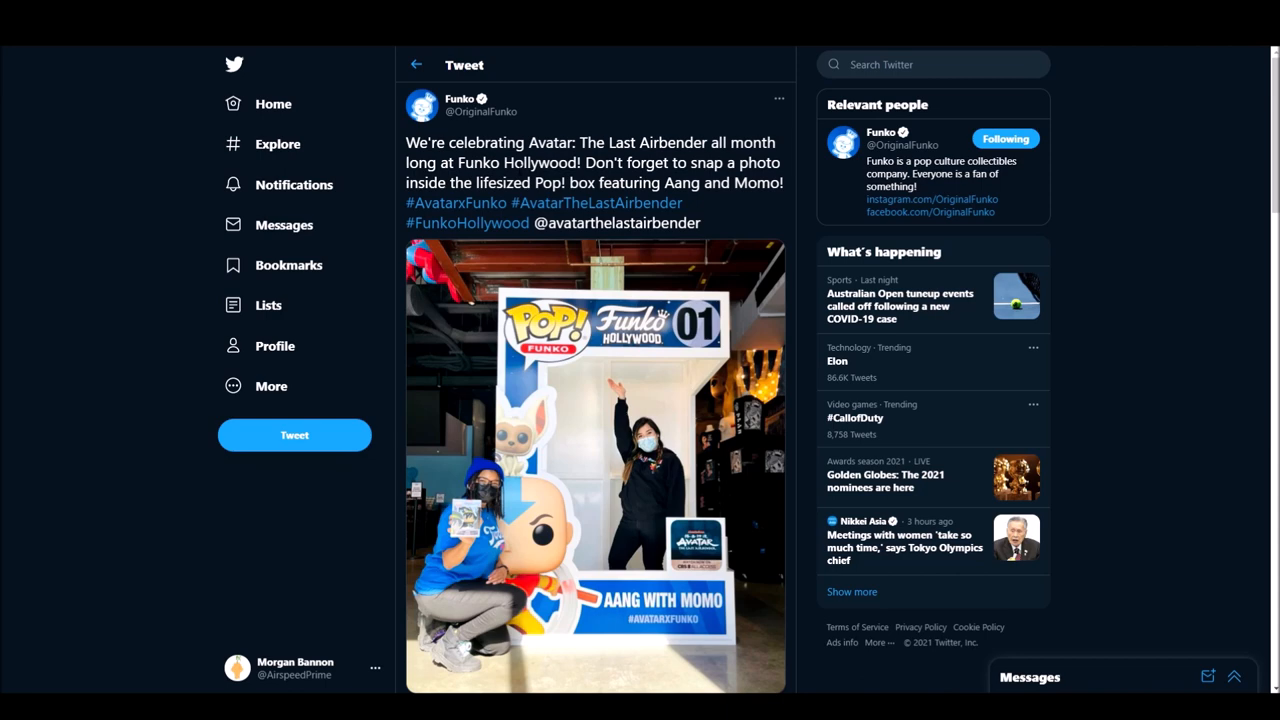
{"action": "mouse_move", "coordinate": [408, 287]}
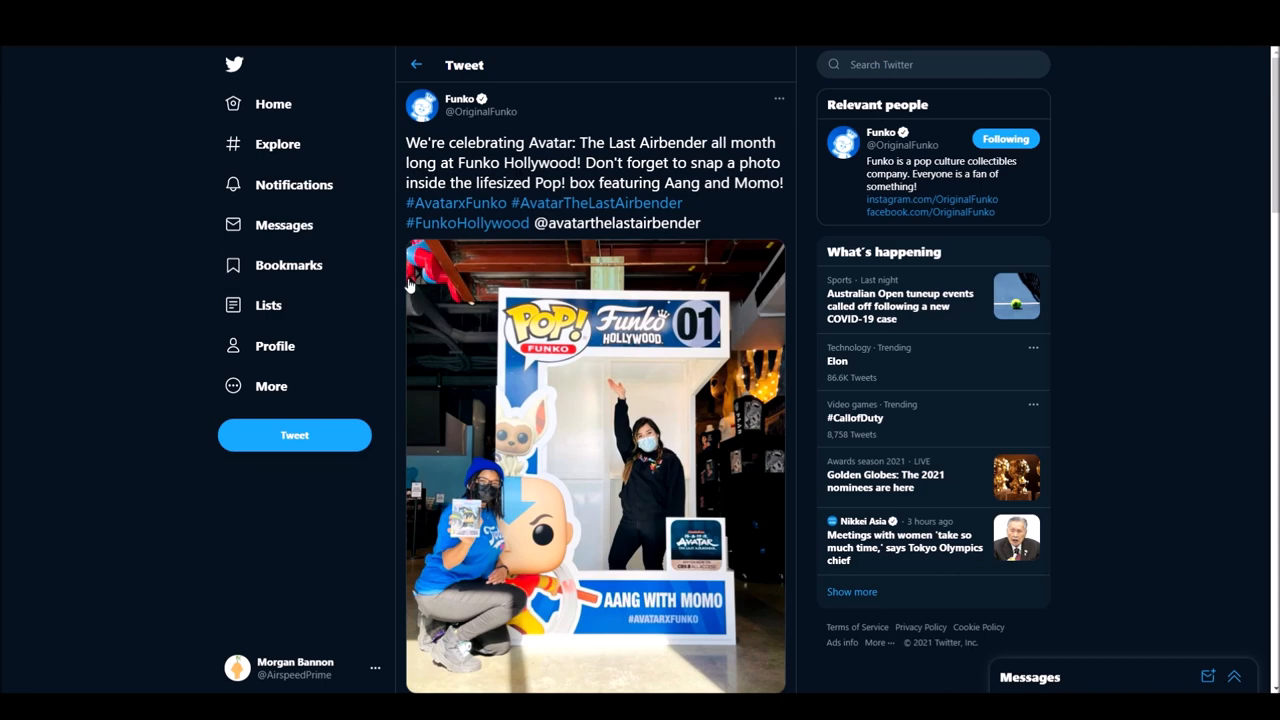
Step: Scroll through the Funko tweet's replies to reach Magpie Games' Avatar roleplaying game announcement
{"action": "scroll", "scroll_direction": "down", "scroll_amount": 3}
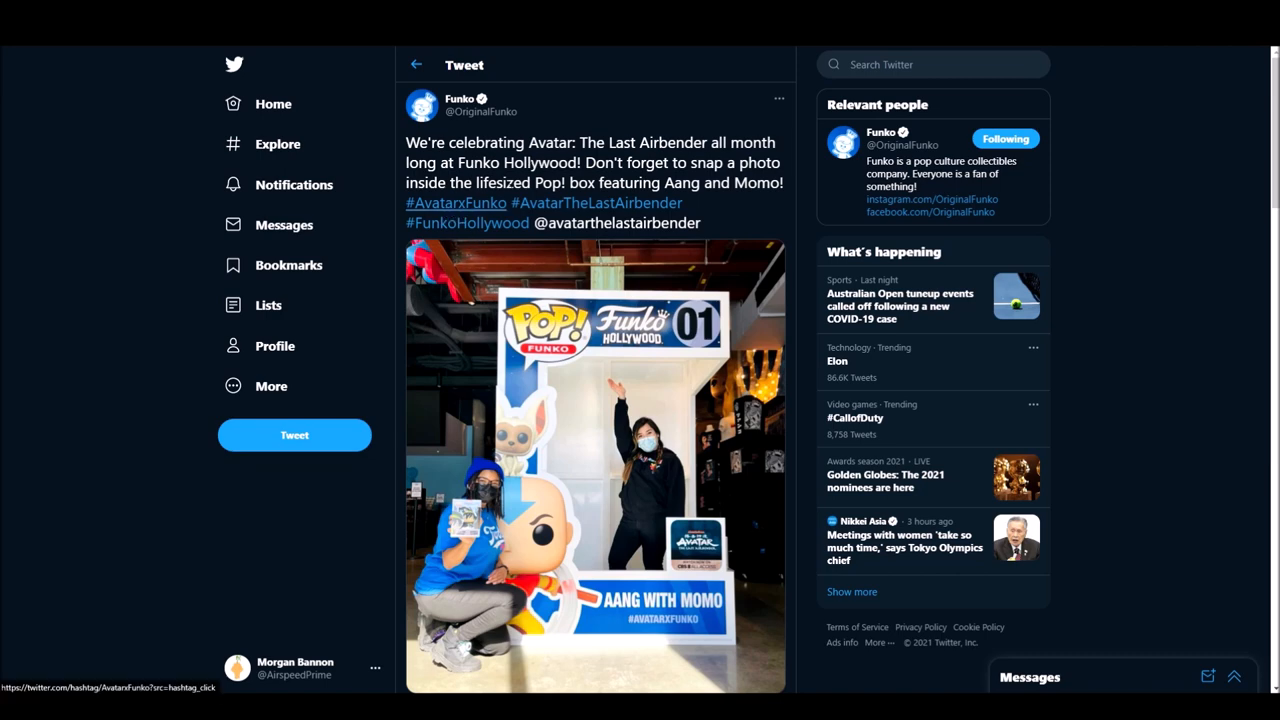
{"action": "mouse_move", "coordinate": [558, 203]}
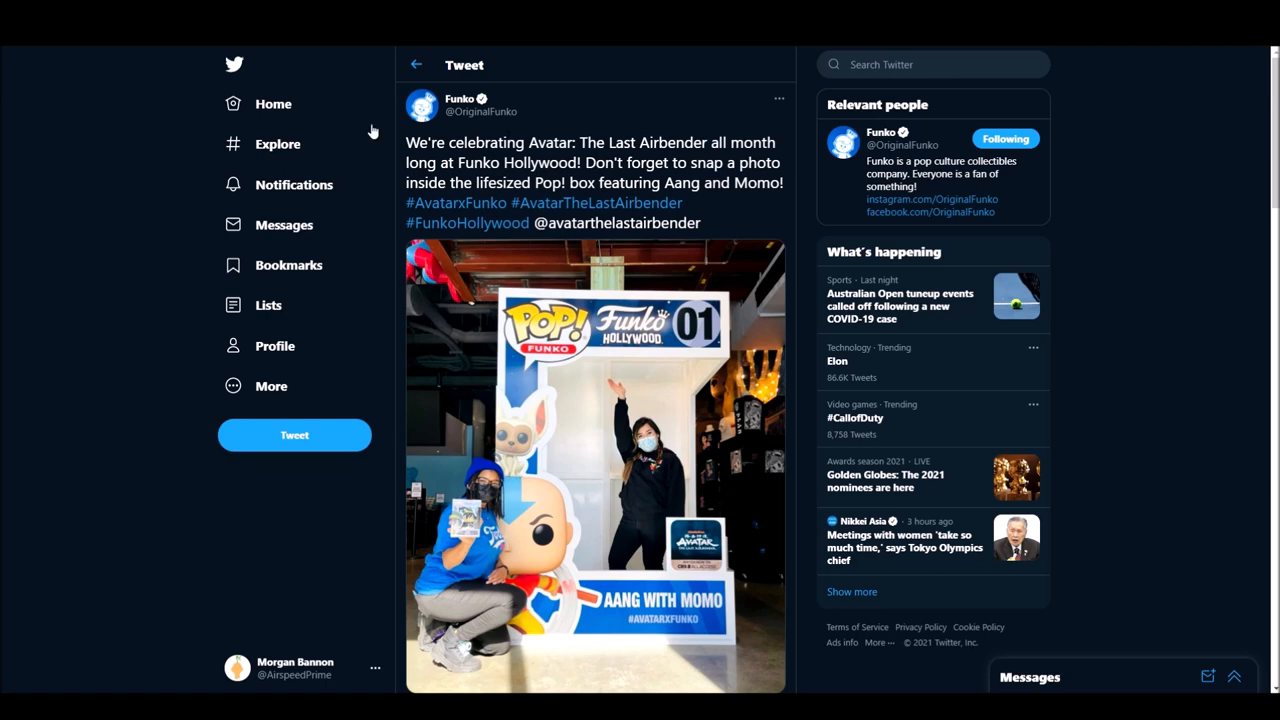
{"action": "mouse_move", "coordinate": [105, 150]}
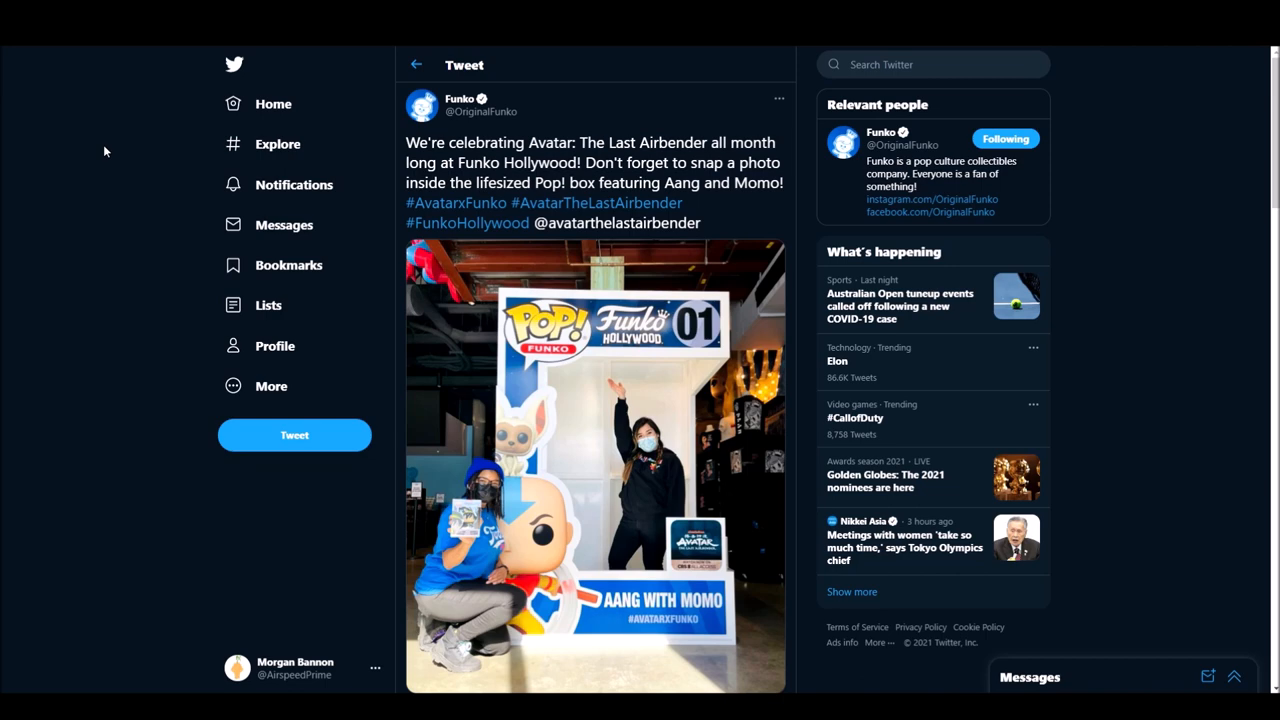
{"action": "mouse_move", "coordinate": [127, 200]}
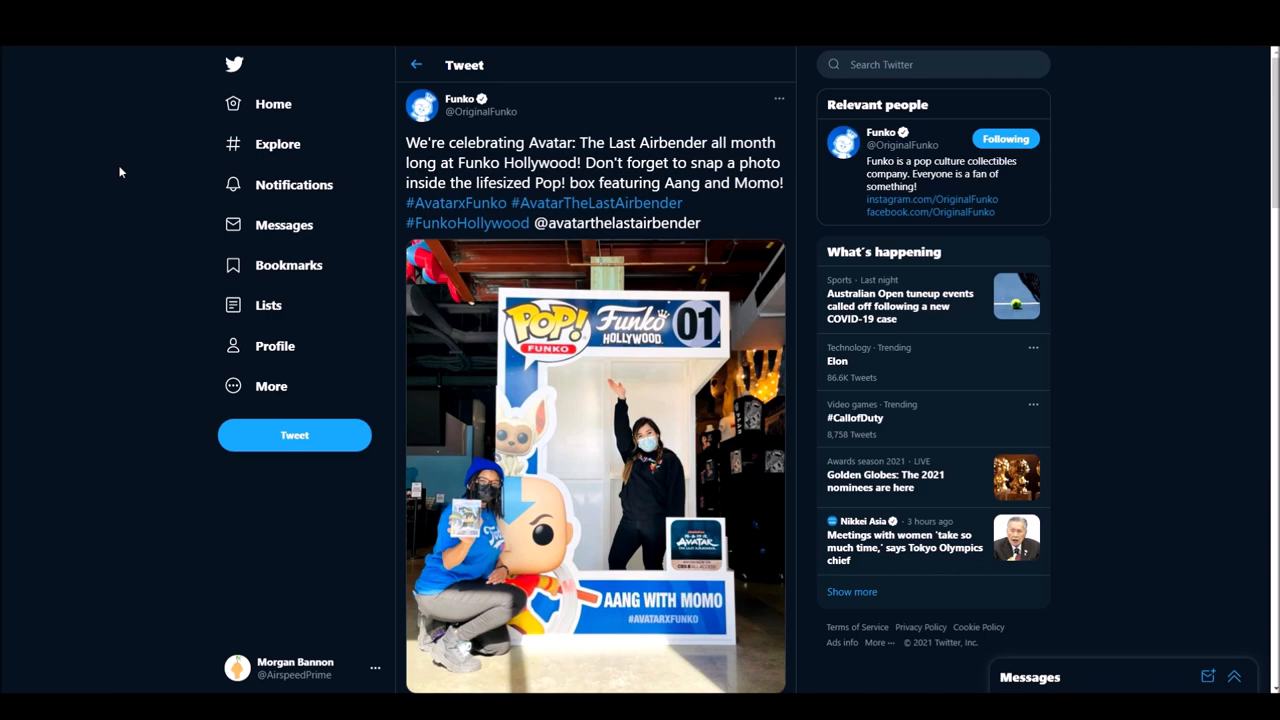
{"action": "mouse_move", "coordinate": [122, 172]}
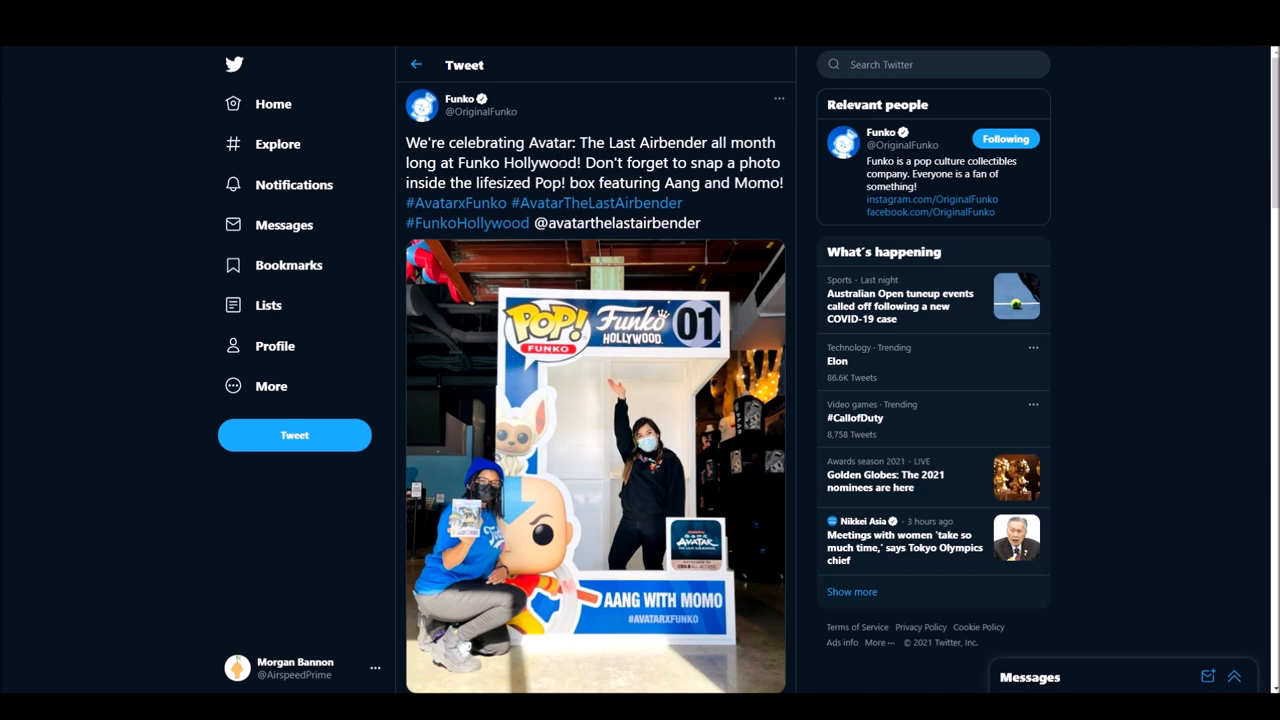
{"action": "mouse_move", "coordinate": [596, 202]}
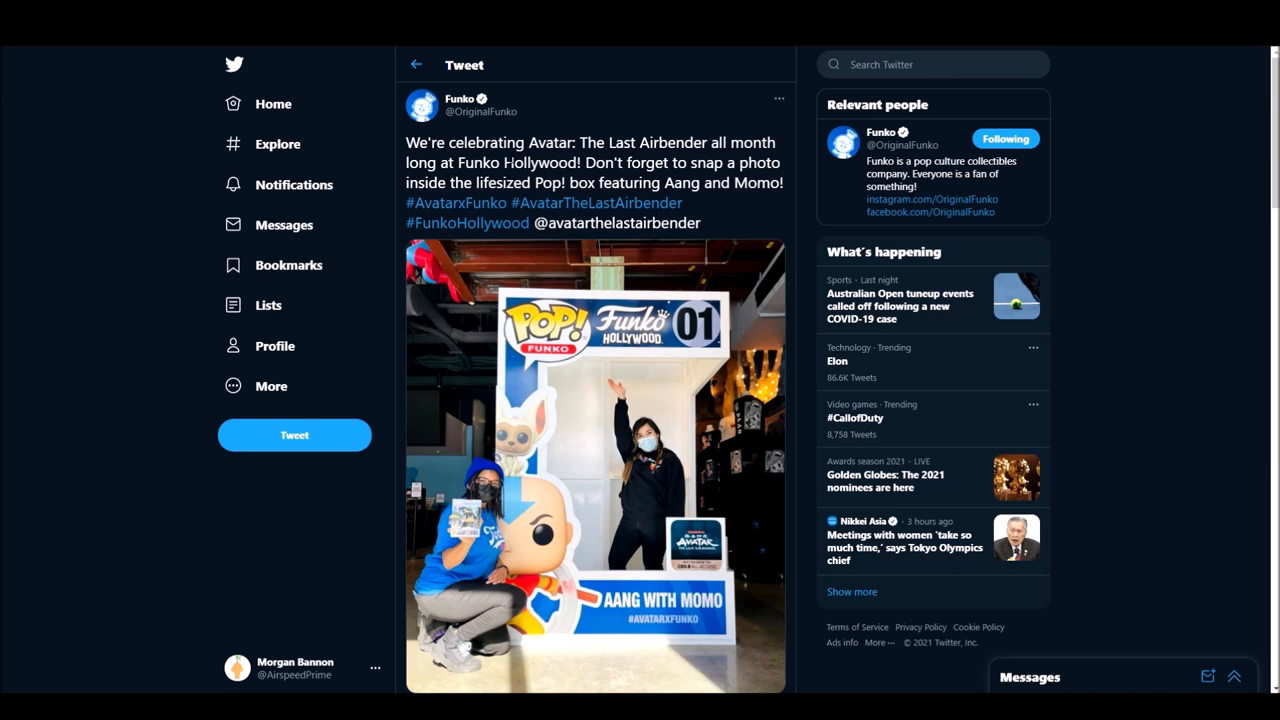
{"action": "mouse_move", "coordinate": [135, 170]}
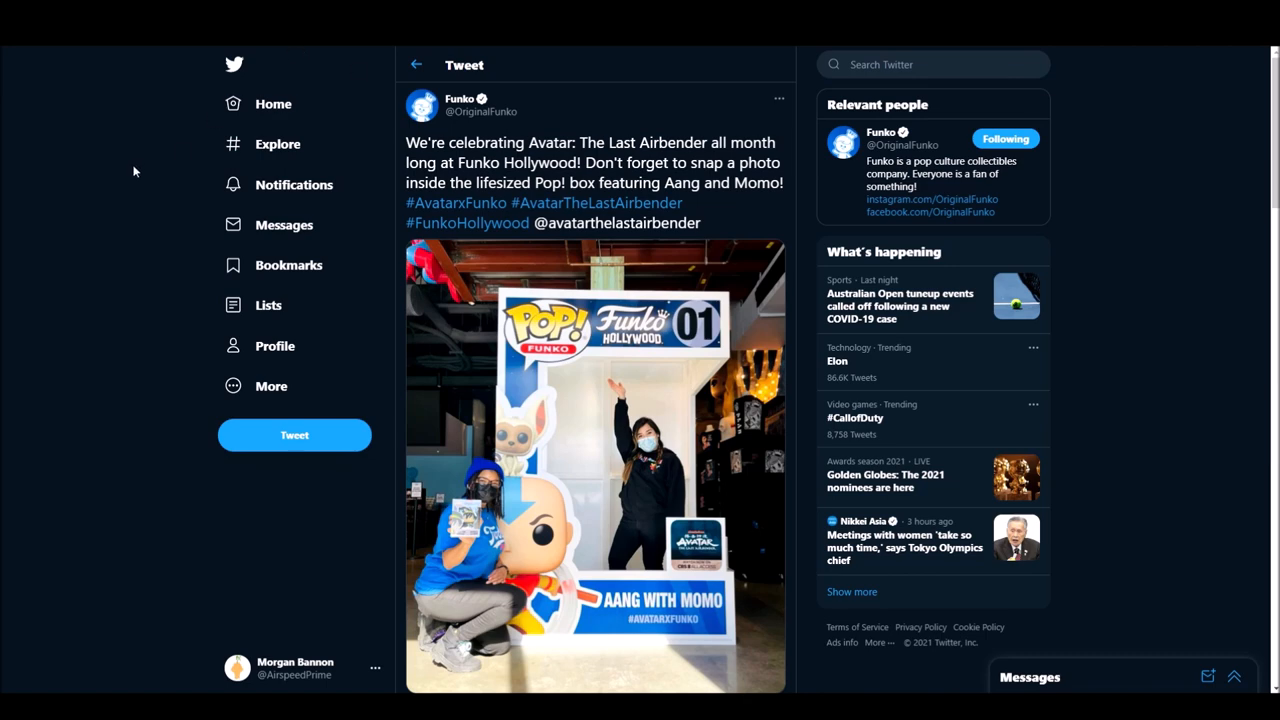
{"action": "scroll", "scroll_direction": "down", "scroll_amount": 3}
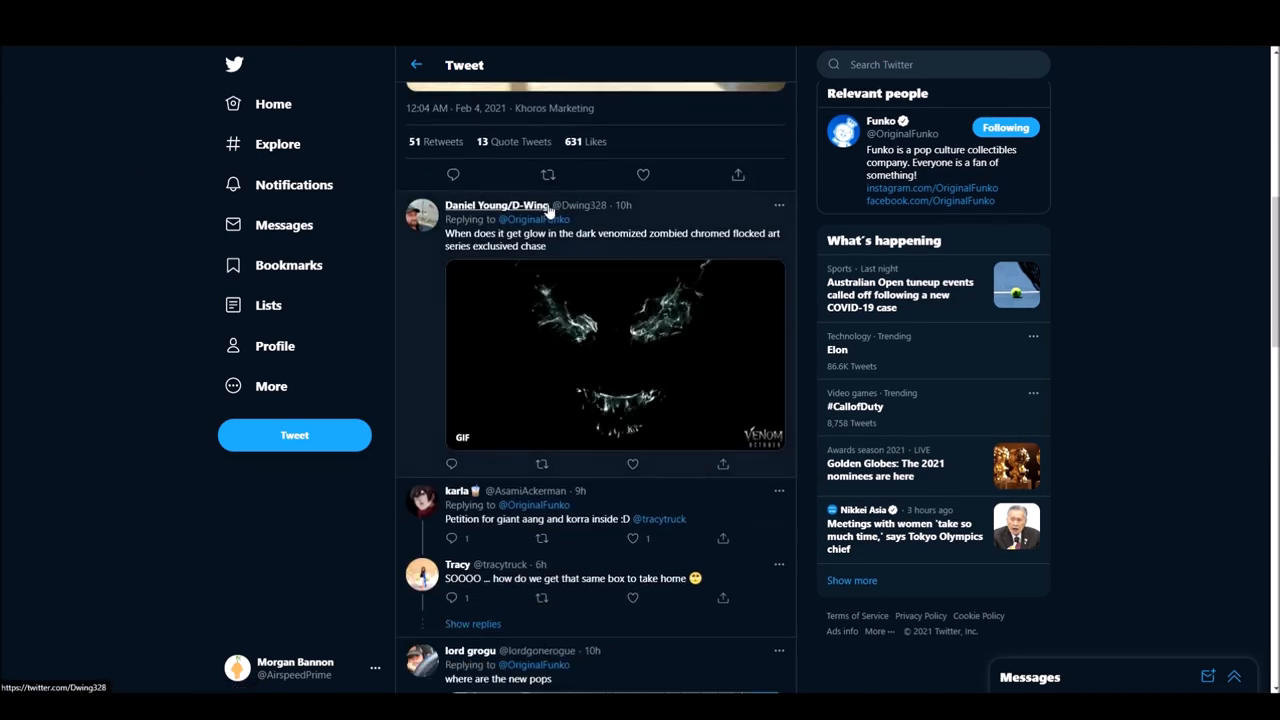
{"action": "scroll", "scroll_direction": "down", "scroll_amount": 3}
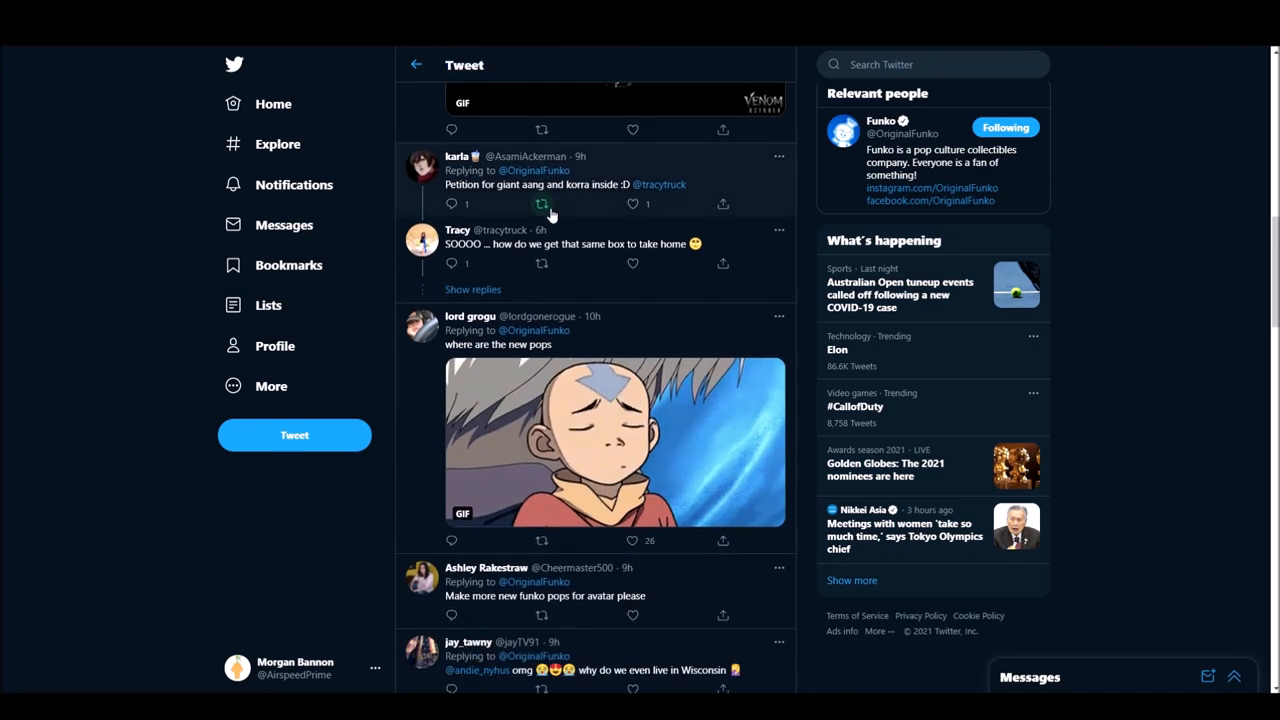
{"action": "scroll", "scroll_direction": "down", "scroll_amount": 3}
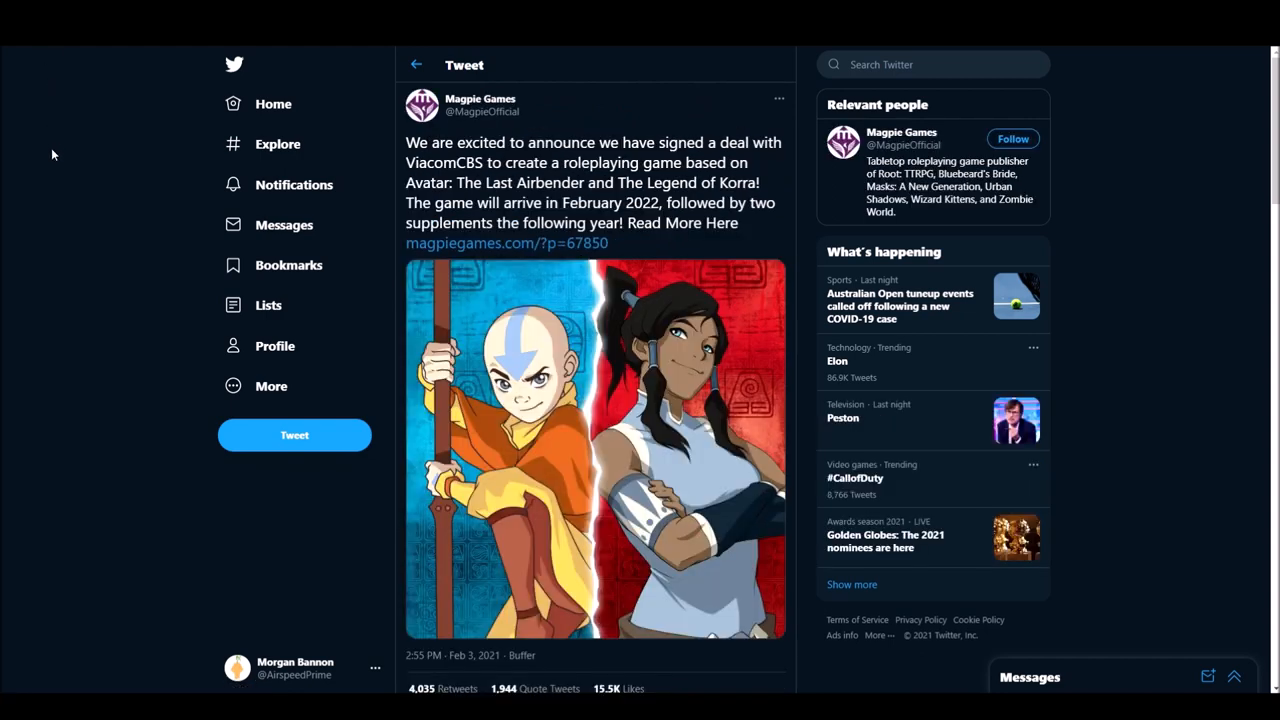
{"action": "mouse_move", "coordinate": [46, 240]}
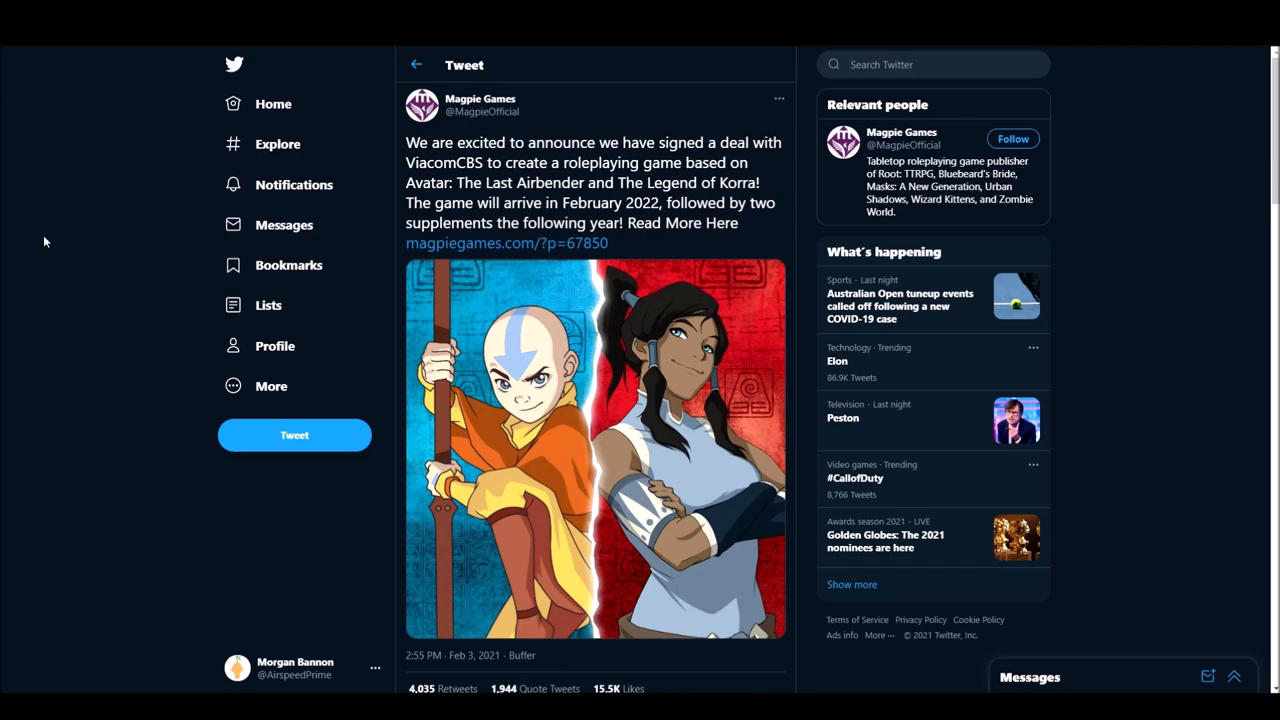
{"action": "scroll", "scroll_direction": "down", "scroll_amount": 3}
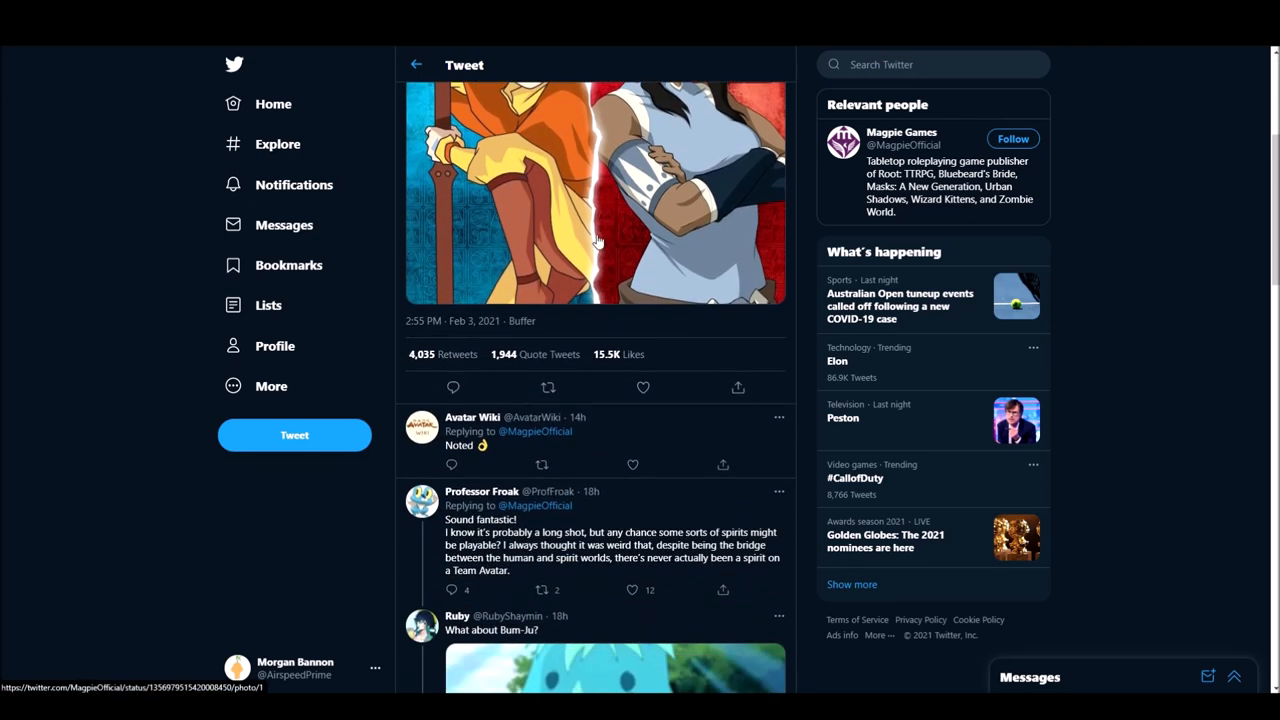
{"action": "scroll", "scroll_direction": "down", "scroll_amount": 3}
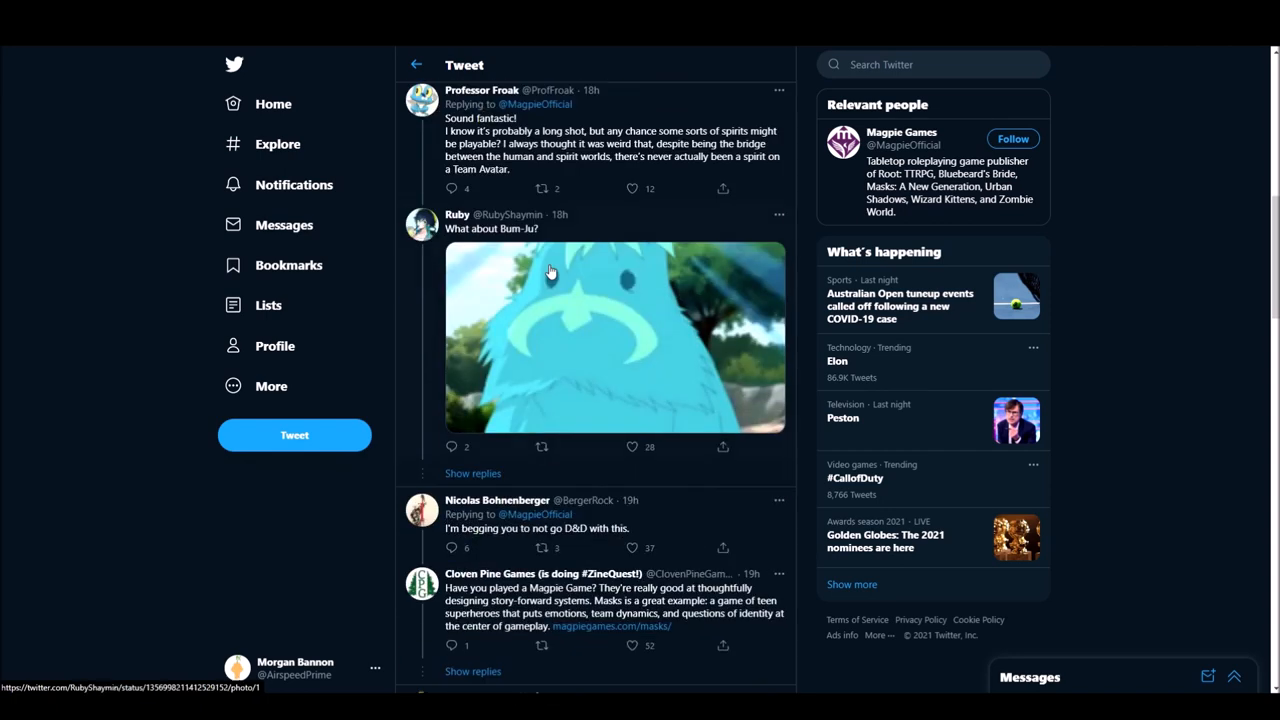
{"action": "scroll", "scroll_direction": "down", "scroll_amount": 3}
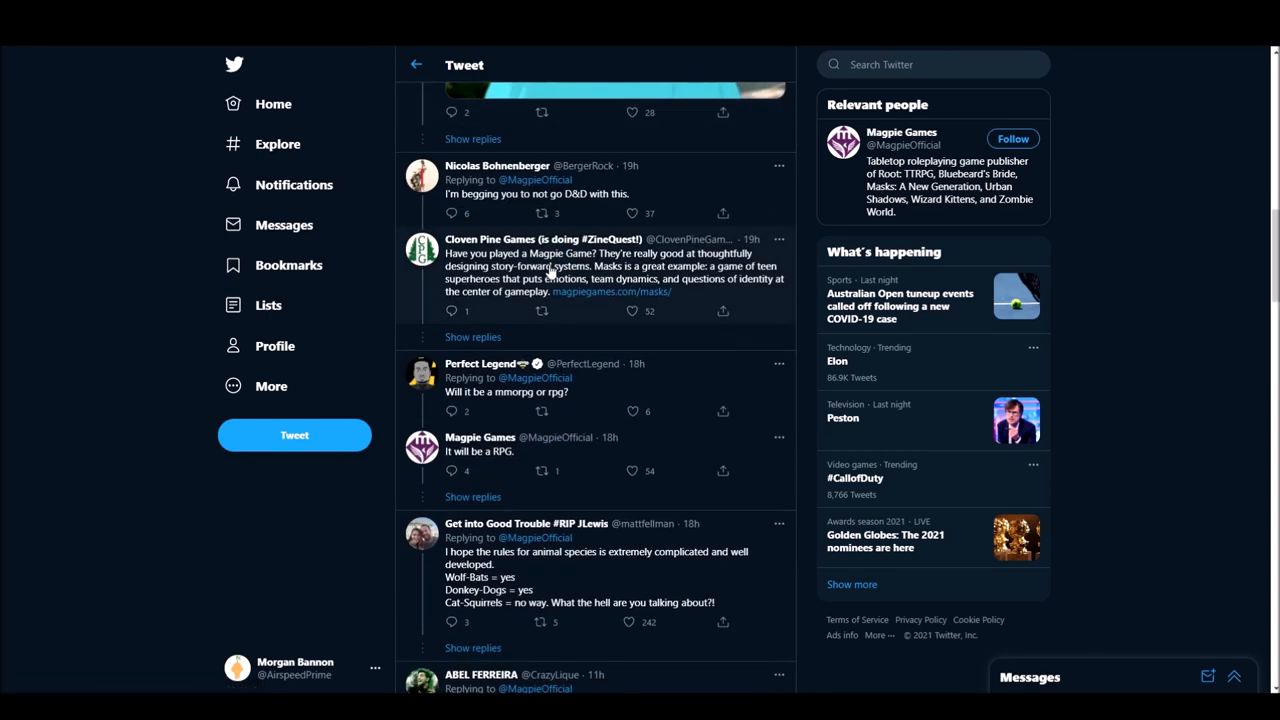
{"action": "scroll", "scroll_direction": "down", "scroll_amount": 3}
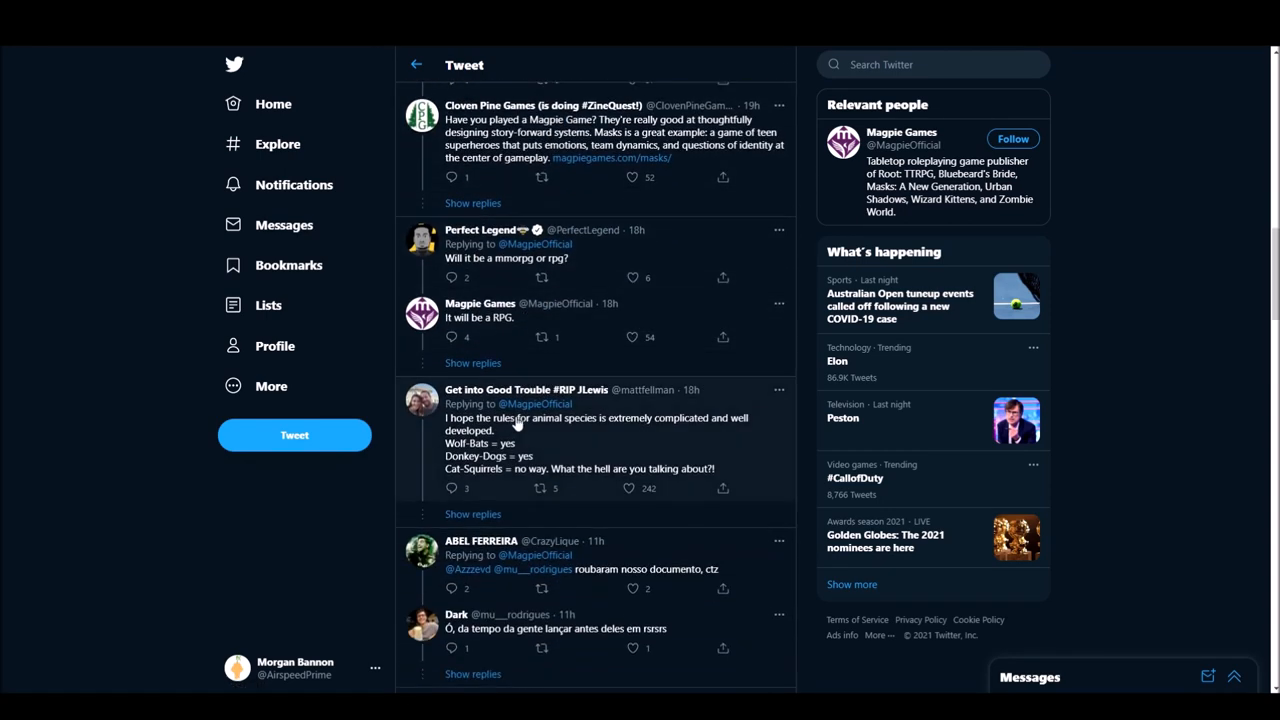
{"action": "scroll", "scroll_direction": "down", "scroll_amount": 3}
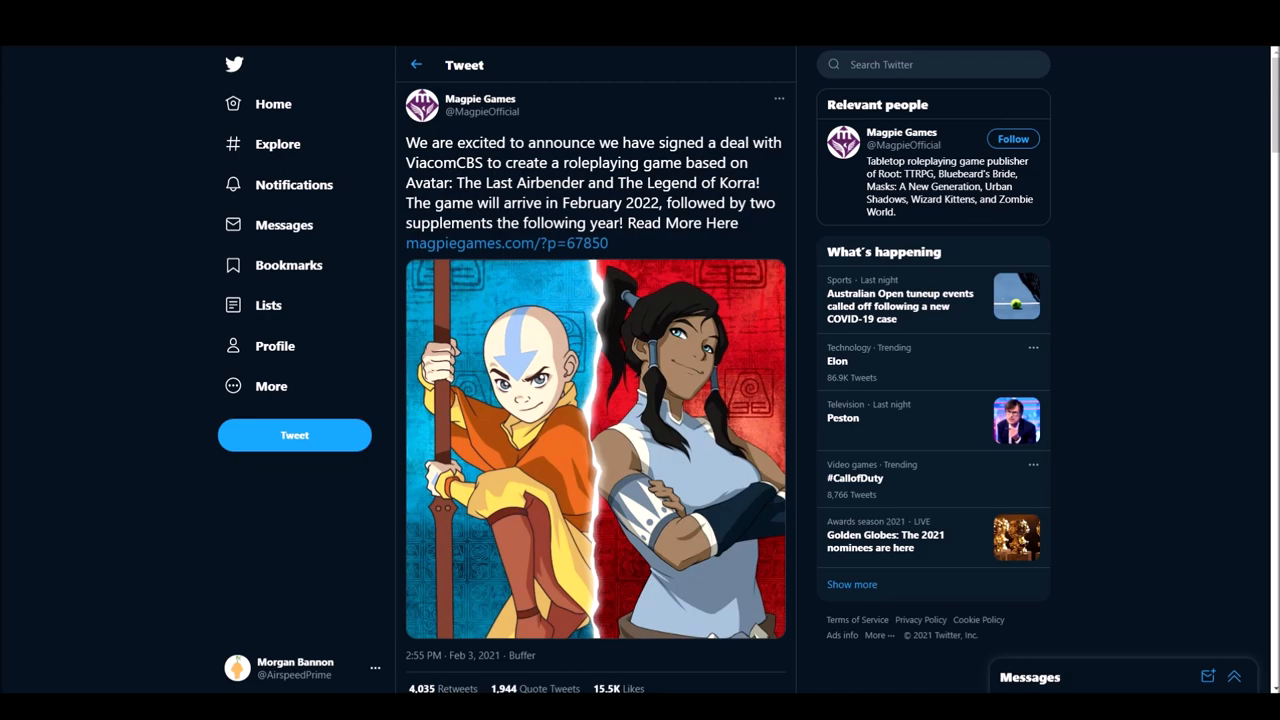
Step: Follow the tweet's link to Magpie's press release, dismissing the newsletter popup, and read from the title
{"action": "left_click", "coordinate": [506, 243]}
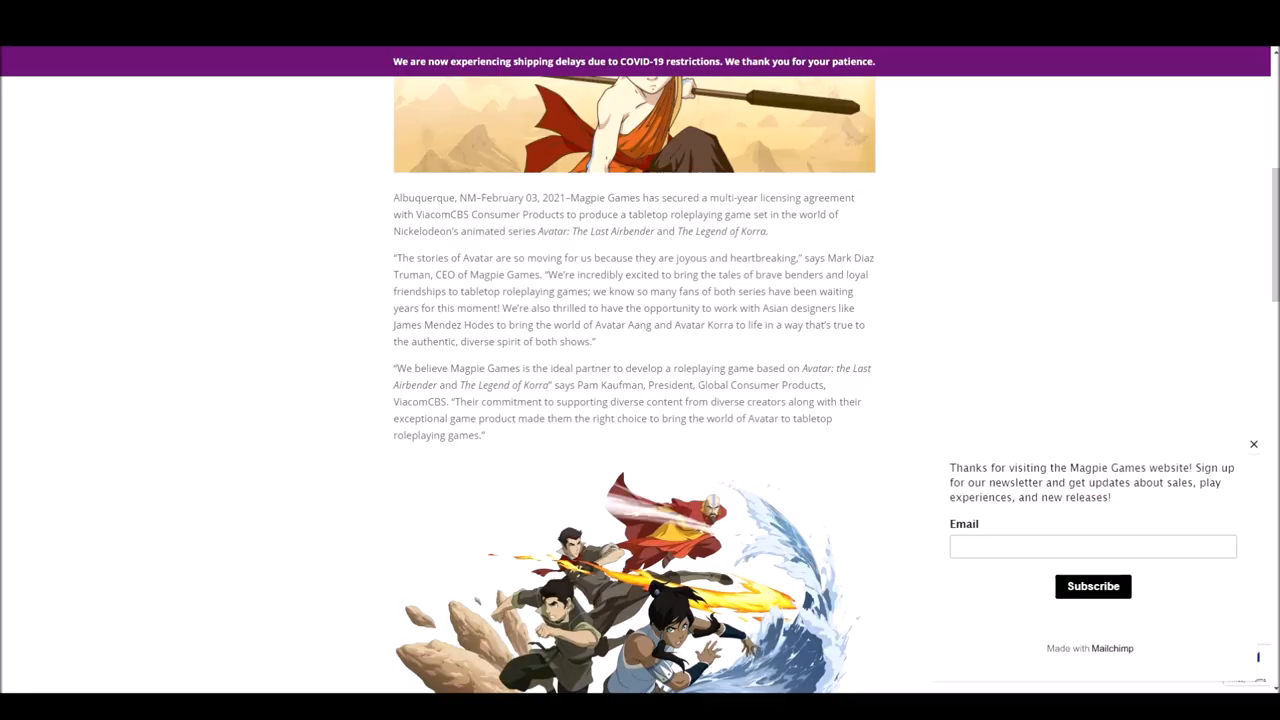
{"action": "scroll", "scroll_direction": "up", "scroll_amount": 3}
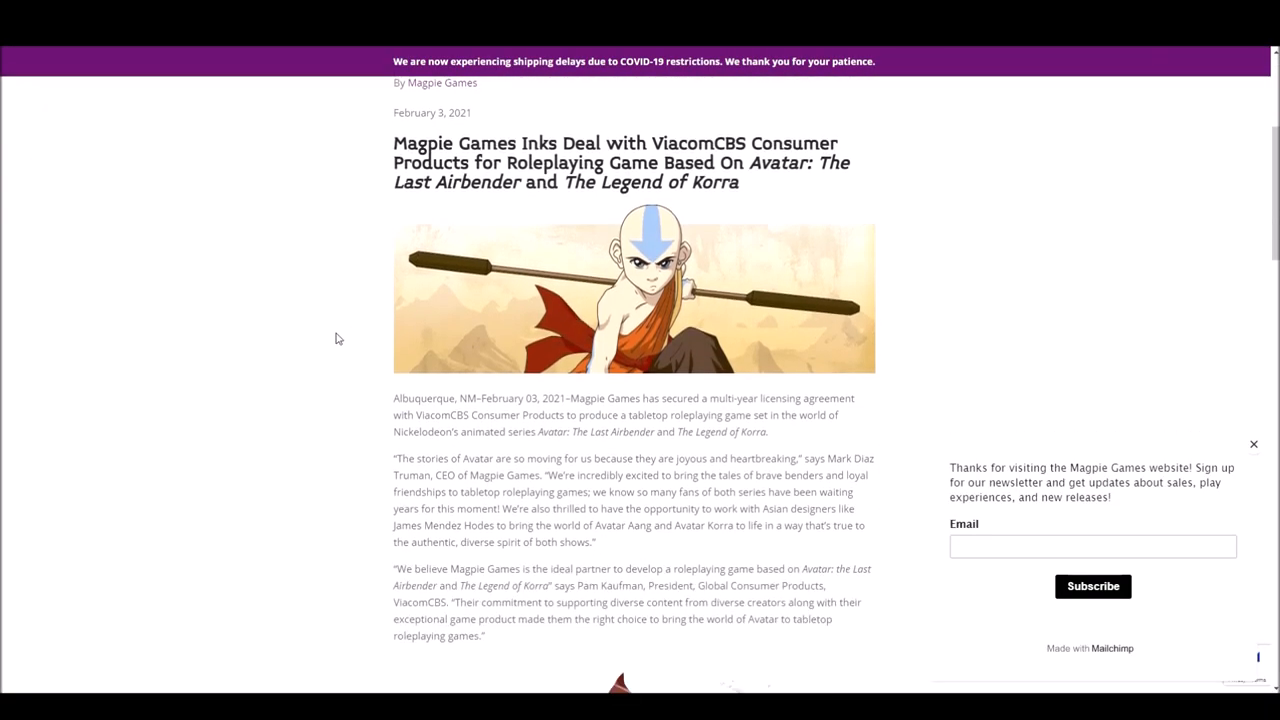
{"action": "left_click", "coordinate": [1253, 443]}
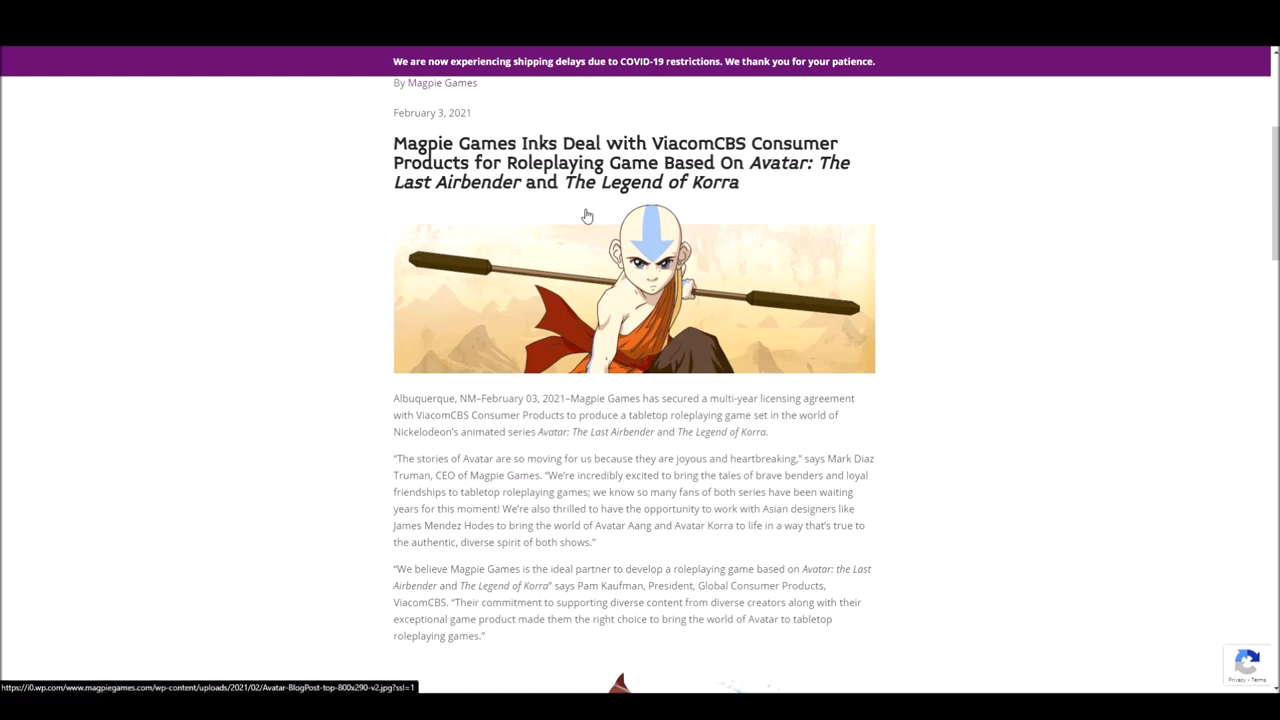
{"action": "mouse_move", "coordinate": [516, 208]}
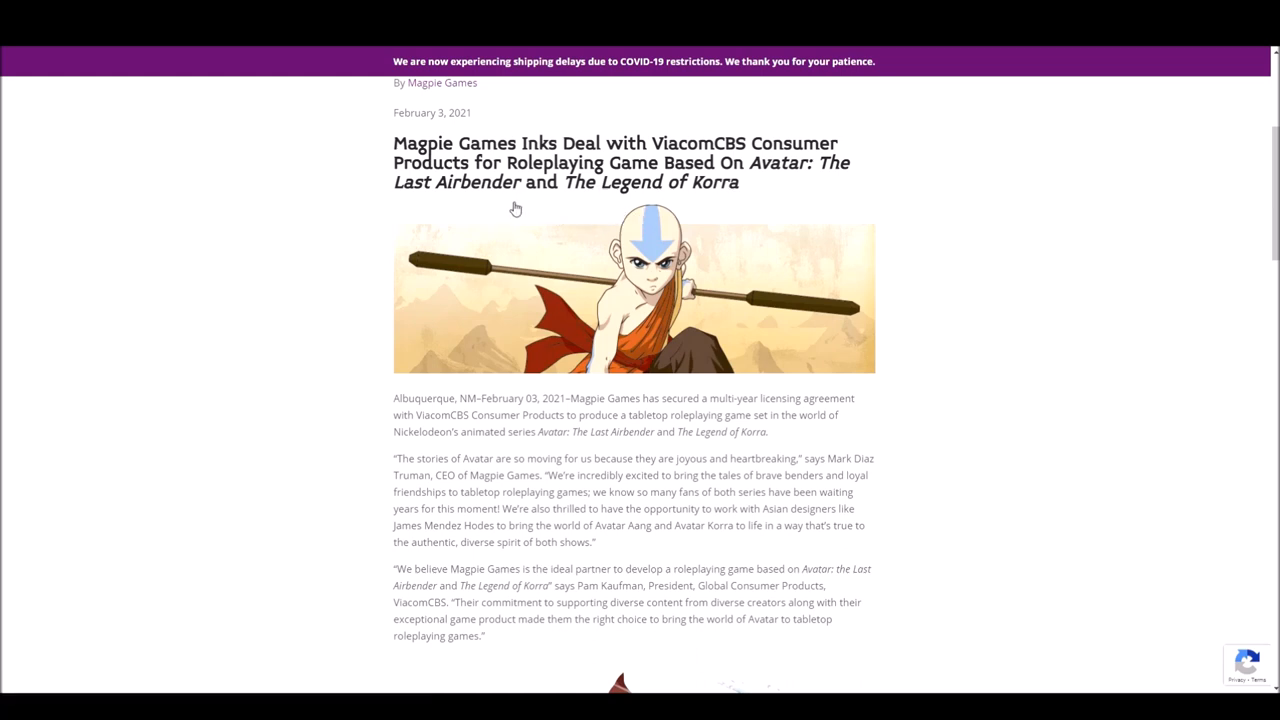
{"action": "scroll", "scroll_direction": "down", "scroll_amount": 3}
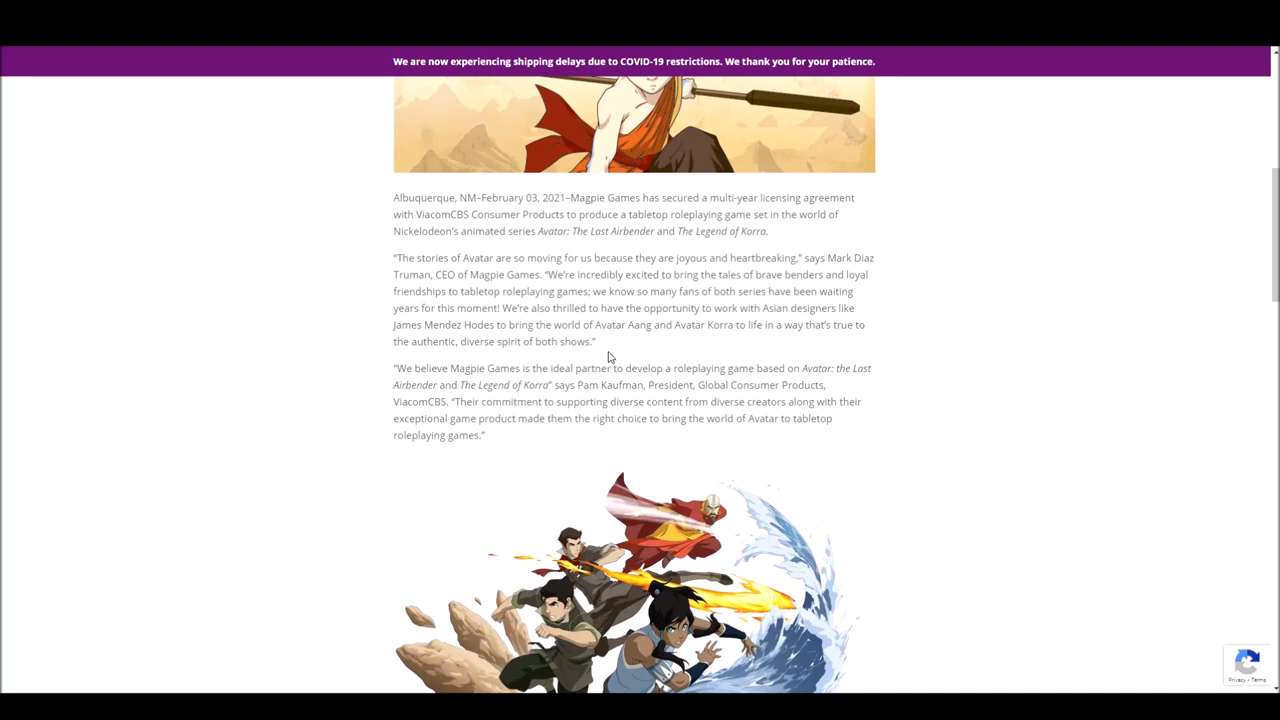
{"action": "mouse_move", "coordinate": [447, 250]}
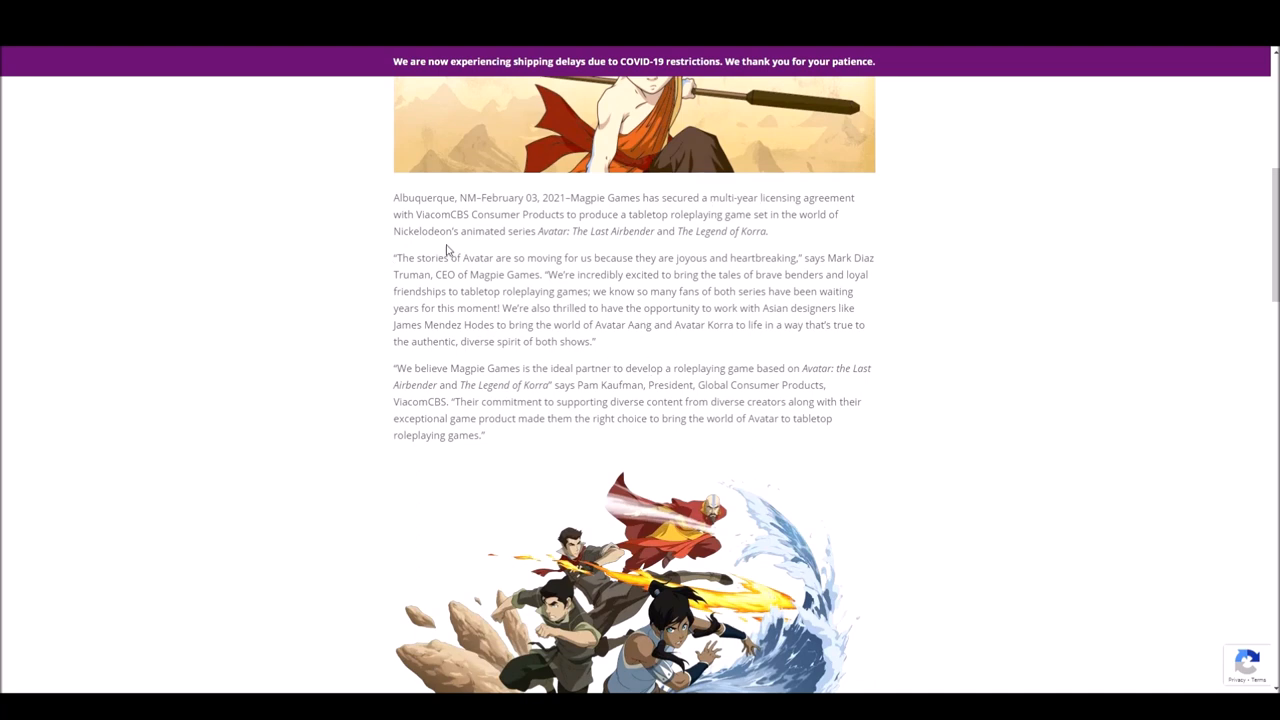
{"action": "mouse_move", "coordinate": [461, 433]}
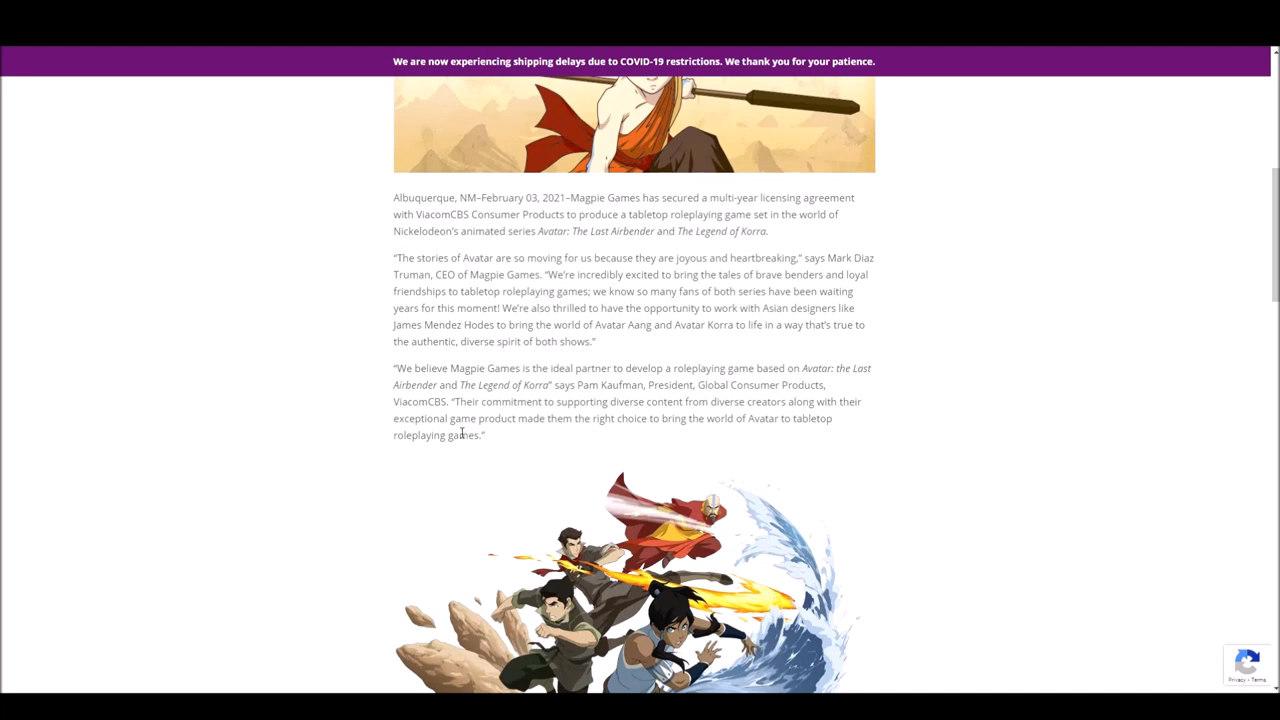
{"action": "mouse_move", "coordinate": [570, 298]}
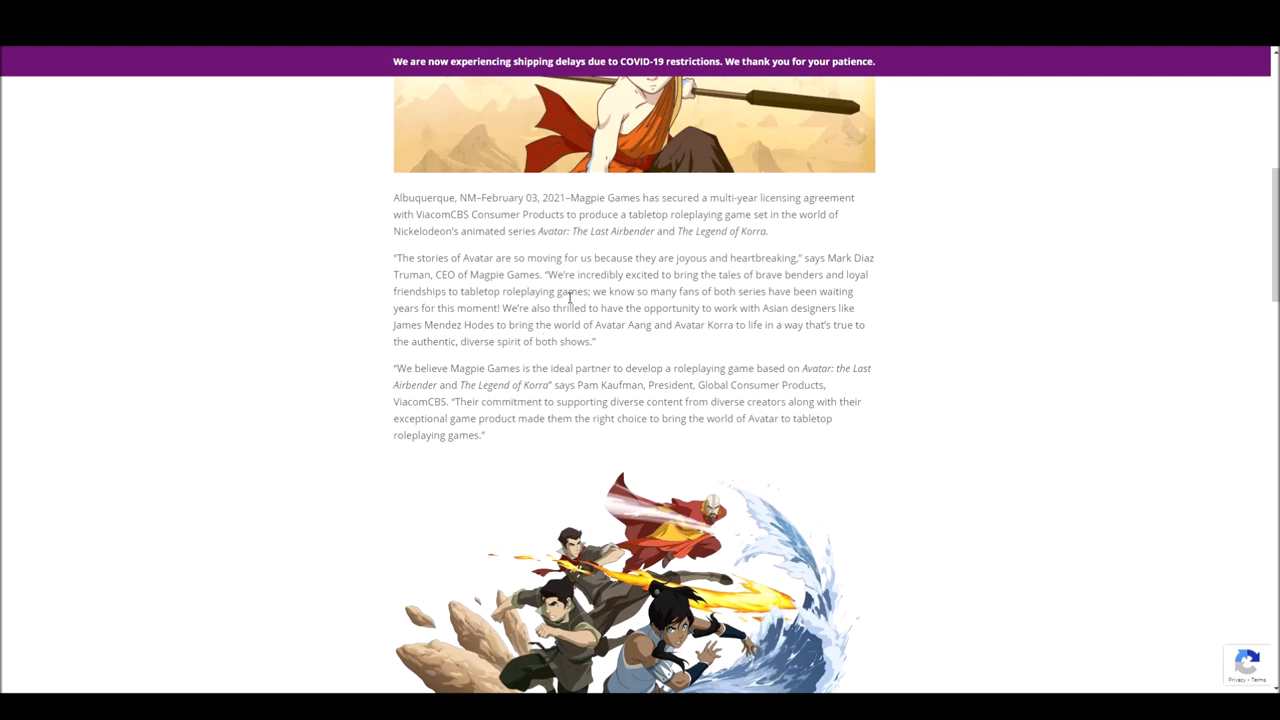
{"action": "mouse_move", "coordinate": [527, 288]}
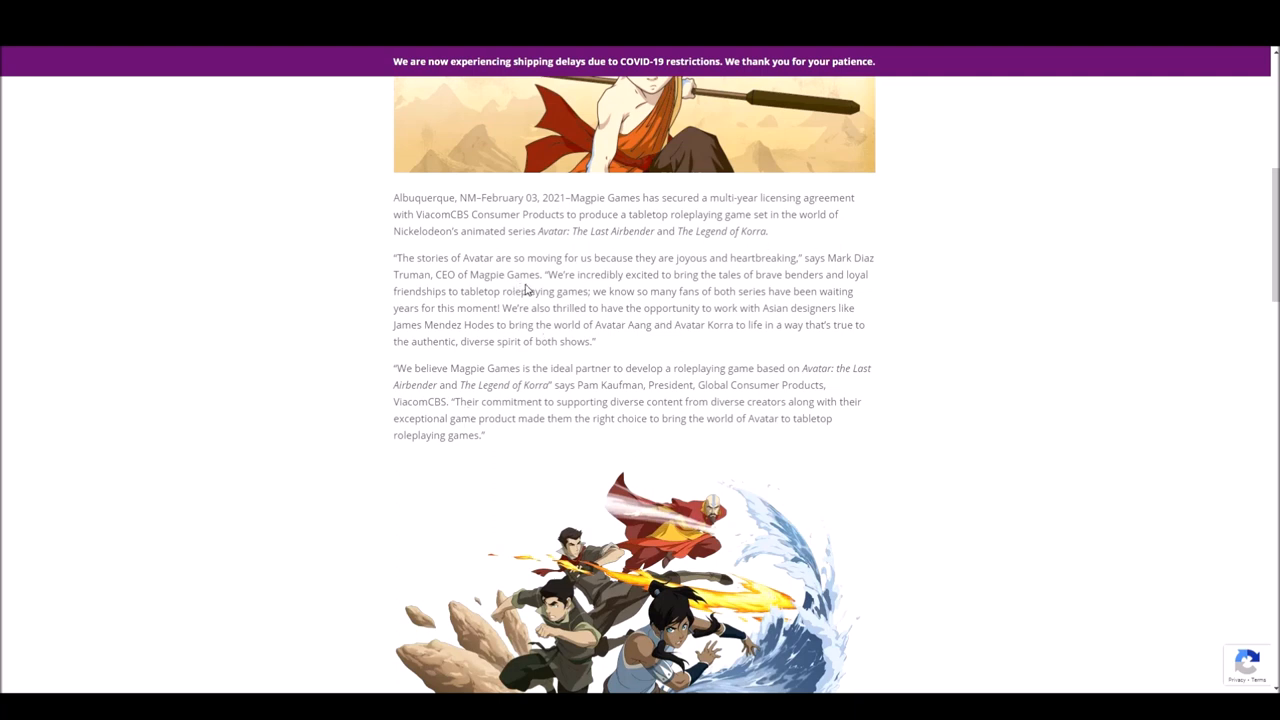
{"action": "mouse_move", "coordinate": [535, 286]}
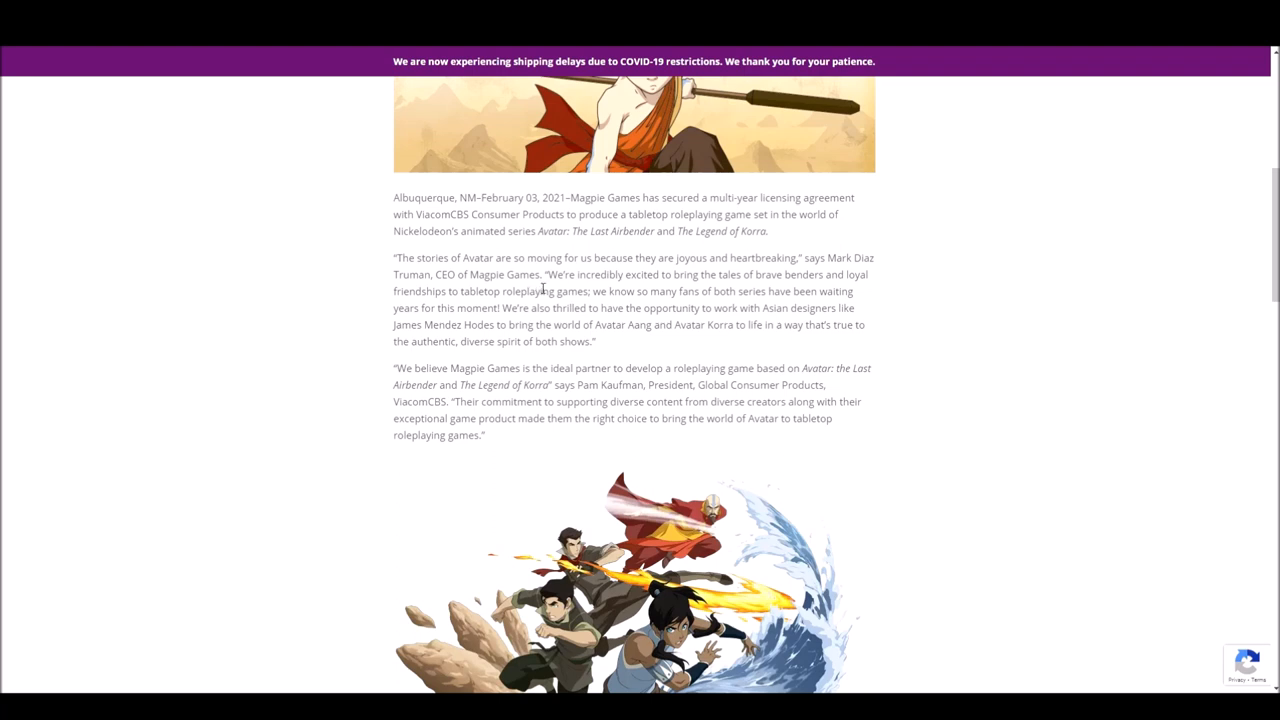
{"action": "mouse_move", "coordinate": [795, 288]}
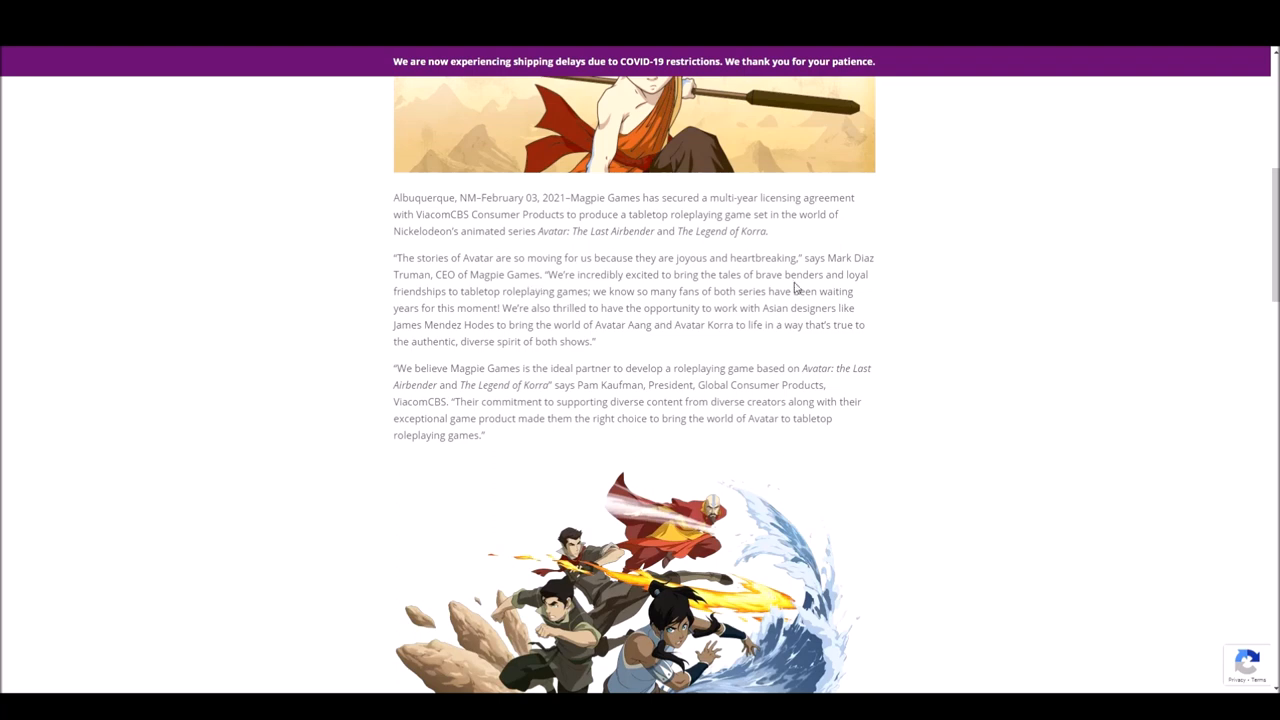
{"action": "mouse_move", "coordinate": [630, 342]}
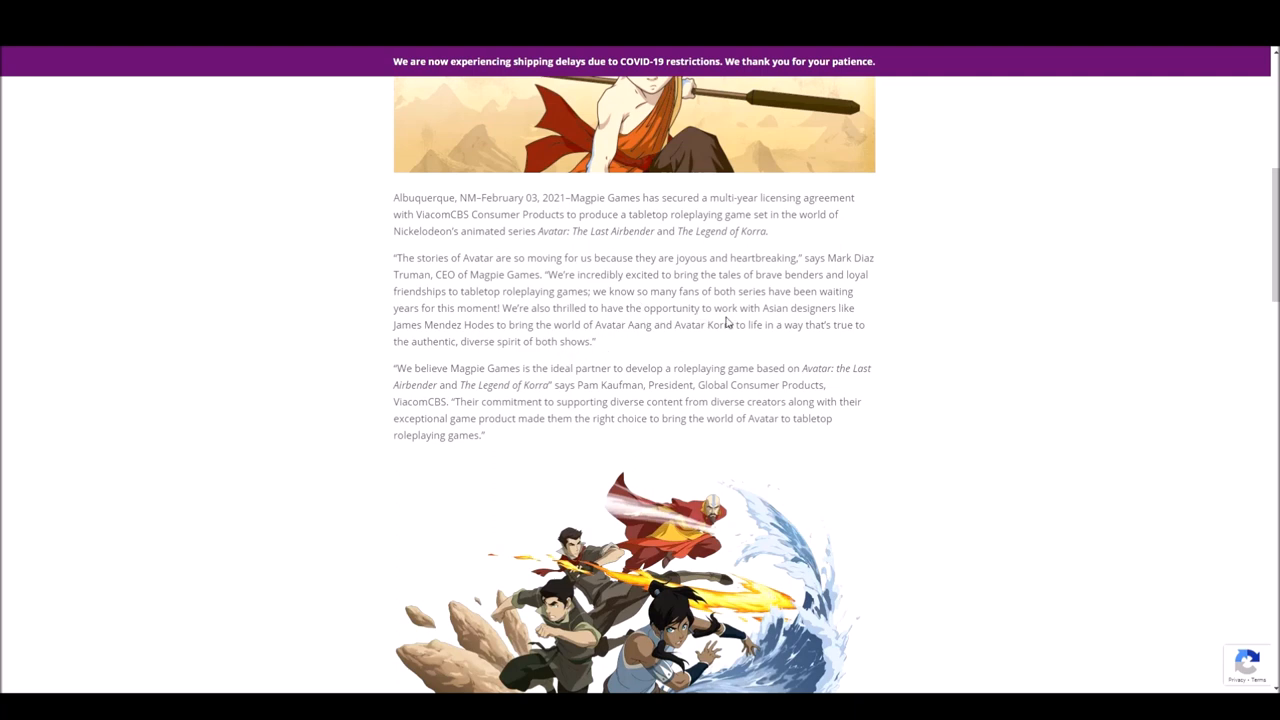
{"action": "mouse_move", "coordinate": [625, 355]}
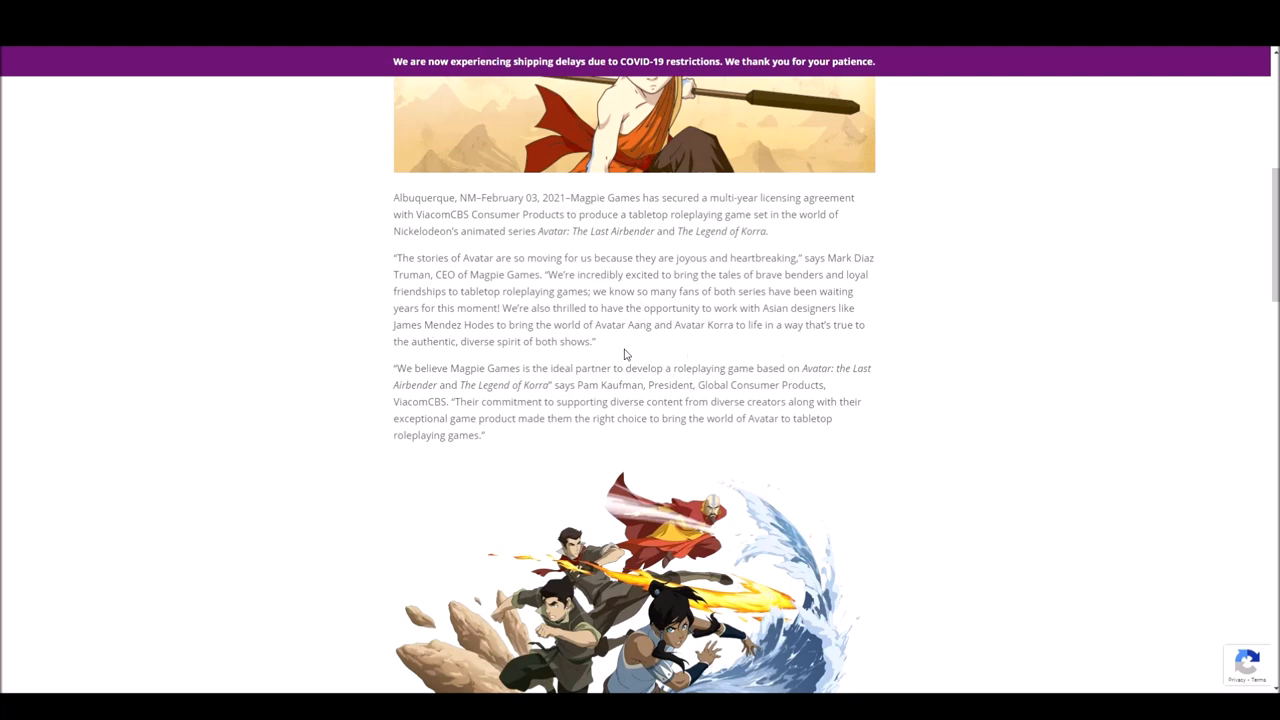
{"action": "mouse_move", "coordinate": [587, 337]}
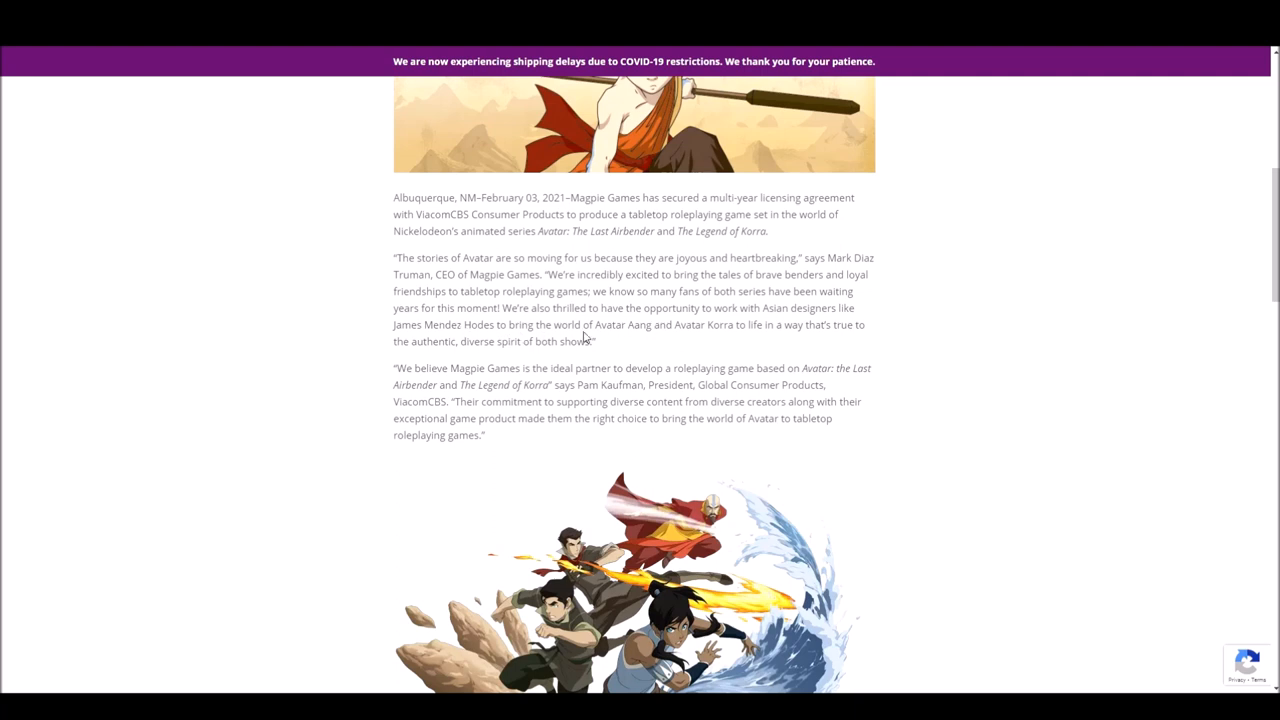
{"action": "mouse_move", "coordinate": [515, 363]}
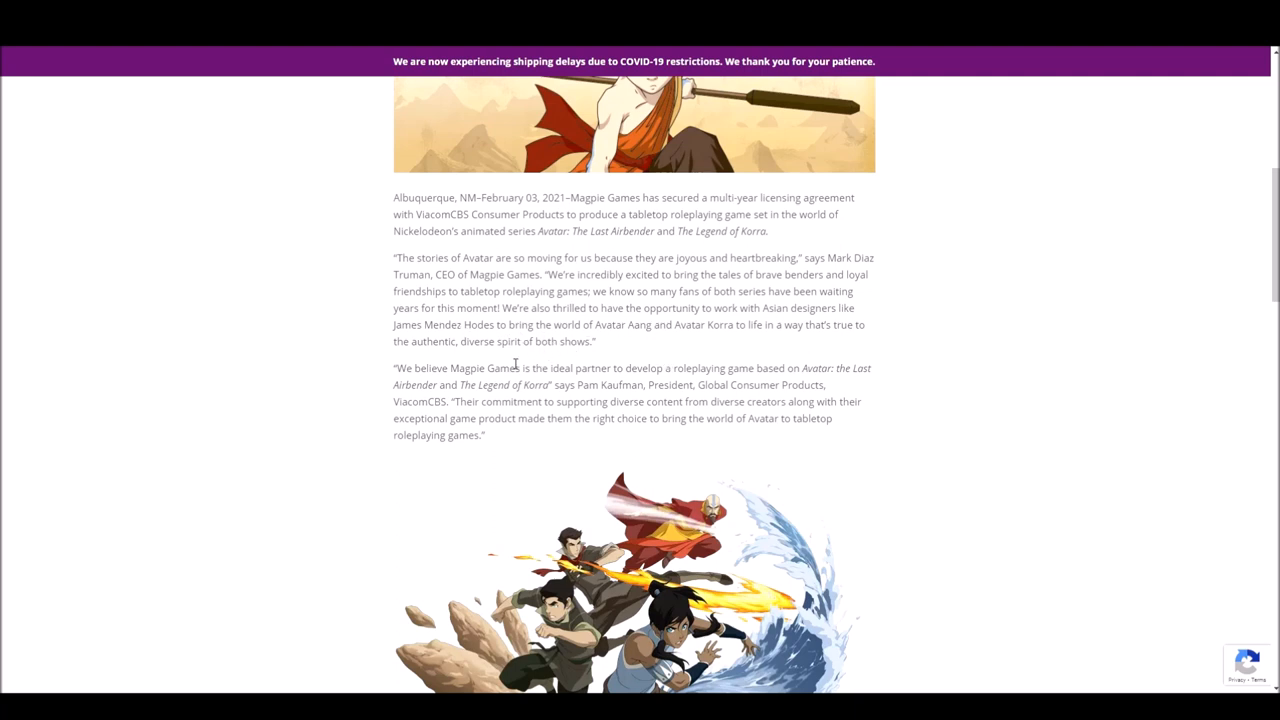
{"action": "mouse_move", "coordinate": [505, 382]}
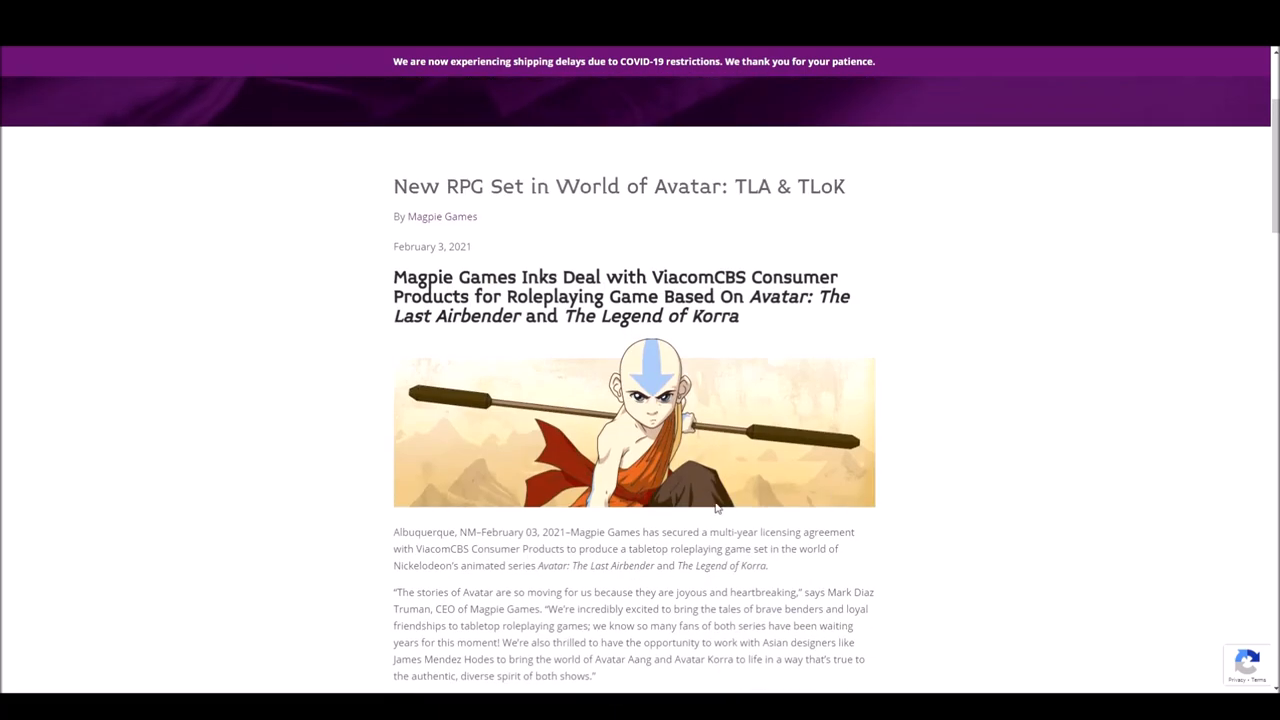
{"action": "scroll", "scroll_direction": "down", "scroll_amount": 3}
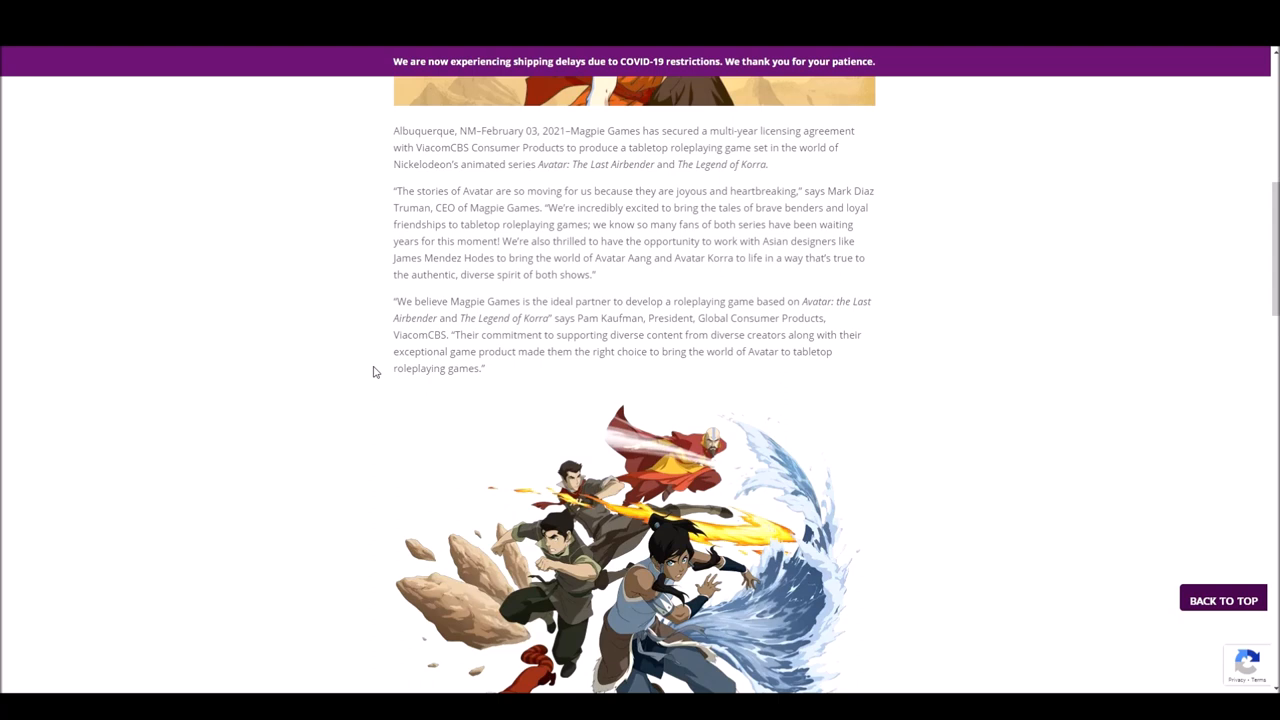
{"action": "mouse_move", "coordinate": [391, 369]}
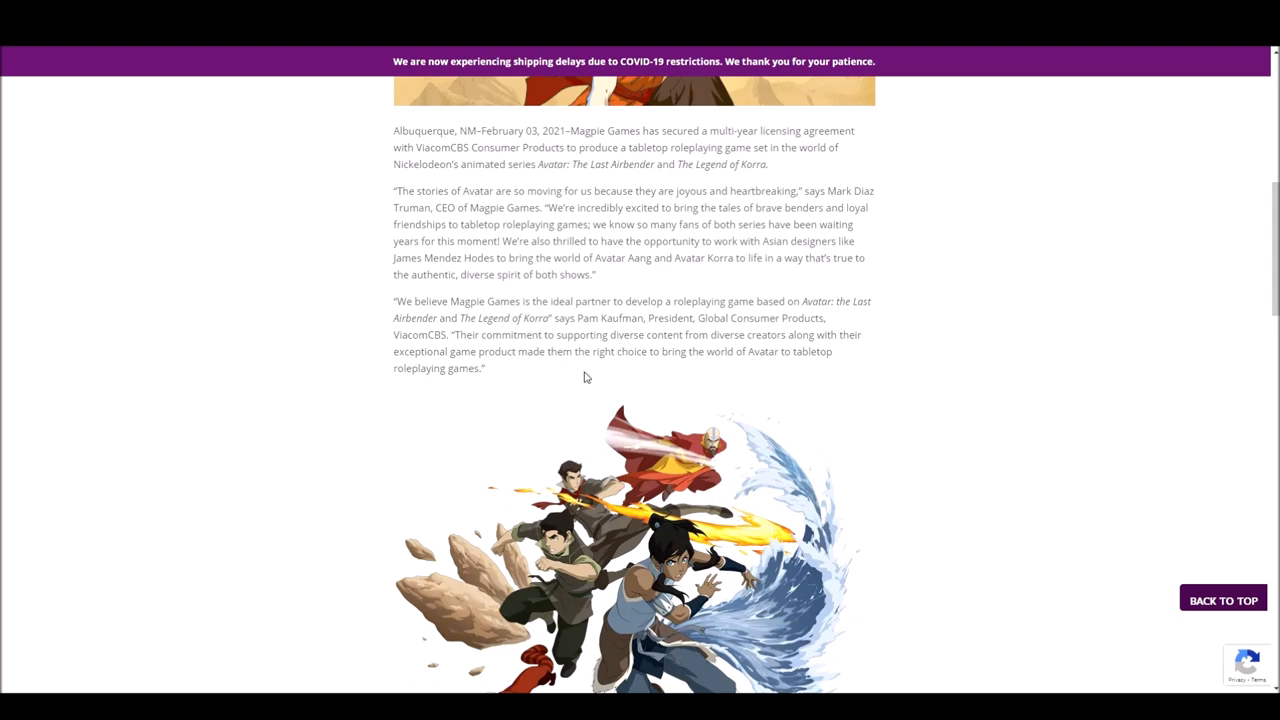
{"action": "scroll", "scroll_direction": "down", "scroll_amount": 3}
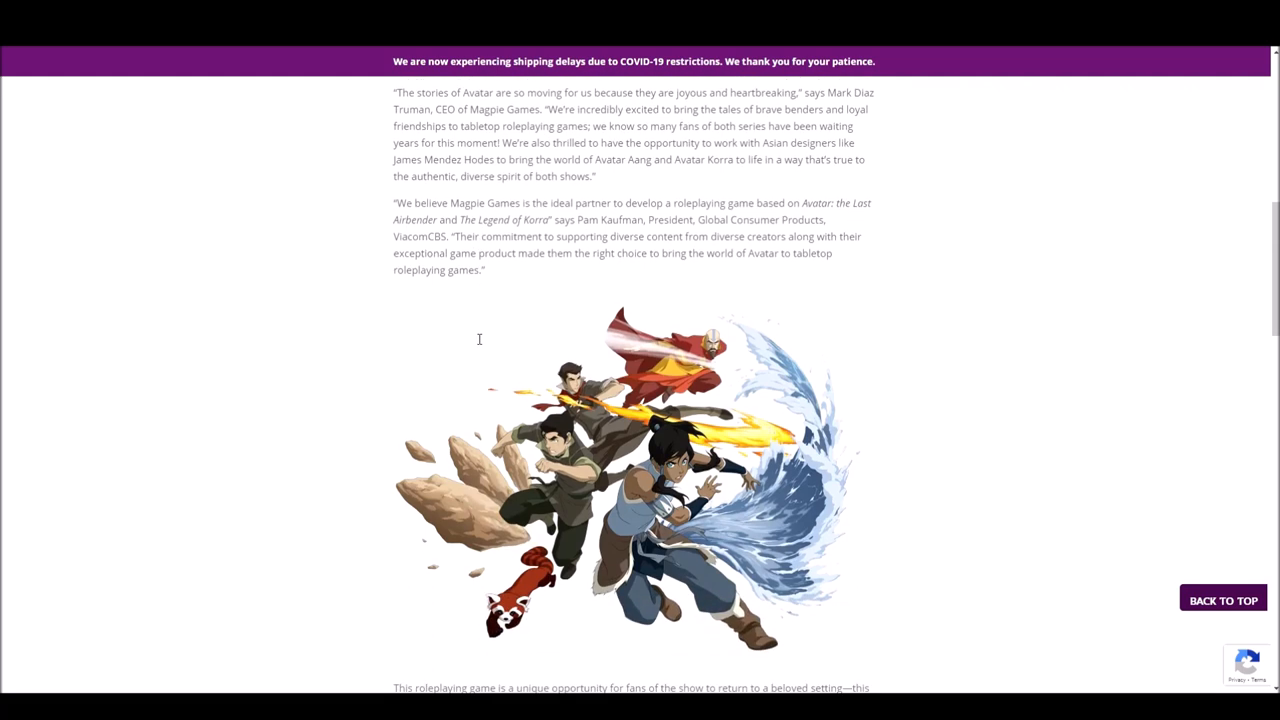
{"action": "scroll", "scroll_direction": "down", "scroll_amount": 3}
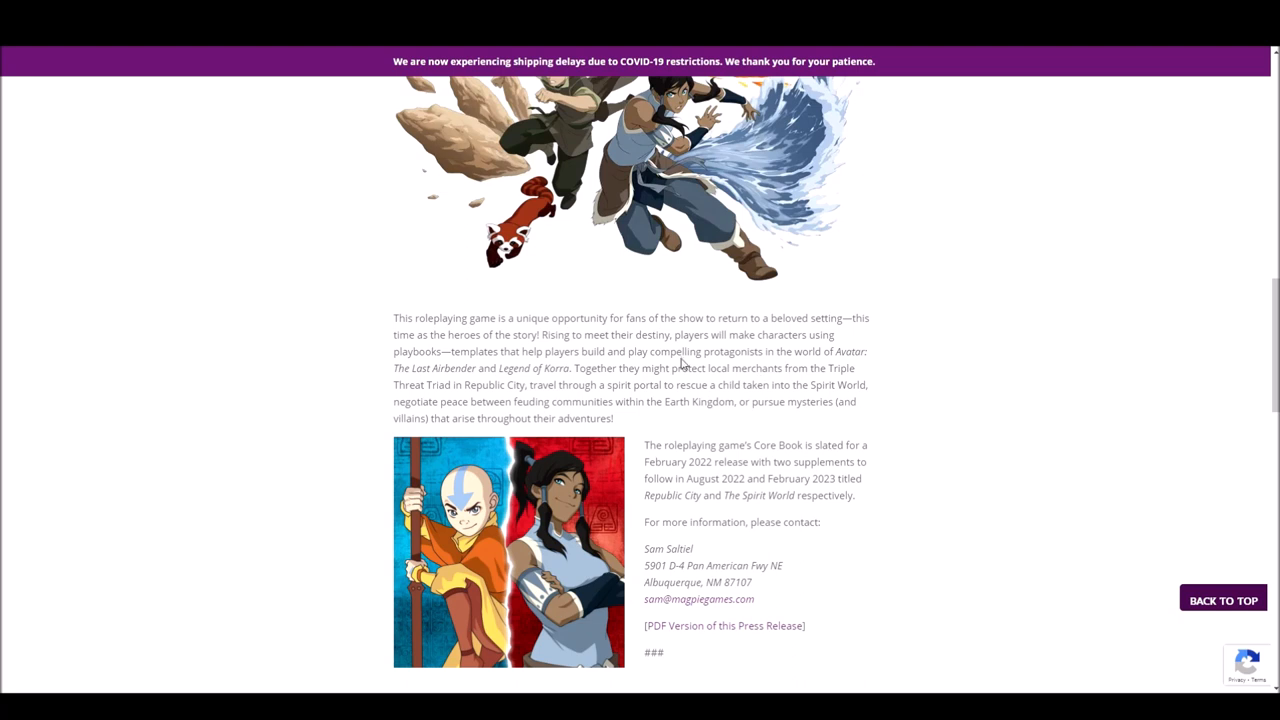
{"action": "mouse_move", "coordinate": [430, 368]}
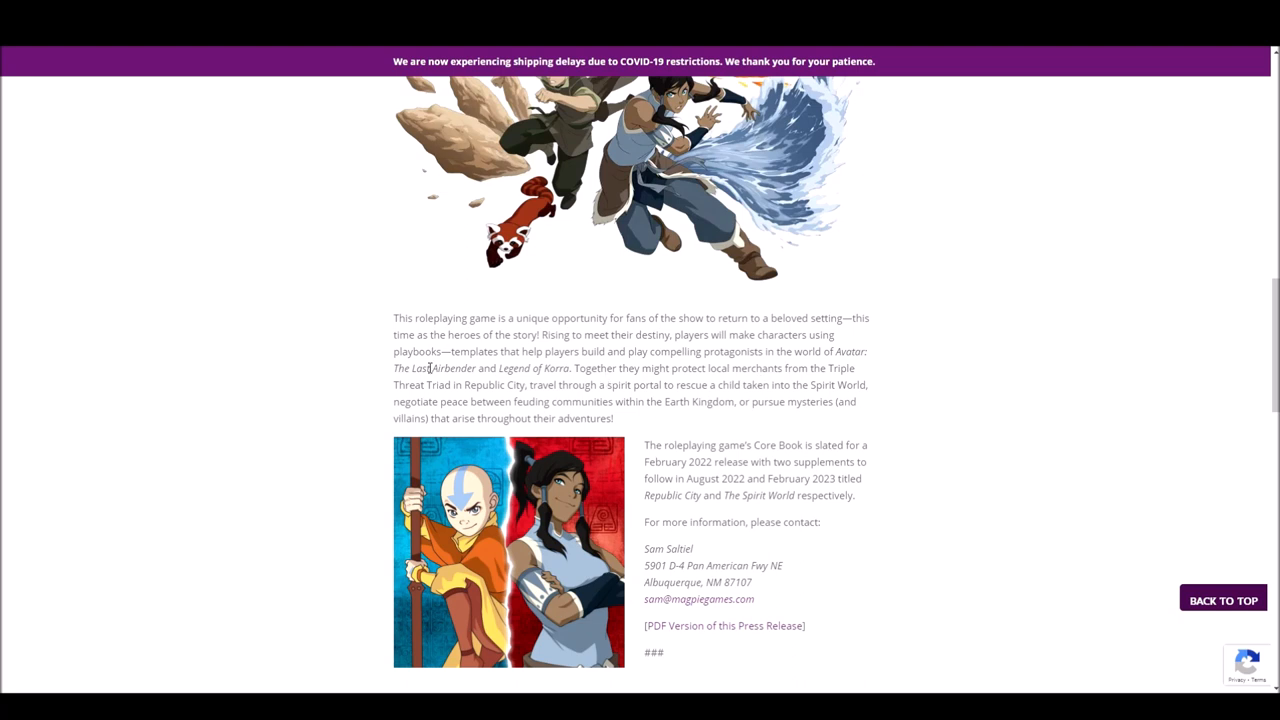
{"action": "mouse_move", "coordinate": [549, 339]}
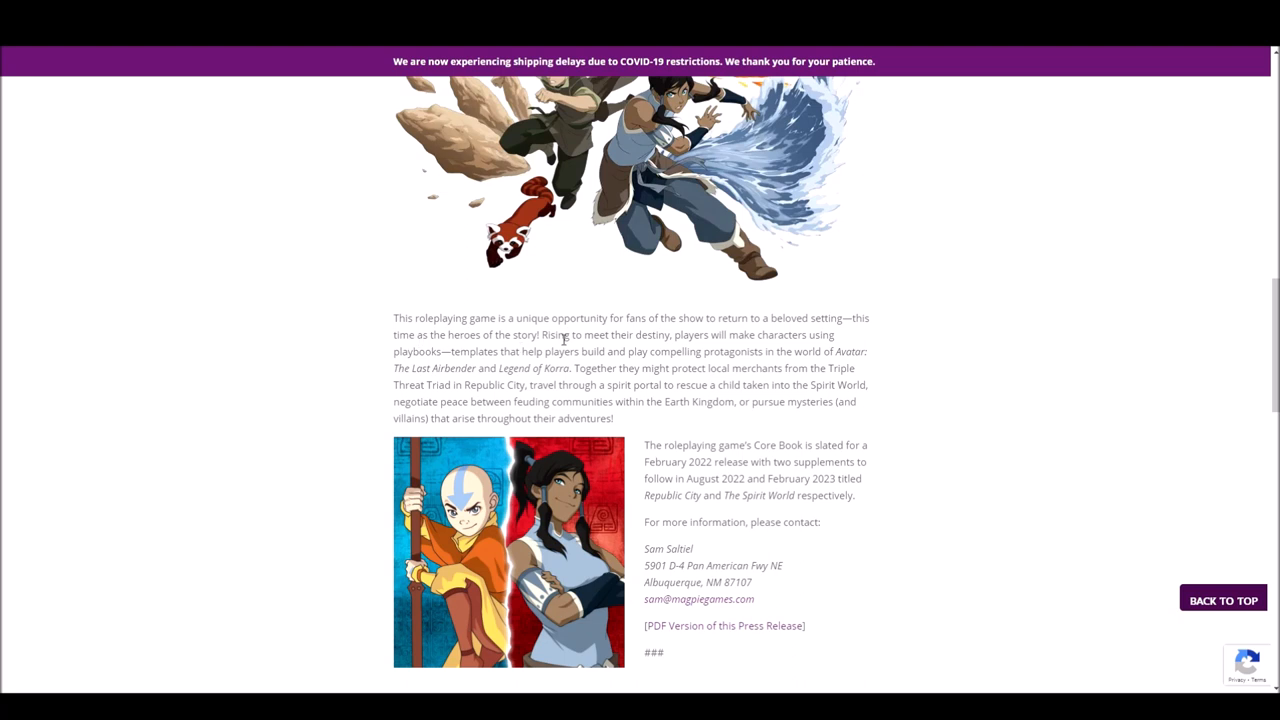
{"action": "mouse_move", "coordinate": [698, 320]}
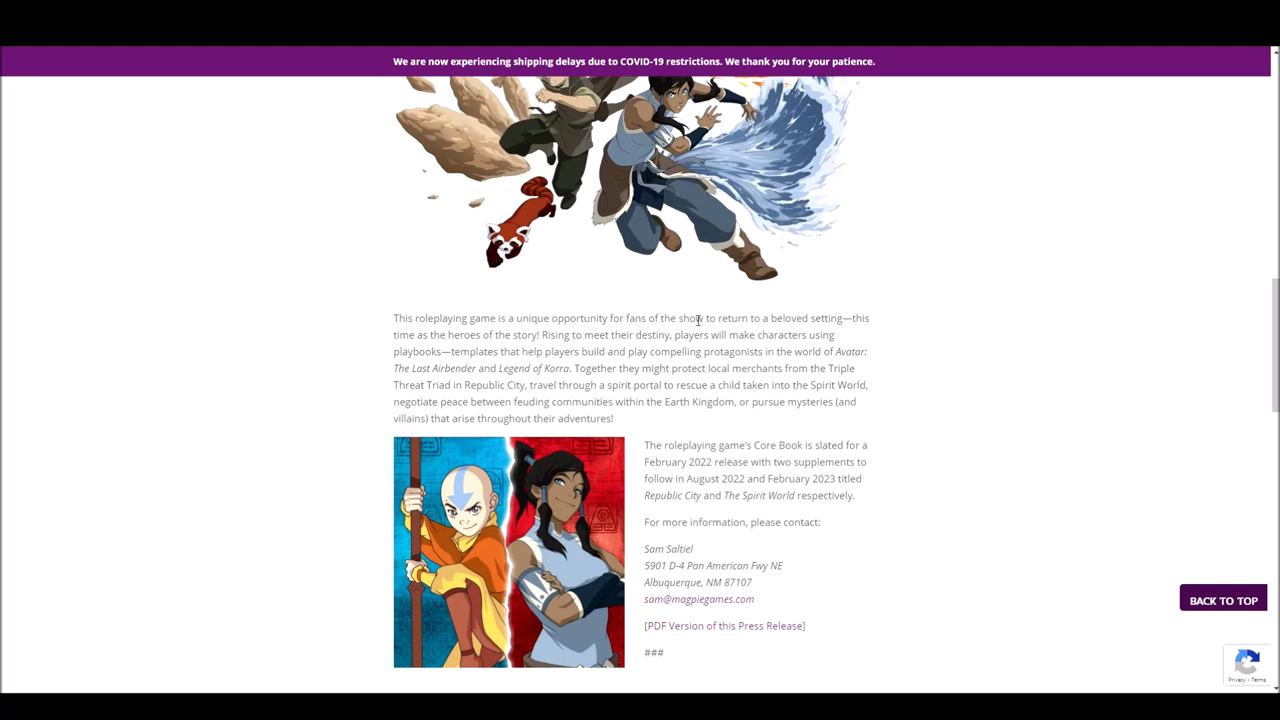
{"action": "mouse_move", "coordinate": [742, 349]}
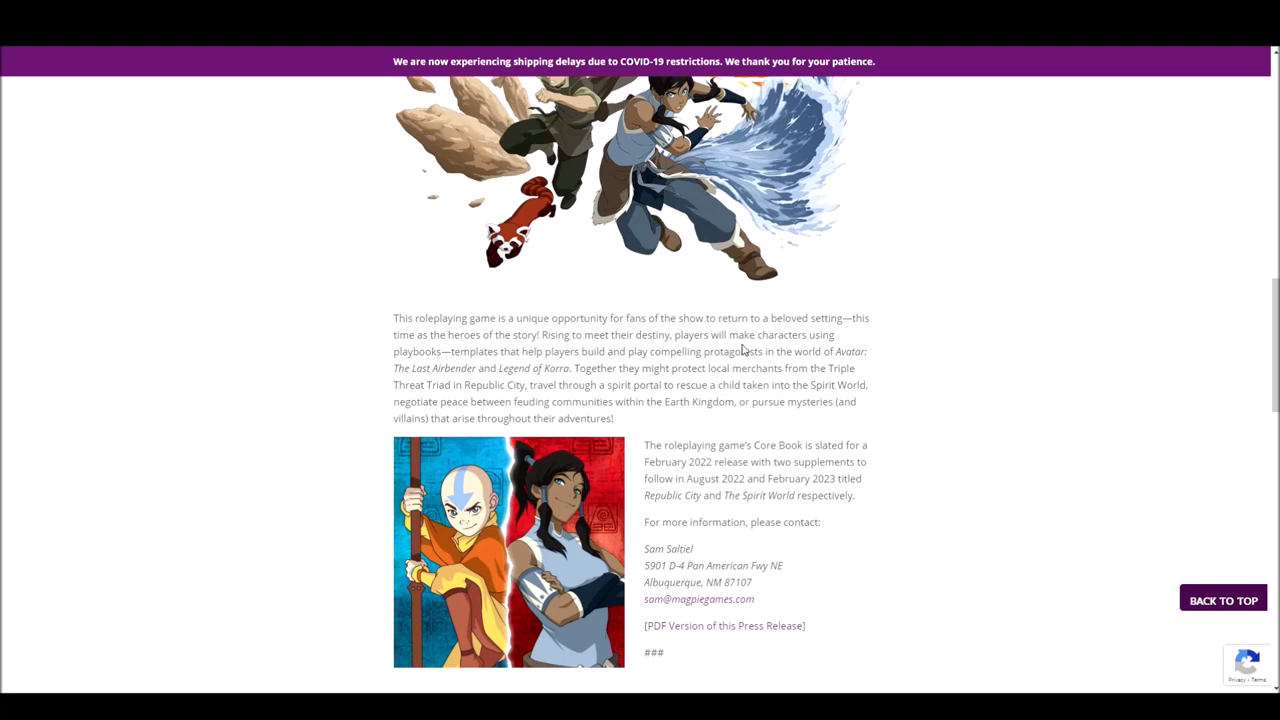
{"action": "mouse_move", "coordinate": [512, 355]}
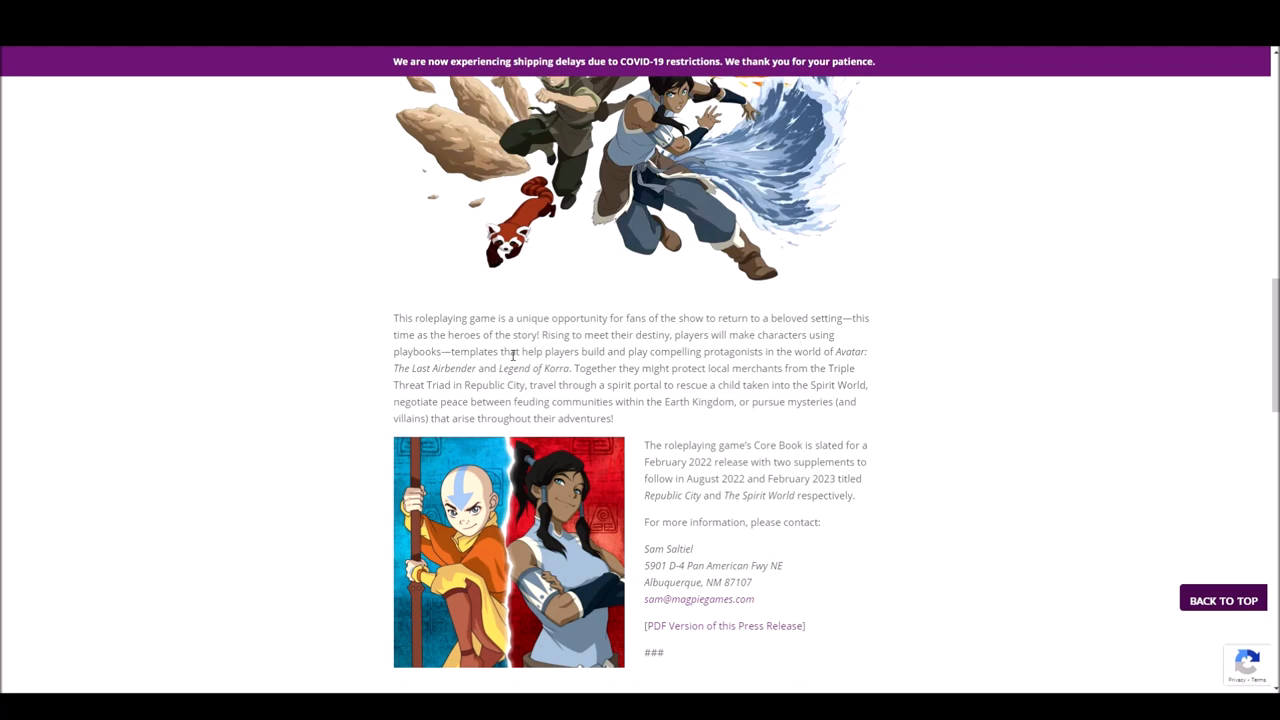
{"action": "mouse_move", "coordinate": [675, 365]}
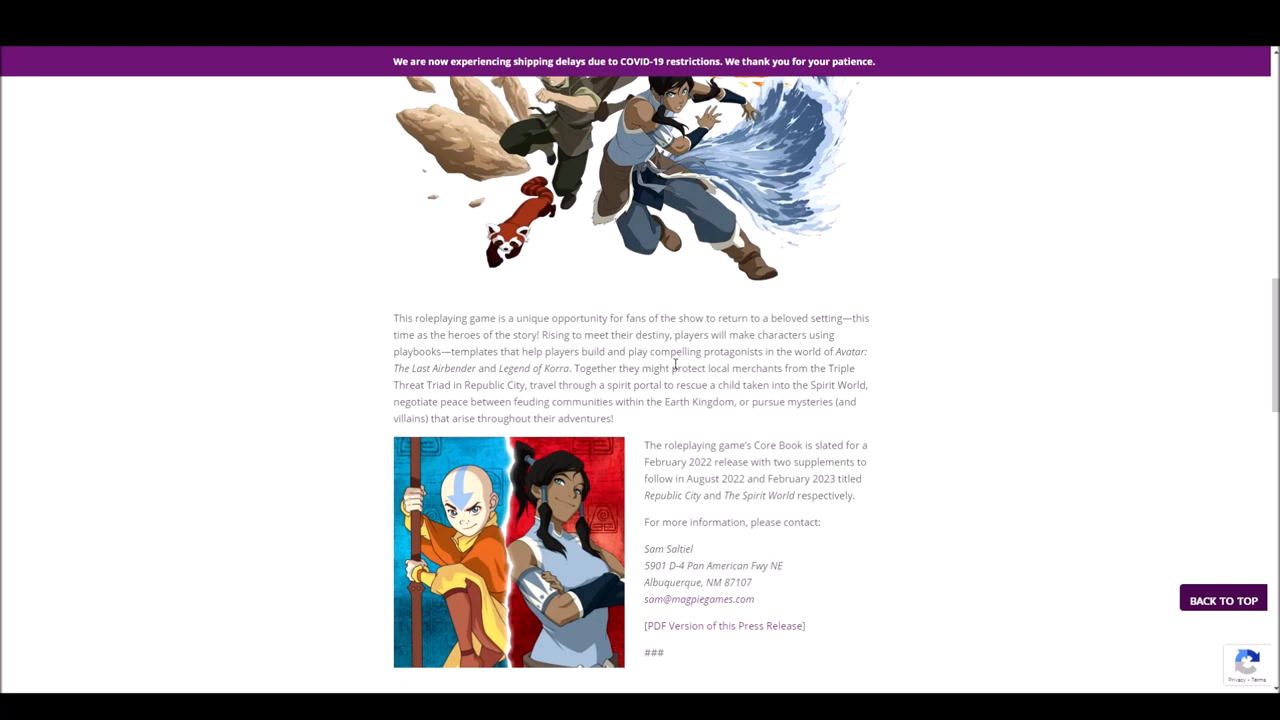
{"action": "mouse_move", "coordinate": [768, 365]}
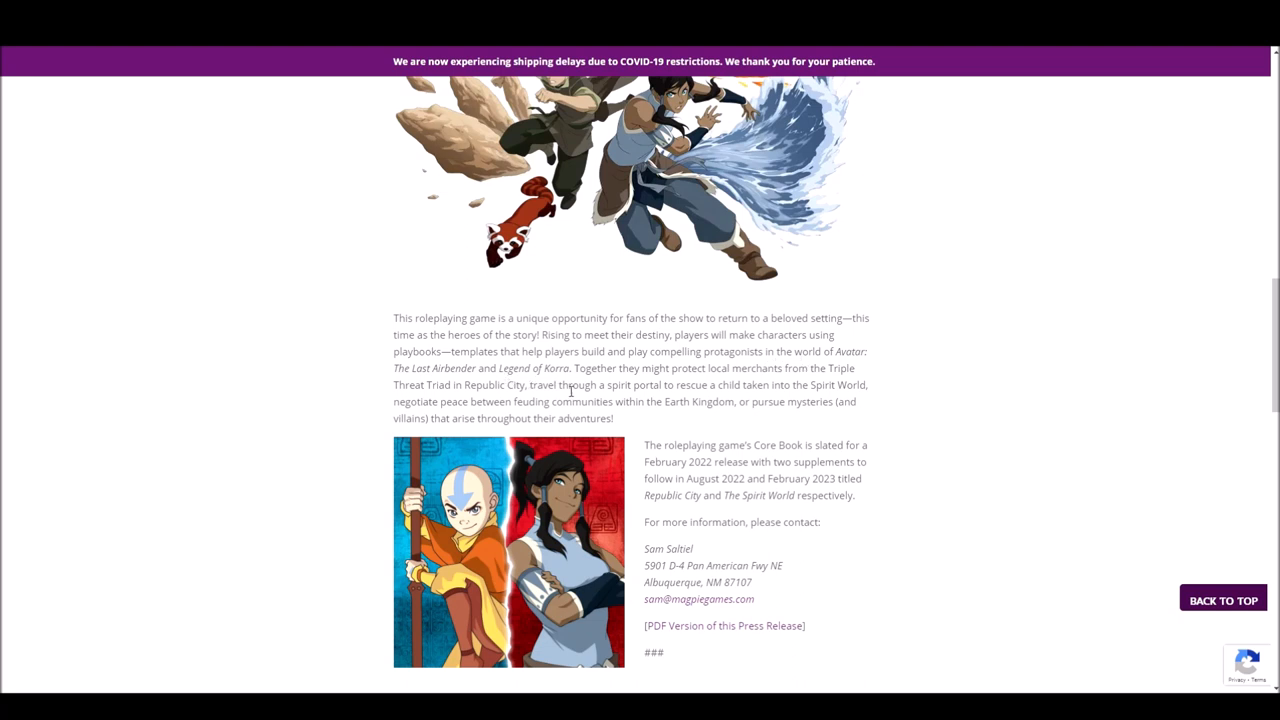
{"action": "mouse_move", "coordinate": [570, 400]}
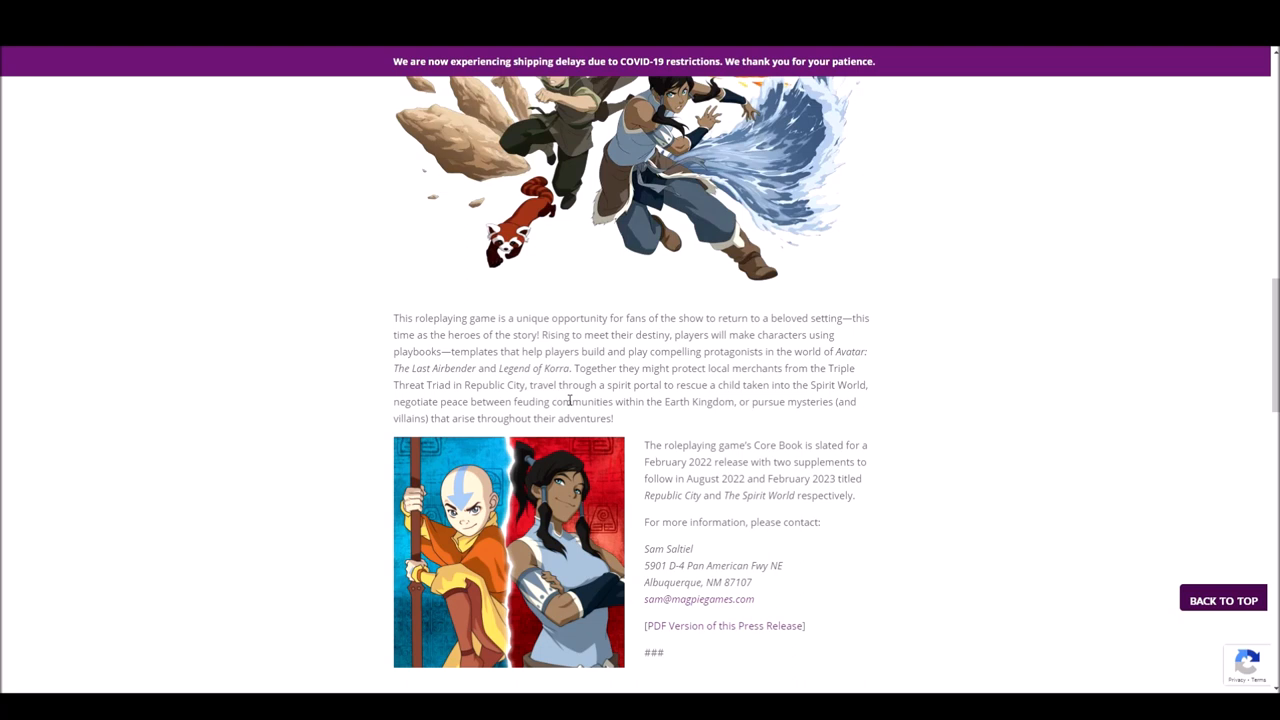
{"action": "mouse_move", "coordinate": [628, 370]}
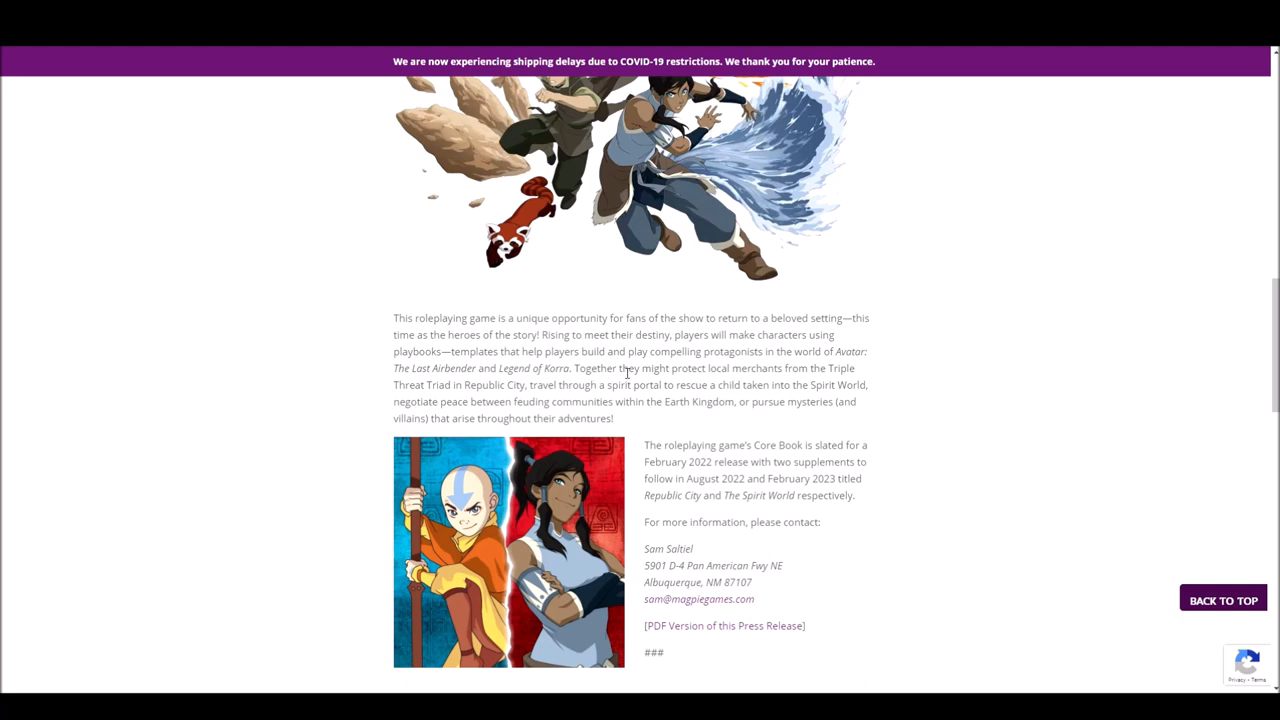
{"action": "mouse_move", "coordinate": [620, 388]}
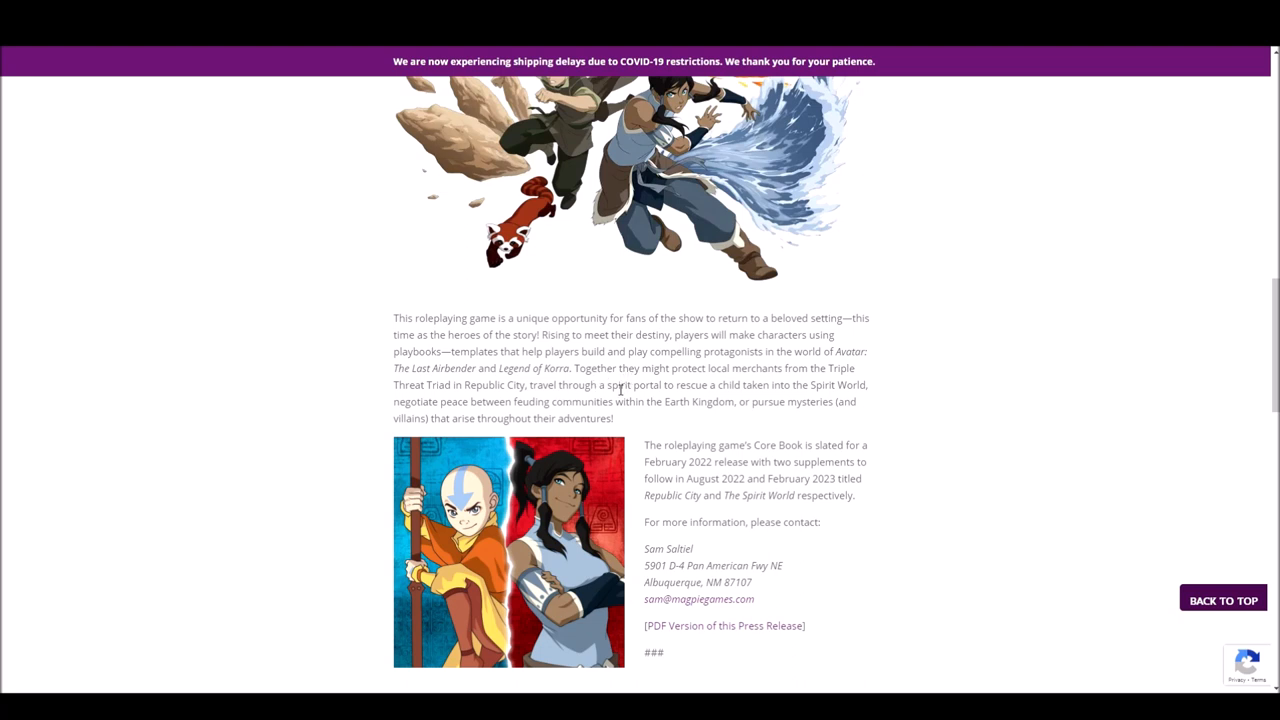
{"action": "mouse_move", "coordinate": [613, 401]}
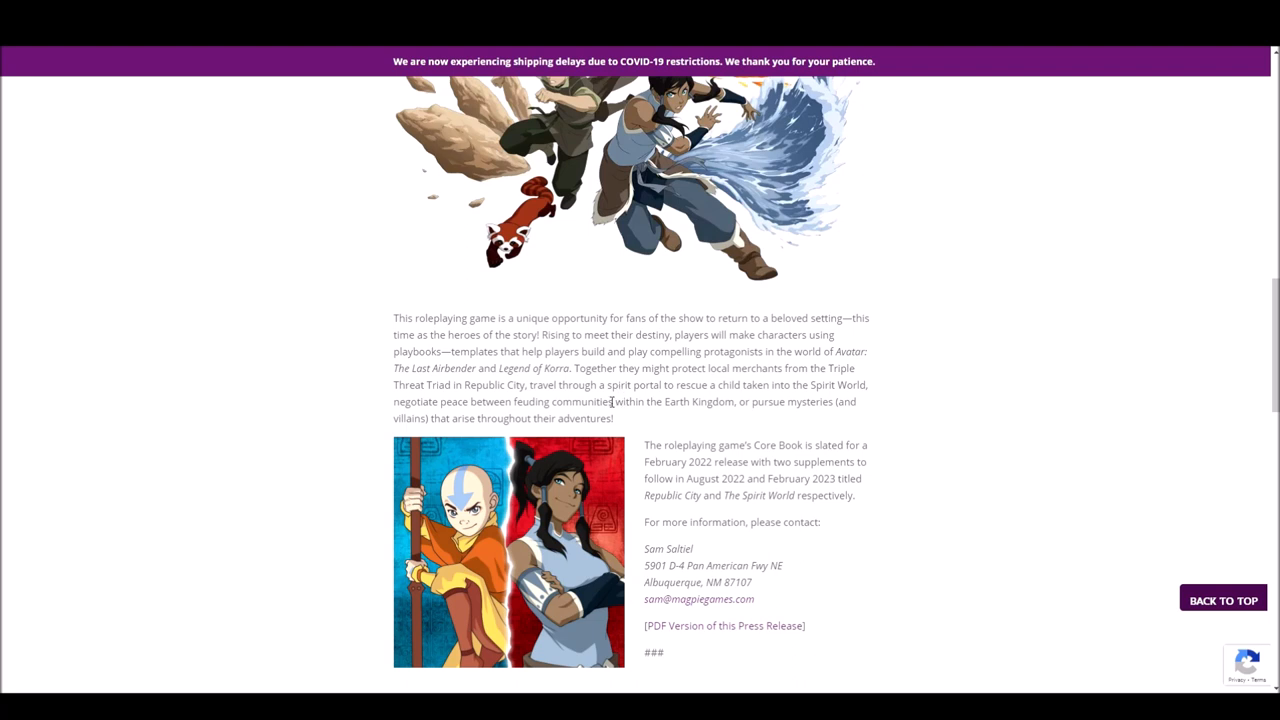
{"action": "mouse_move", "coordinate": [566, 366]}
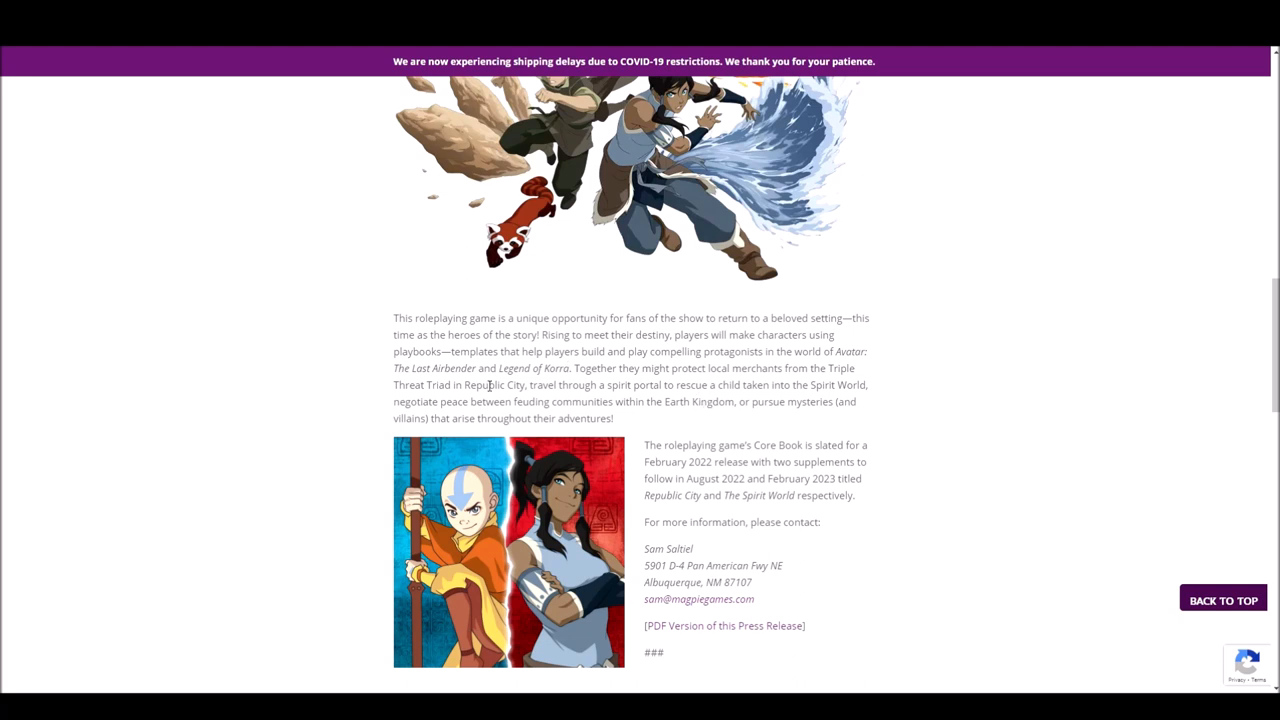
{"action": "mouse_move", "coordinate": [488, 363]}
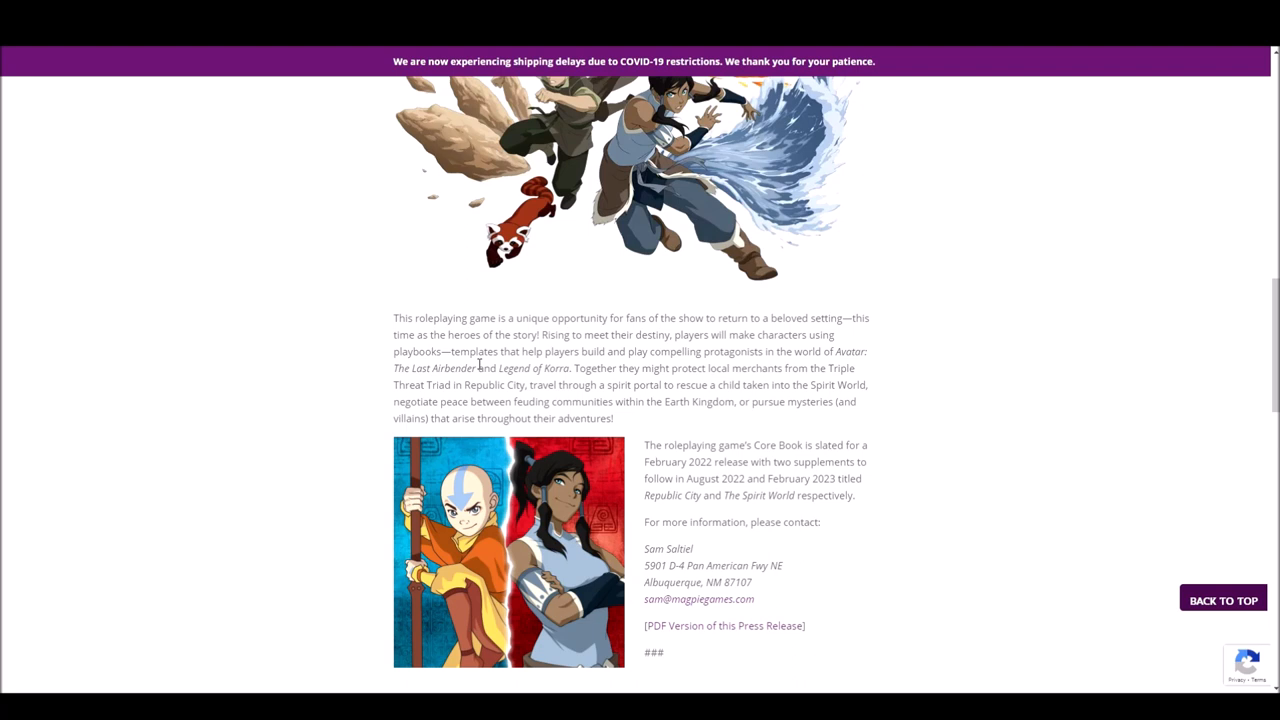
{"action": "mouse_move", "coordinate": [587, 381]}
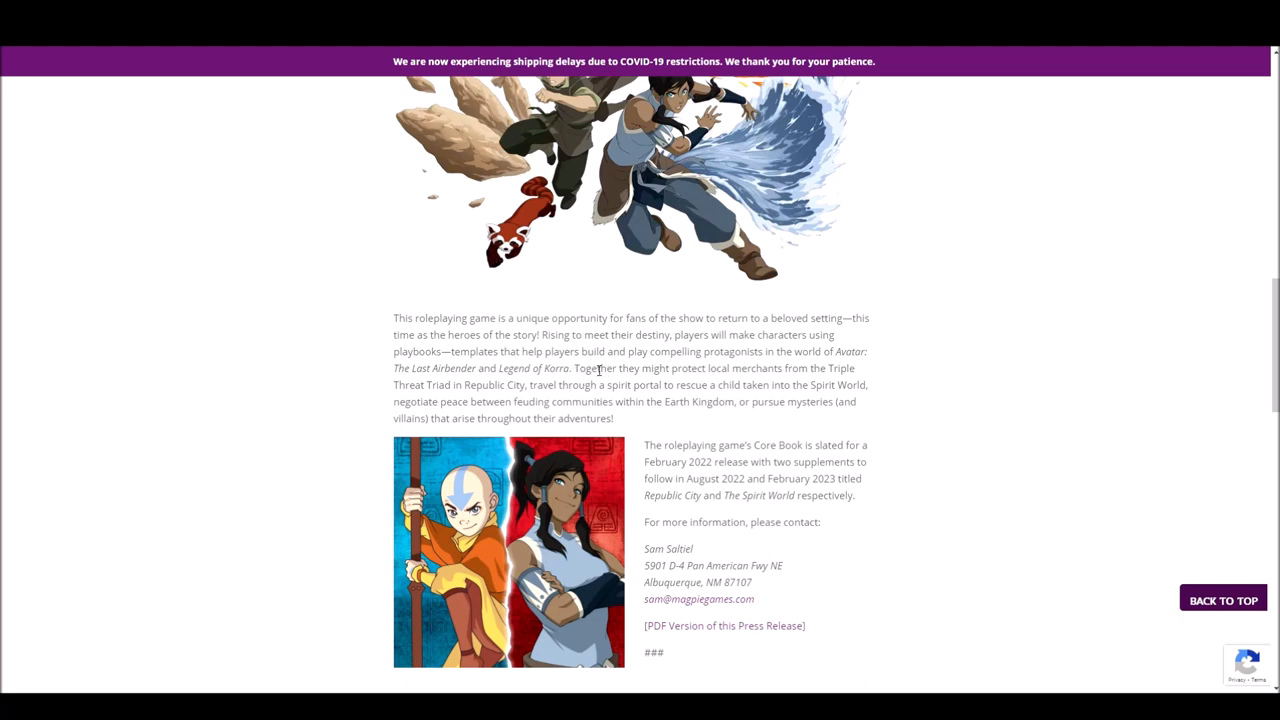
{"action": "mouse_move", "coordinate": [620, 383]}
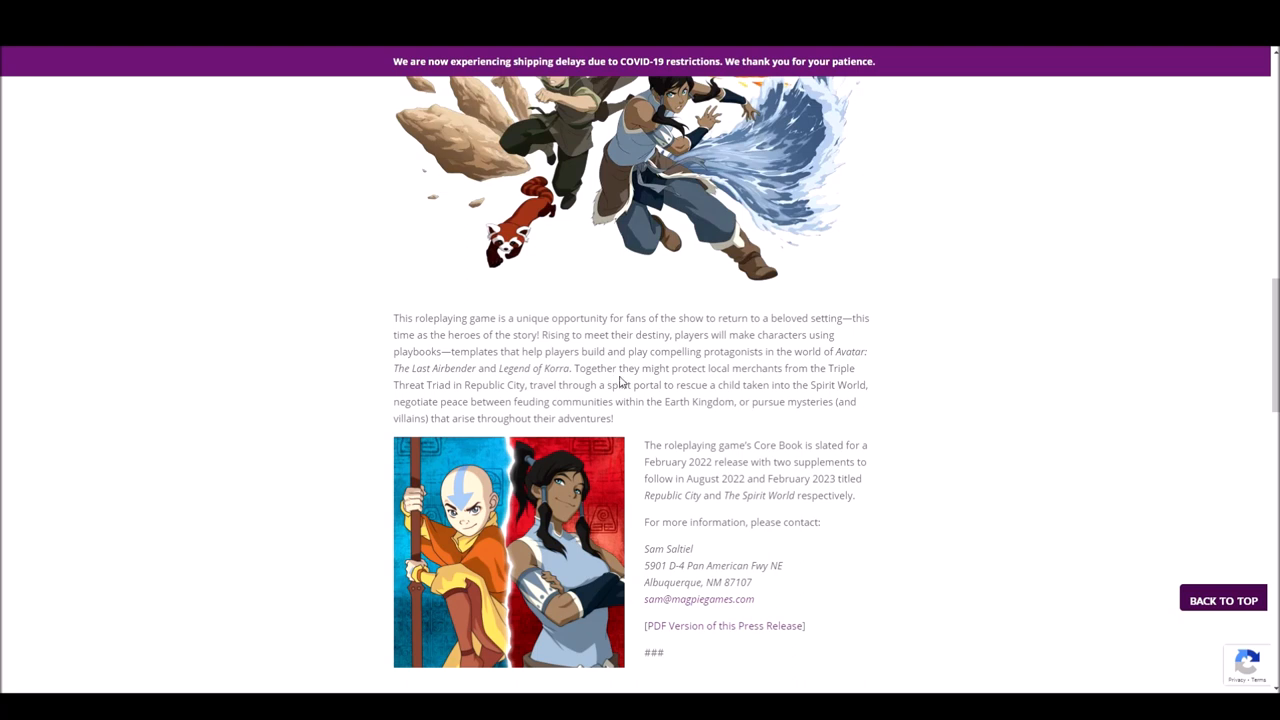
{"action": "mouse_move", "coordinate": [618, 384]}
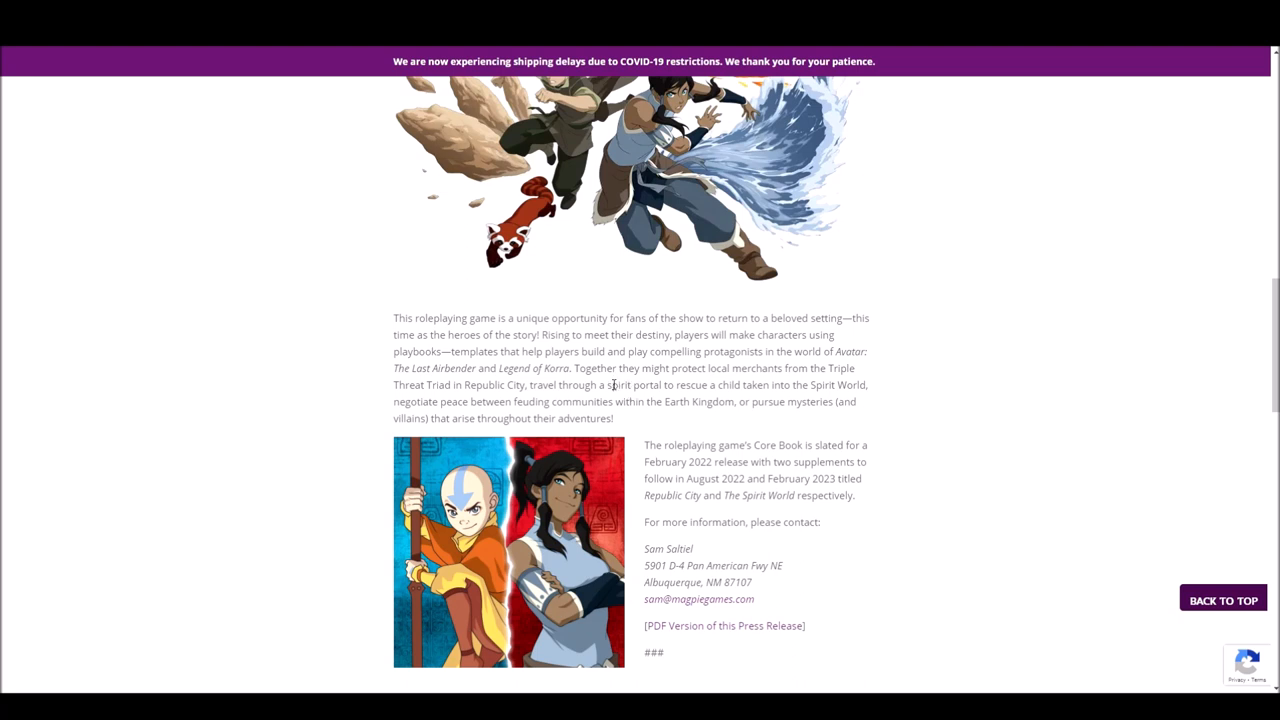
{"action": "mouse_move", "coordinate": [612, 384]}
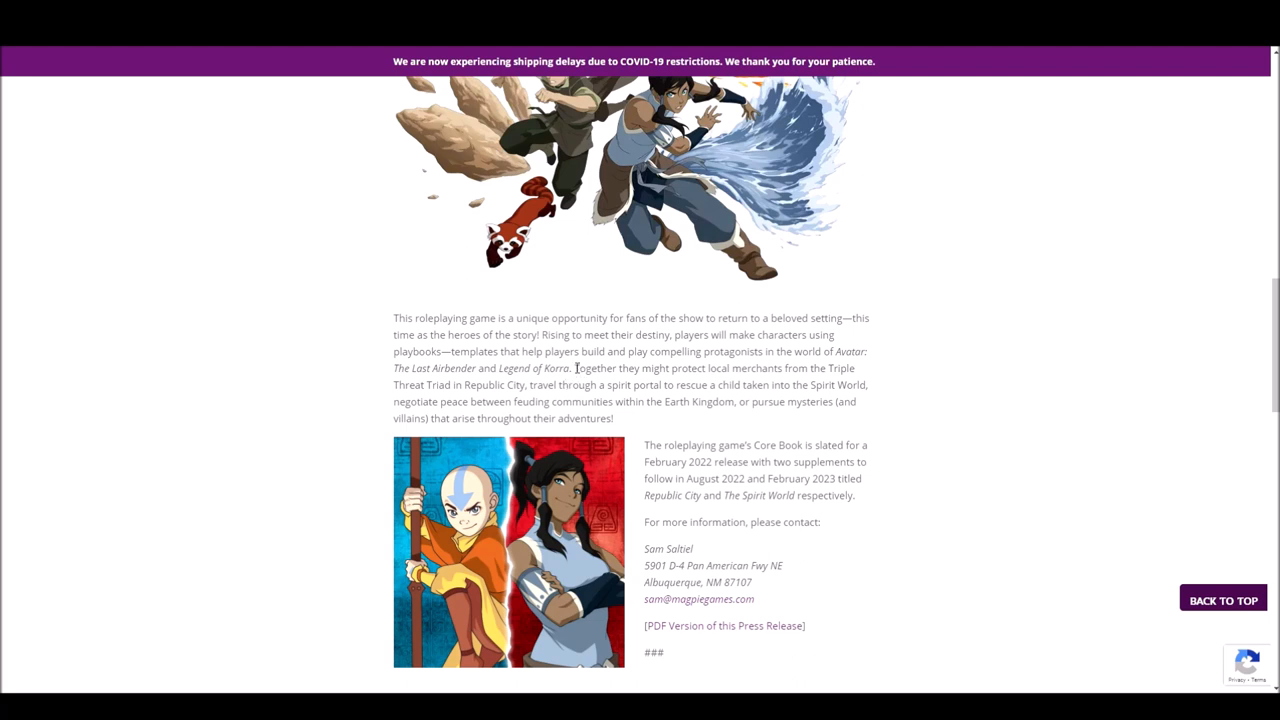
{"action": "mouse_move", "coordinate": [600, 385]}
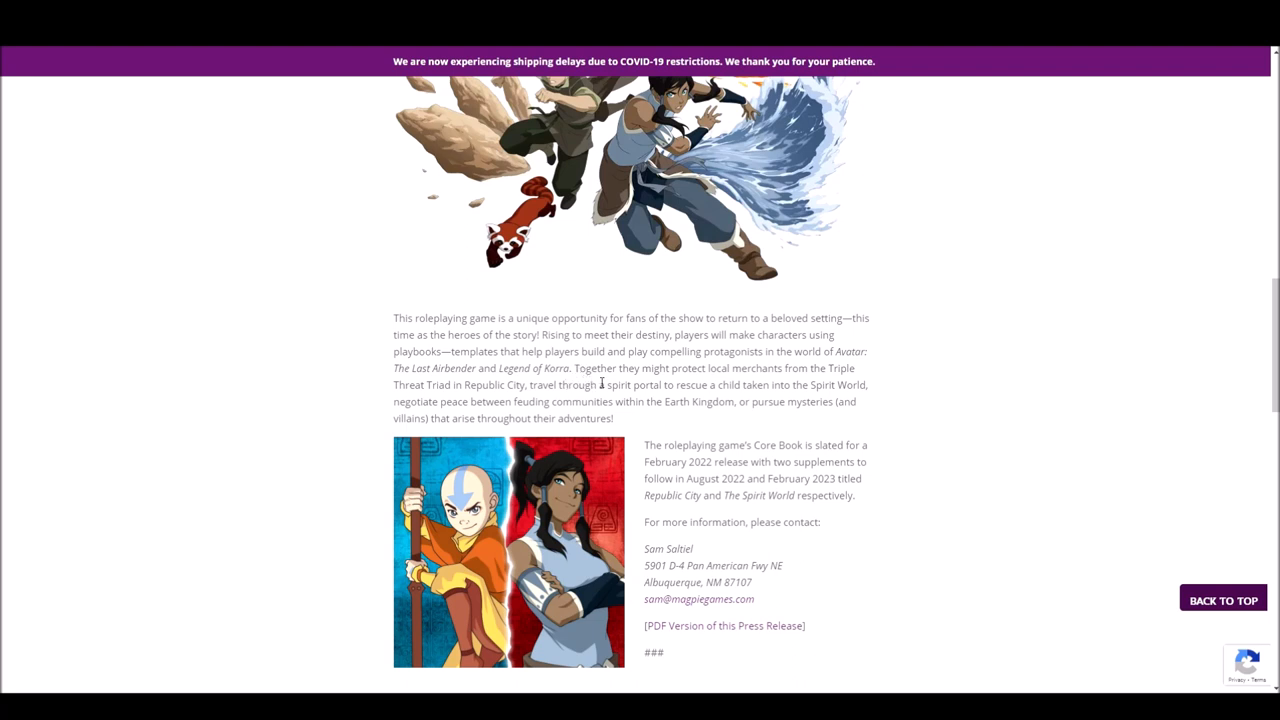
{"action": "mouse_move", "coordinate": [605, 386]}
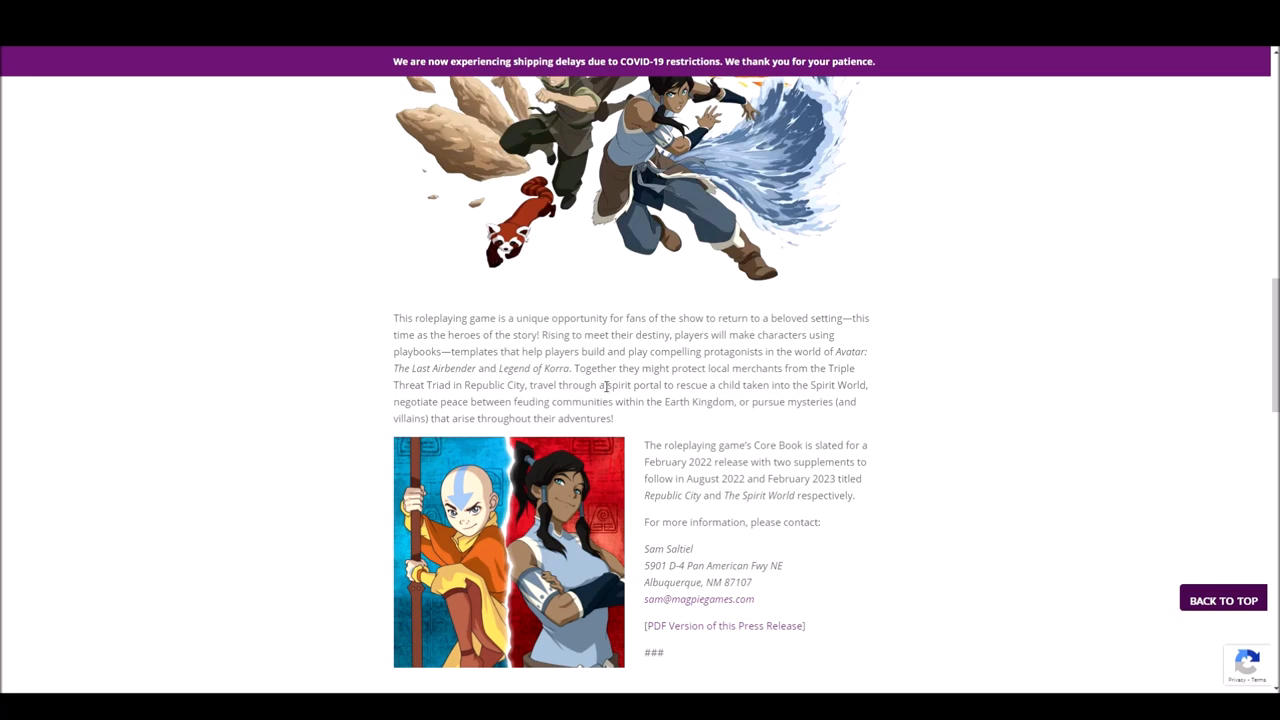
{"action": "mouse_move", "coordinate": [693, 383]}
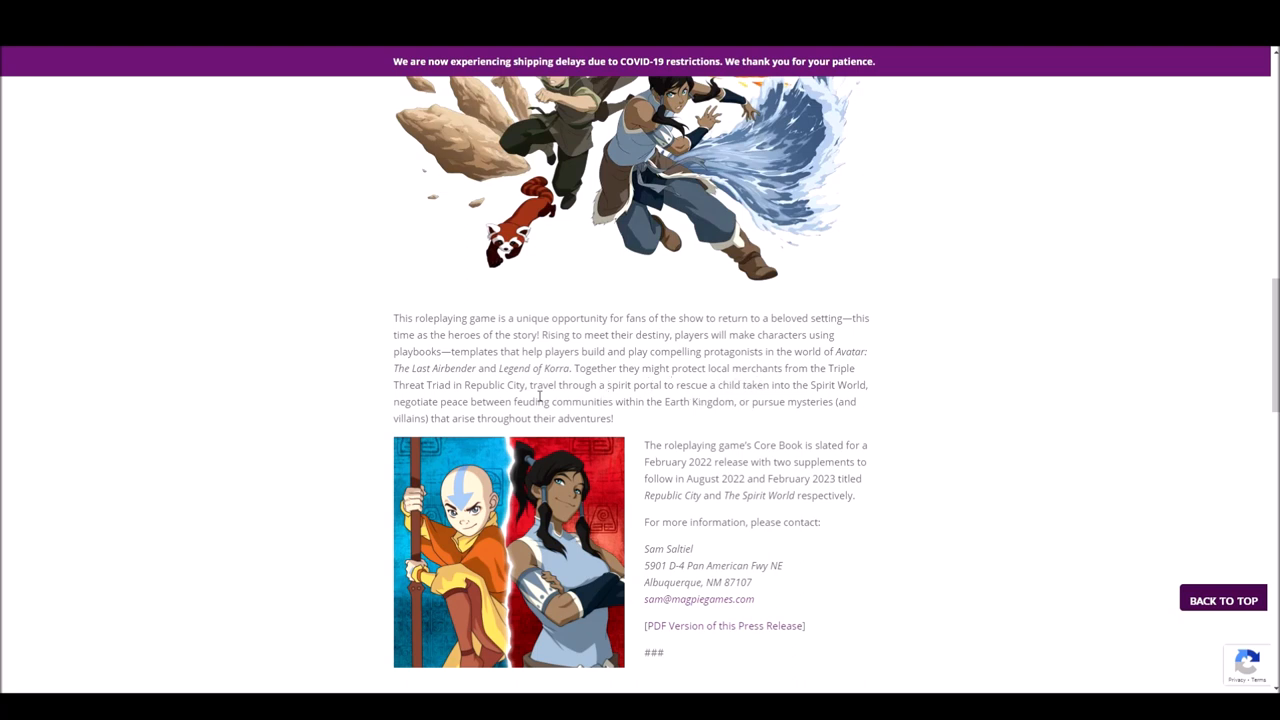
{"action": "mouse_move", "coordinate": [545, 388]}
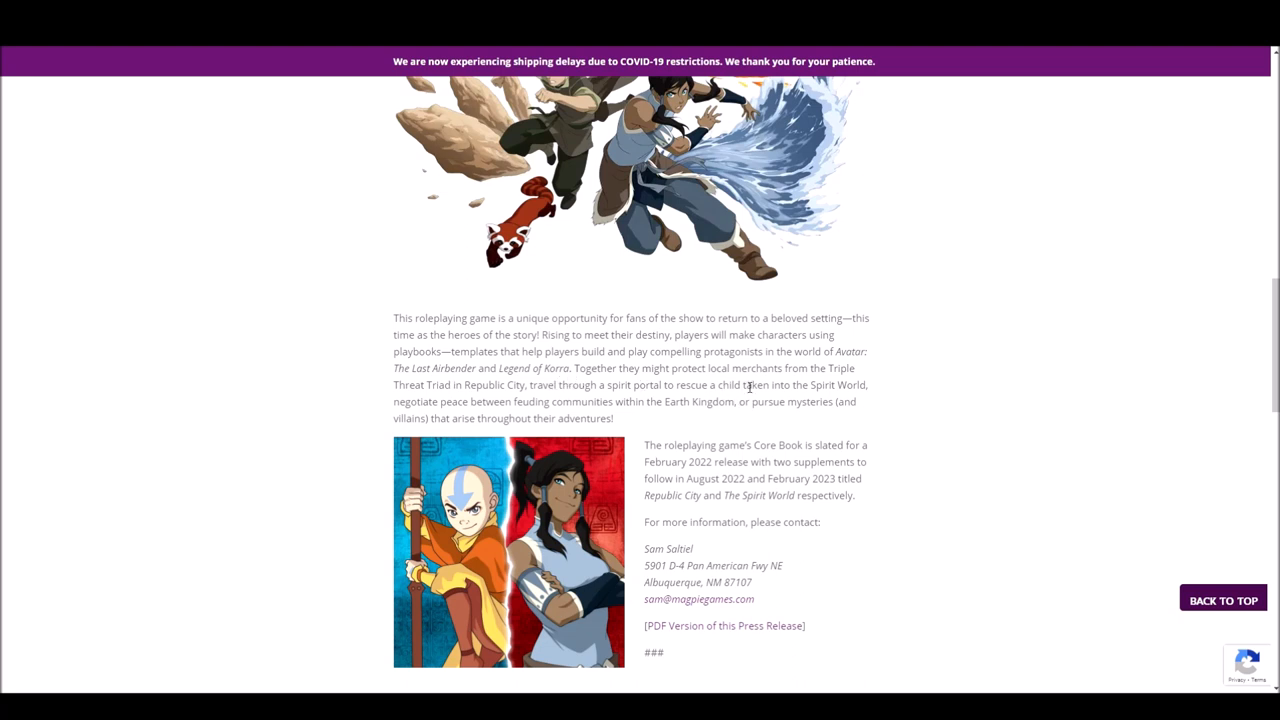
{"action": "mouse_move", "coordinate": [531, 414]}
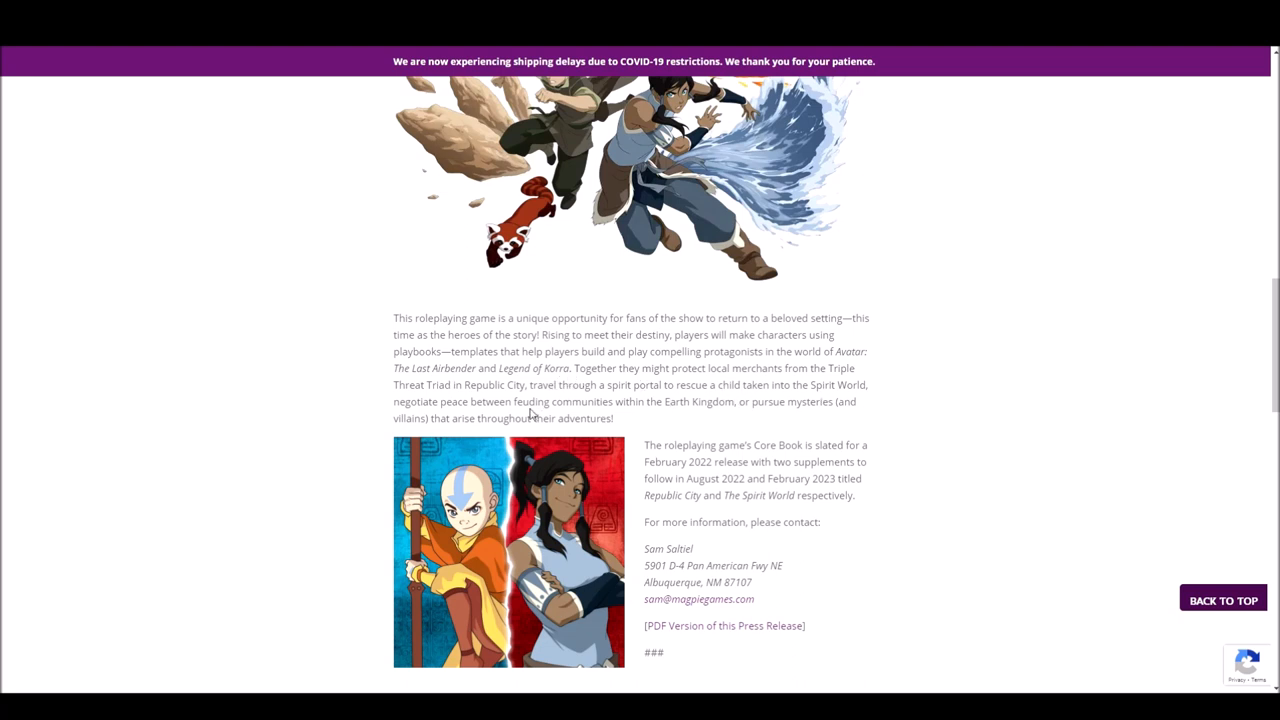
{"action": "mouse_move", "coordinate": [700, 417]}
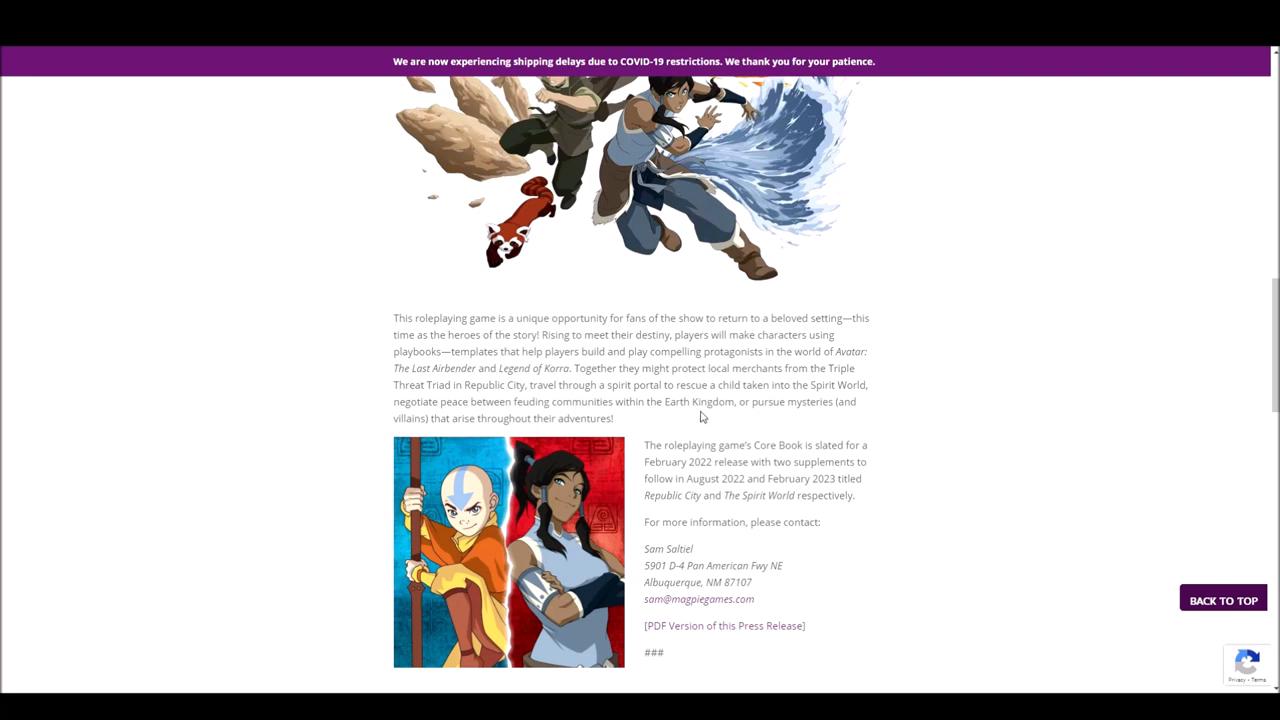
{"action": "mouse_move", "coordinate": [807, 417]}
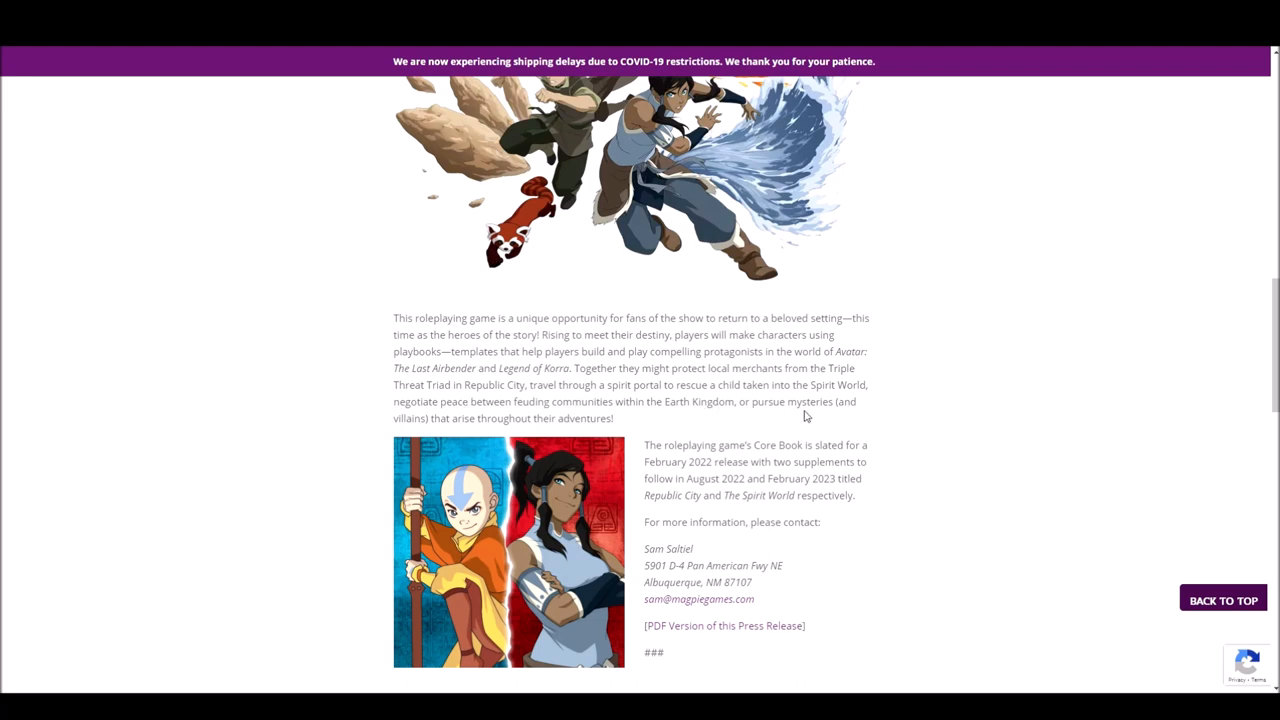
{"action": "mouse_move", "coordinate": [620, 424]}
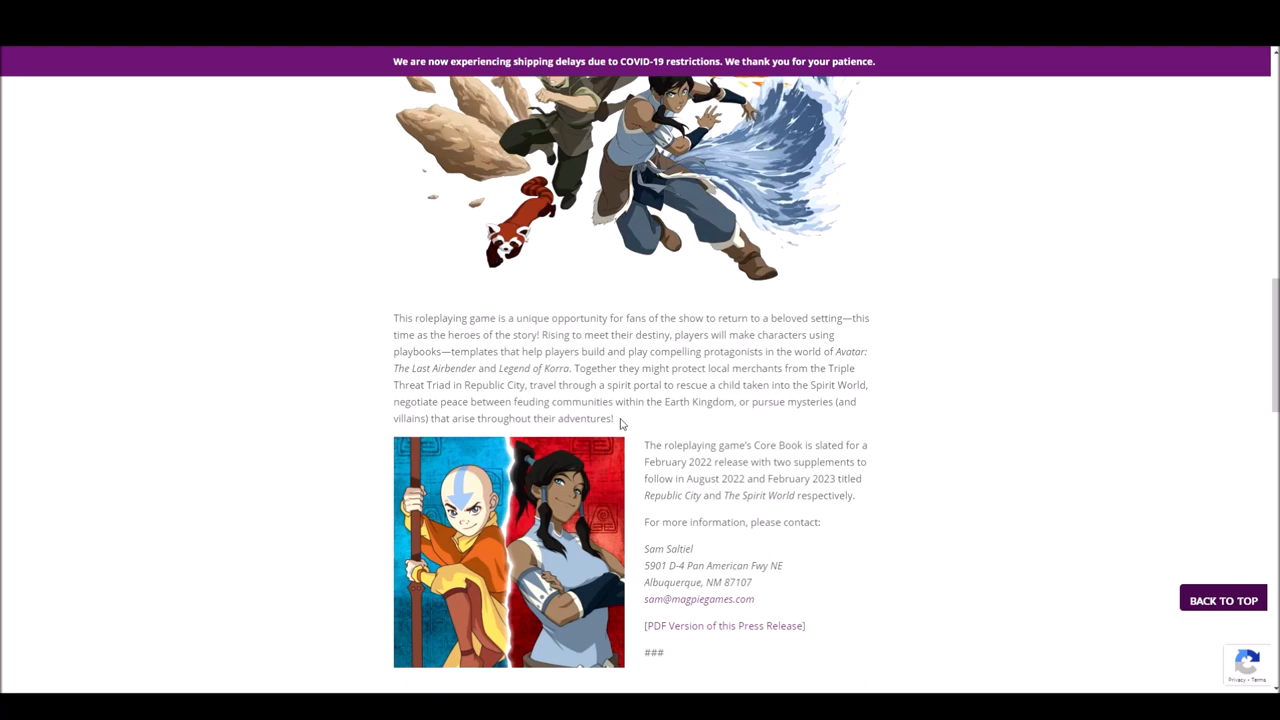
{"action": "left_click_drag", "start_coordinate": [646, 445], "coordinate": [855, 495]}
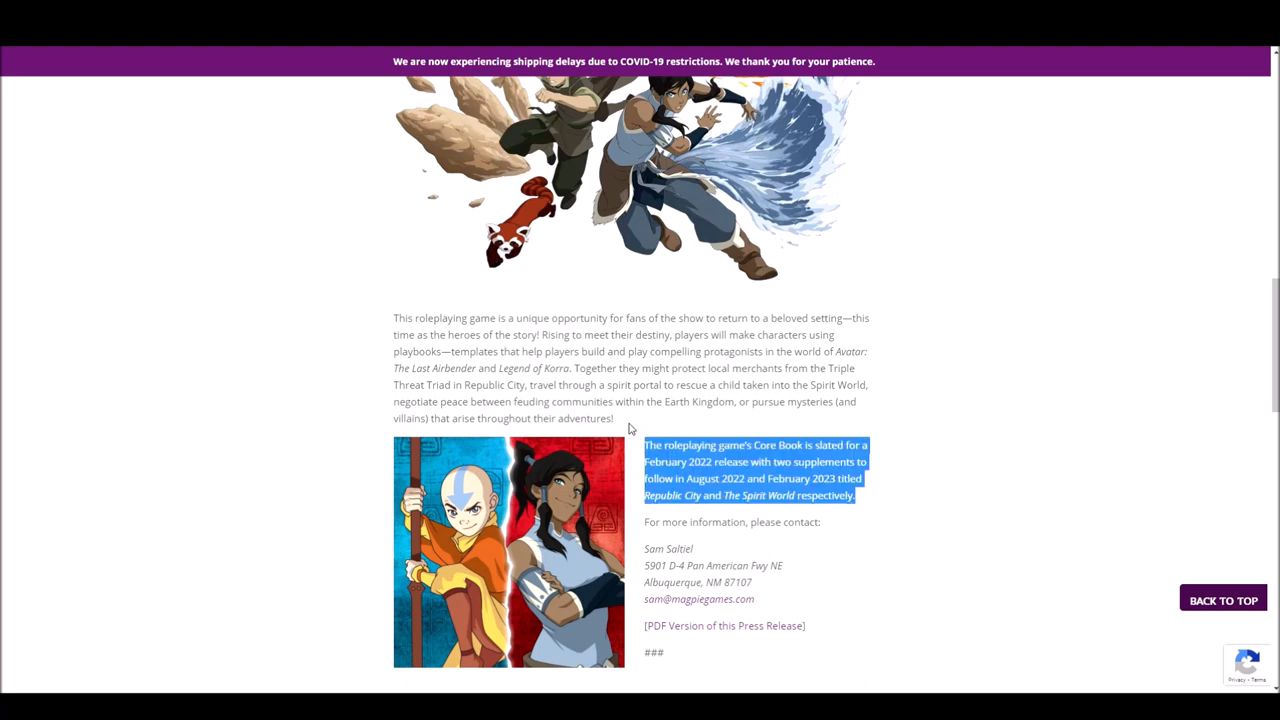
{"action": "mouse_move", "coordinate": [745, 460]}
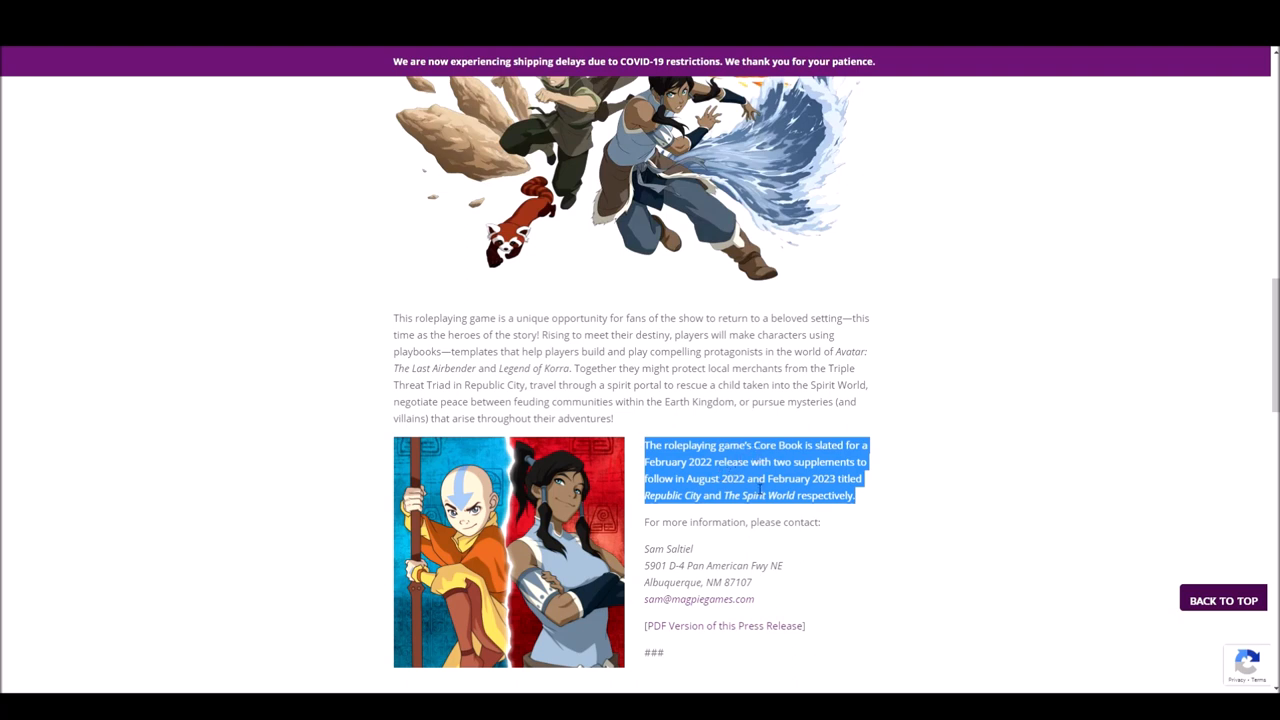
{"action": "mouse_move", "coordinate": [705, 513]}
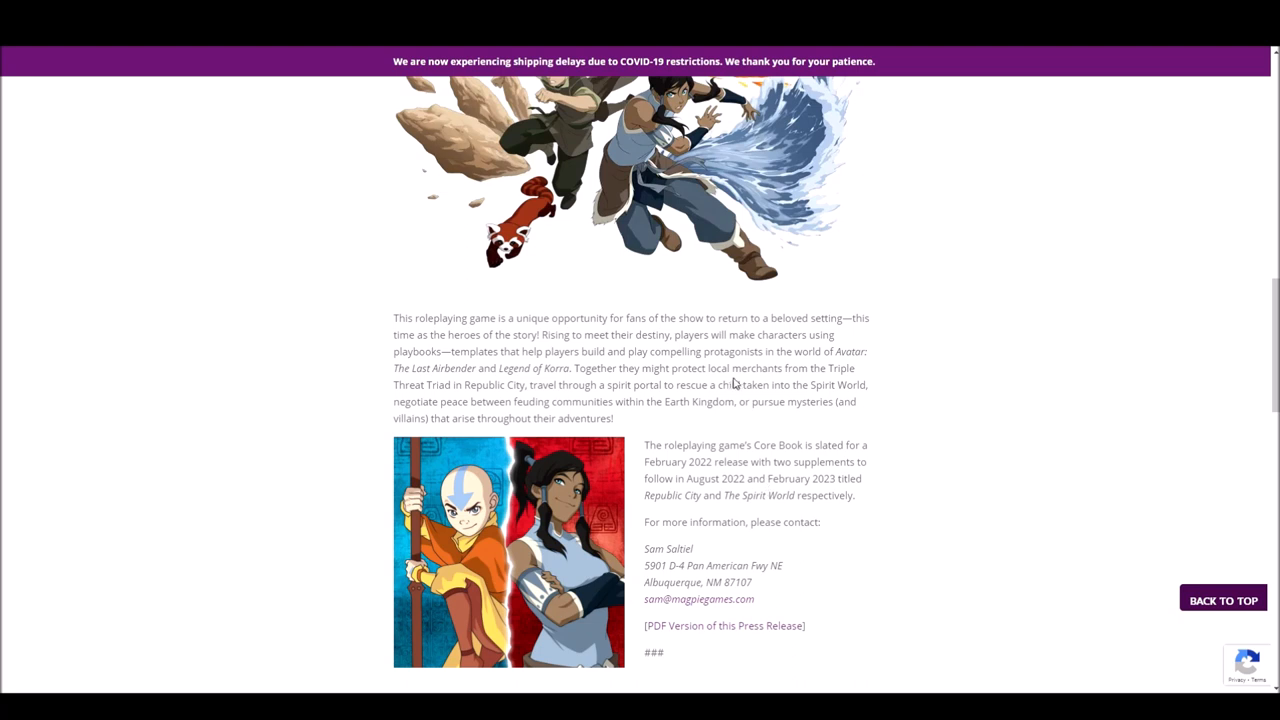
{"action": "mouse_move", "coordinate": [695, 460]}
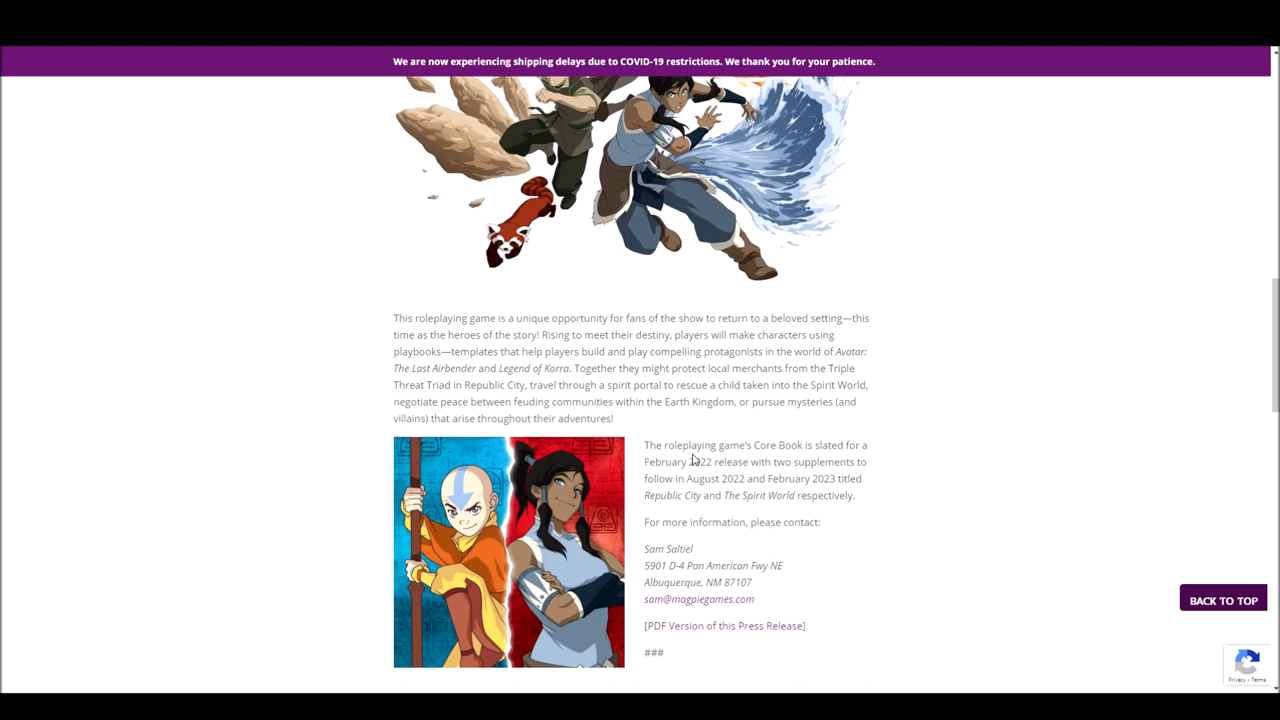
{"action": "mouse_move", "coordinate": [703, 477]}
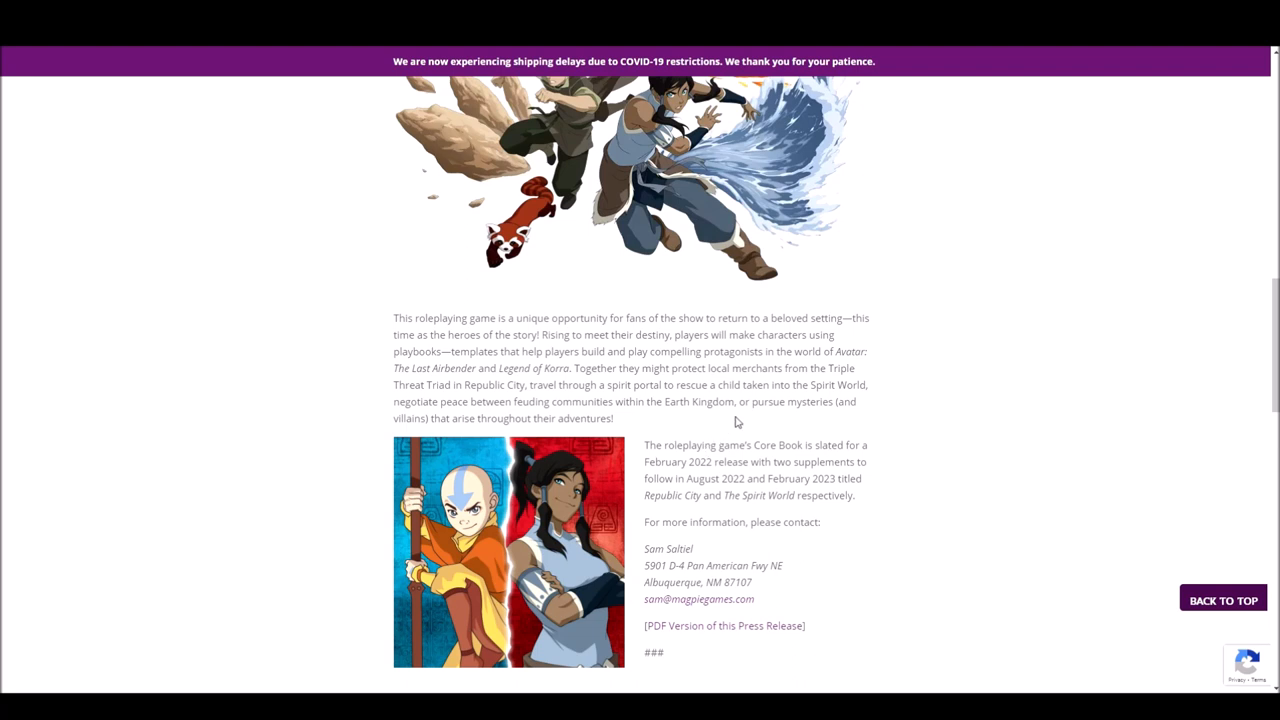
{"action": "mouse_move", "coordinate": [727, 440]}
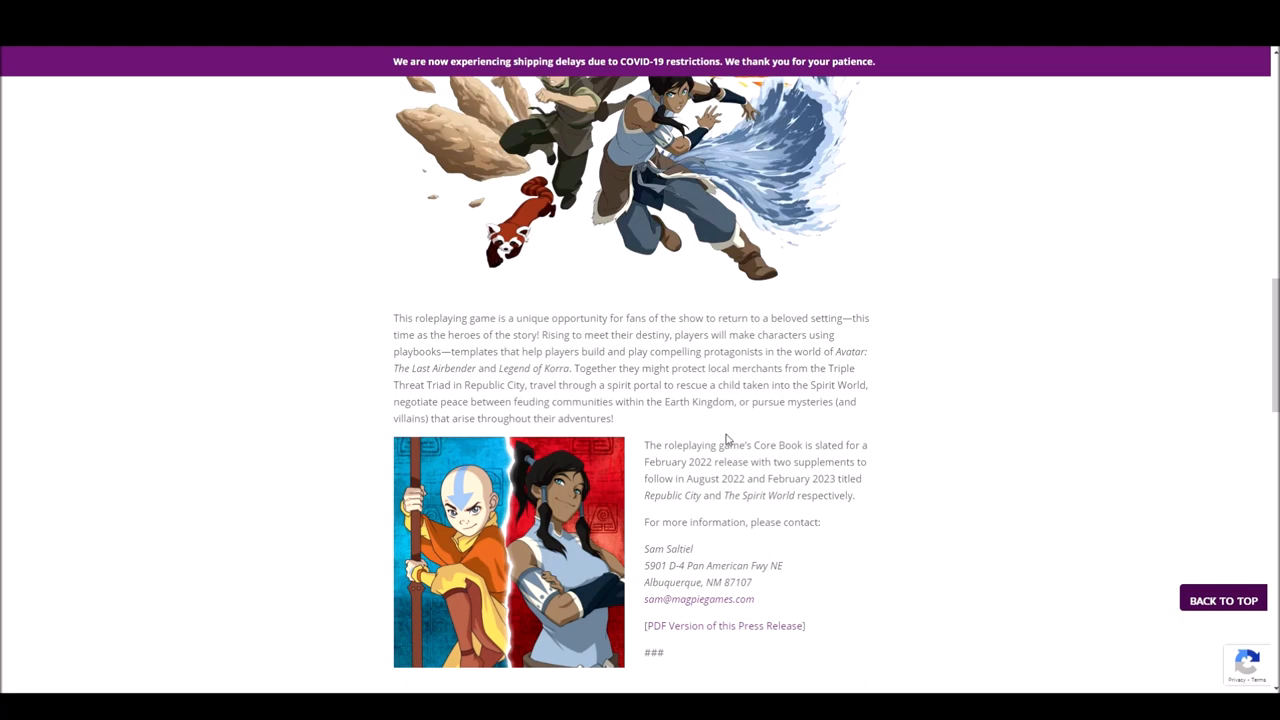
{"action": "scroll", "scroll_direction": "down", "scroll_amount": 3}
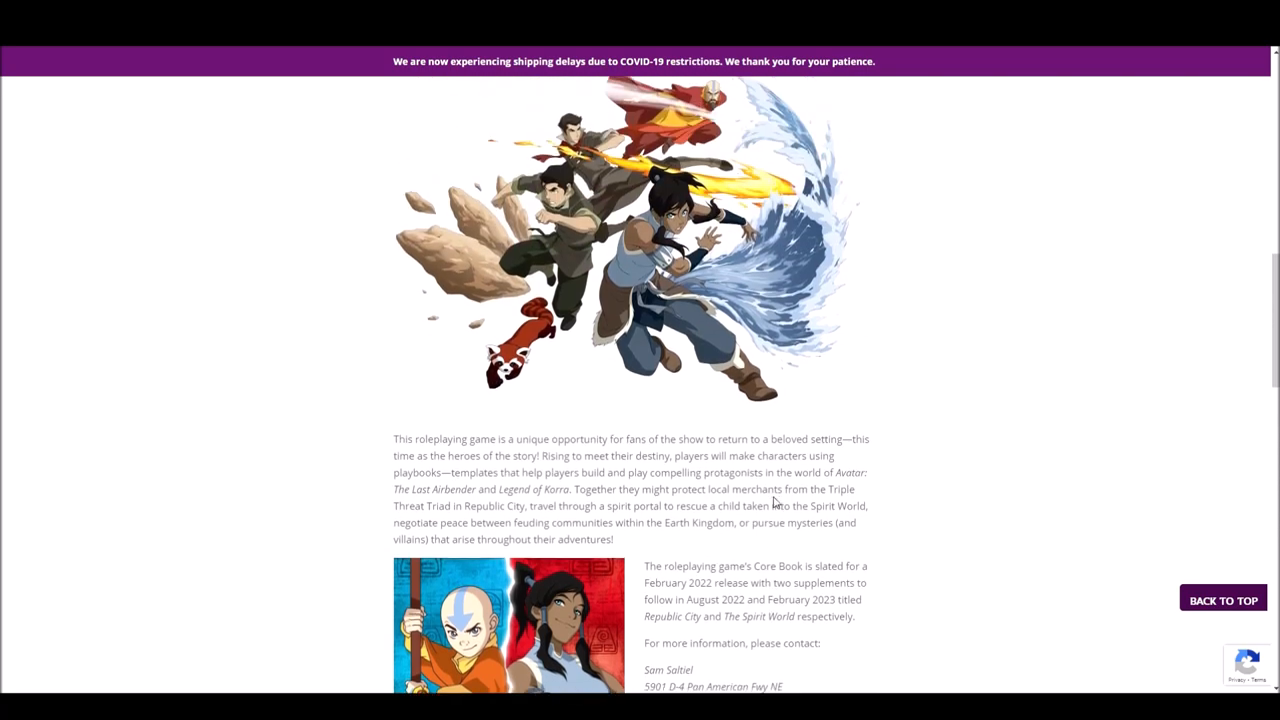
{"action": "scroll", "scroll_direction": "down", "scroll_amount": 3}
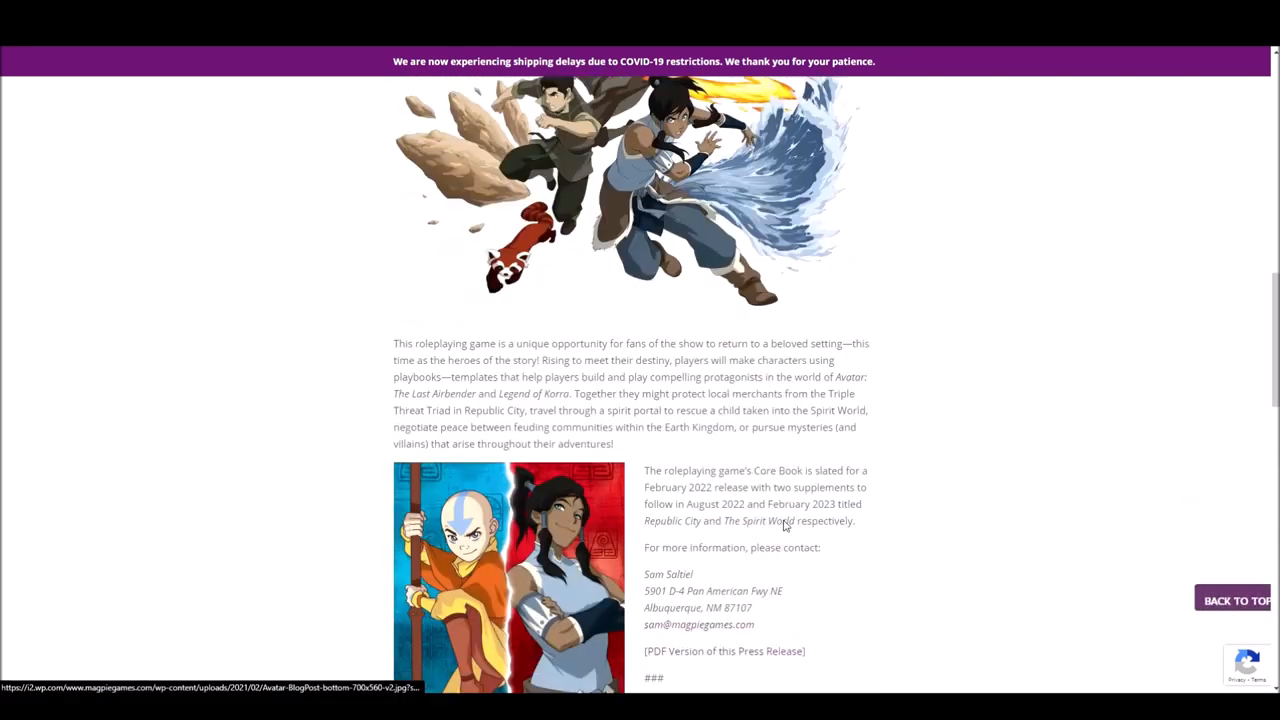
{"action": "scroll", "scroll_direction": "down", "scroll_amount": 3}
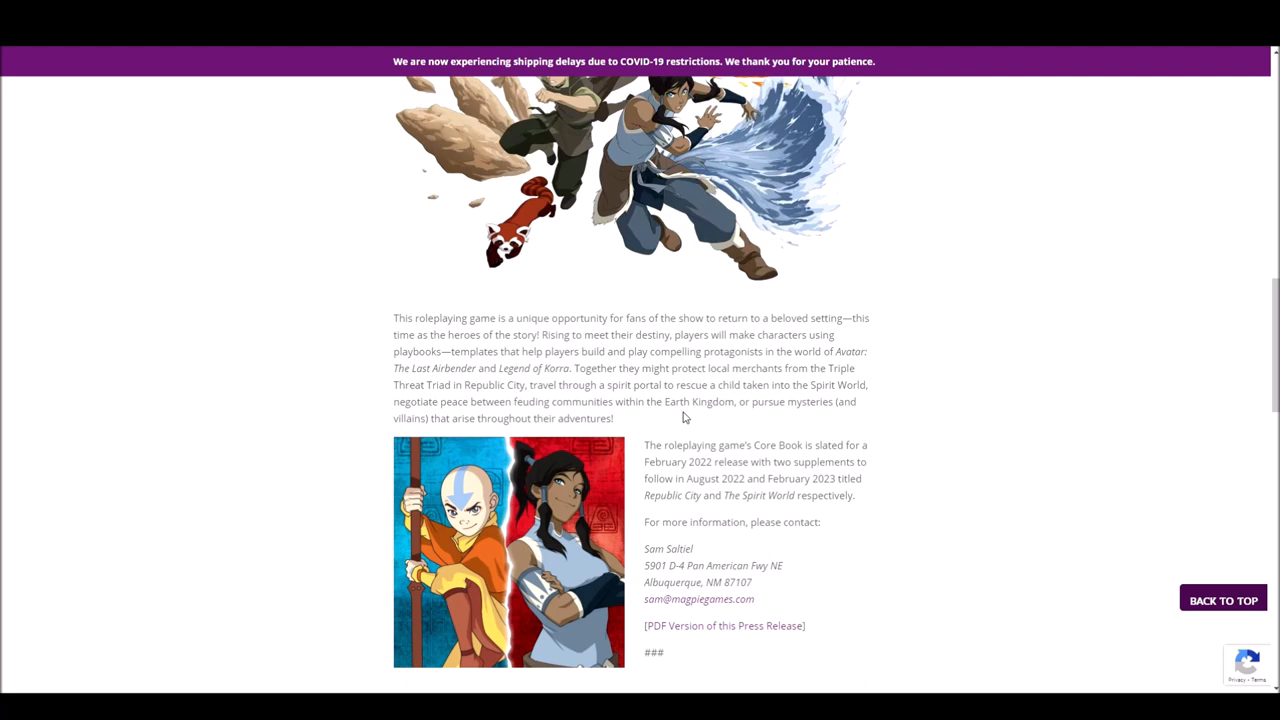
{"action": "mouse_move", "coordinate": [751, 398]}
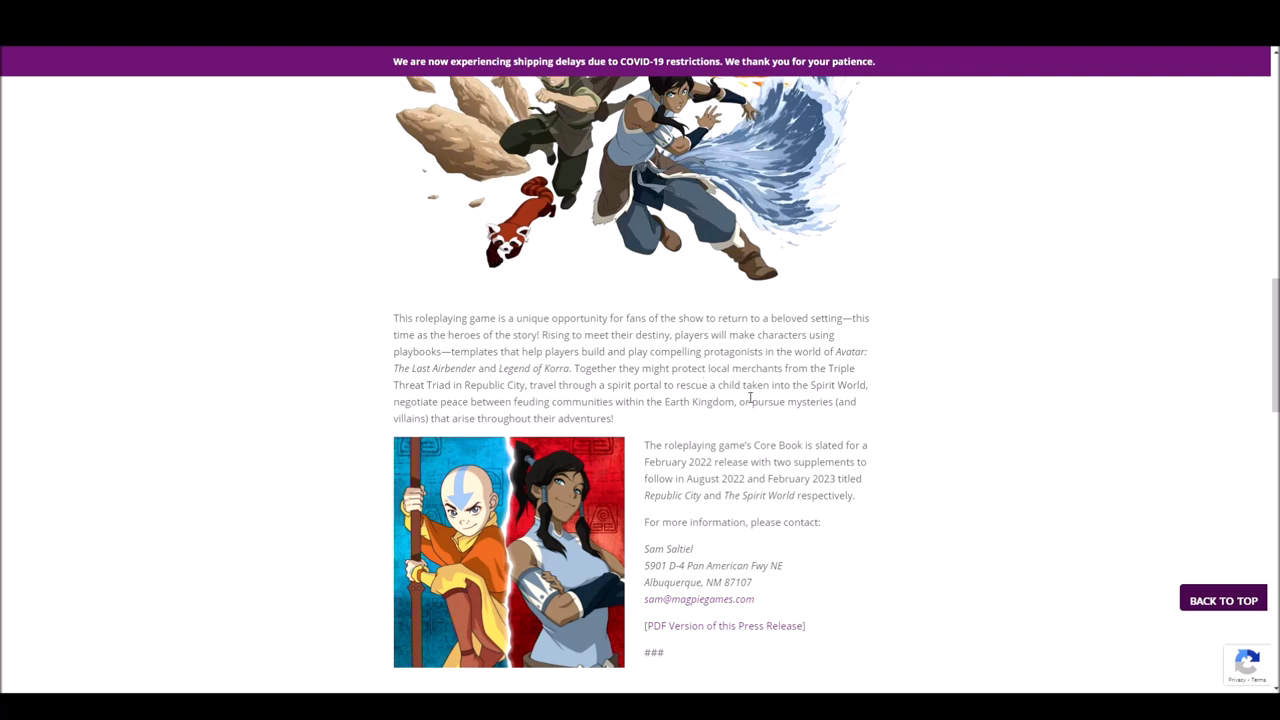
{"action": "mouse_move", "coordinate": [760, 400]}
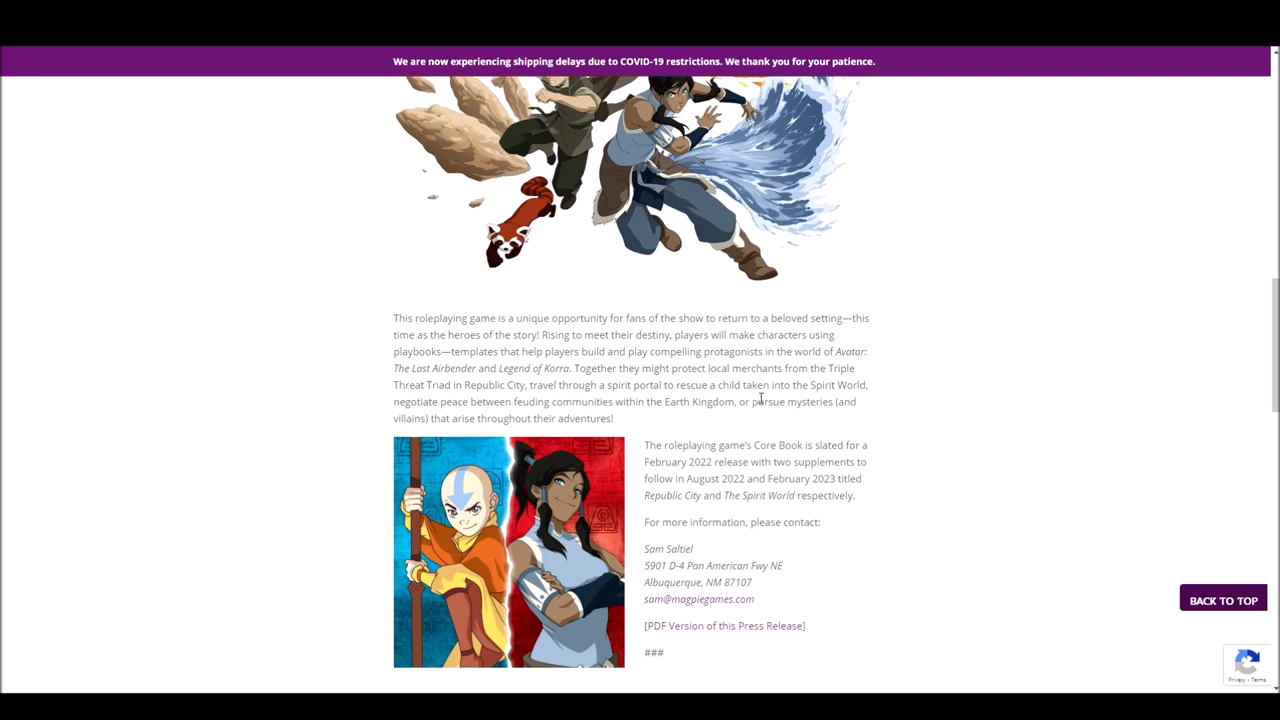
{"action": "mouse_move", "coordinate": [784, 419]}
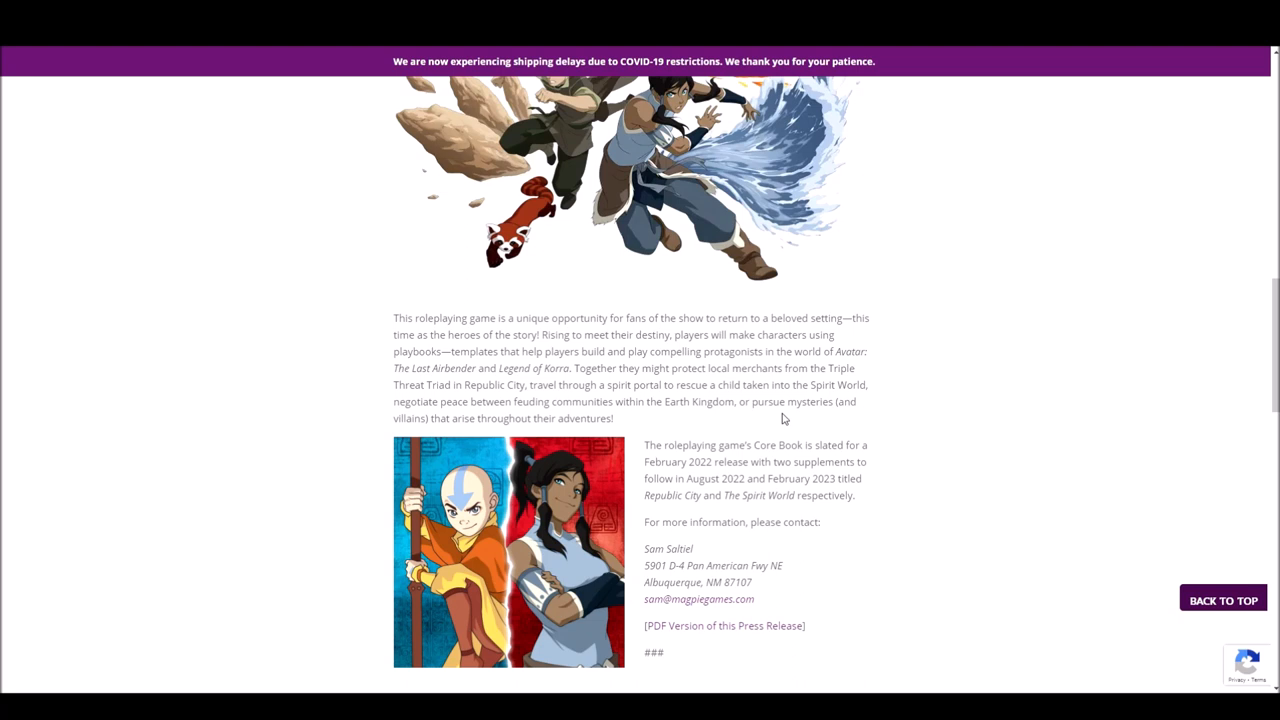
{"action": "mouse_move", "coordinate": [791, 398]}
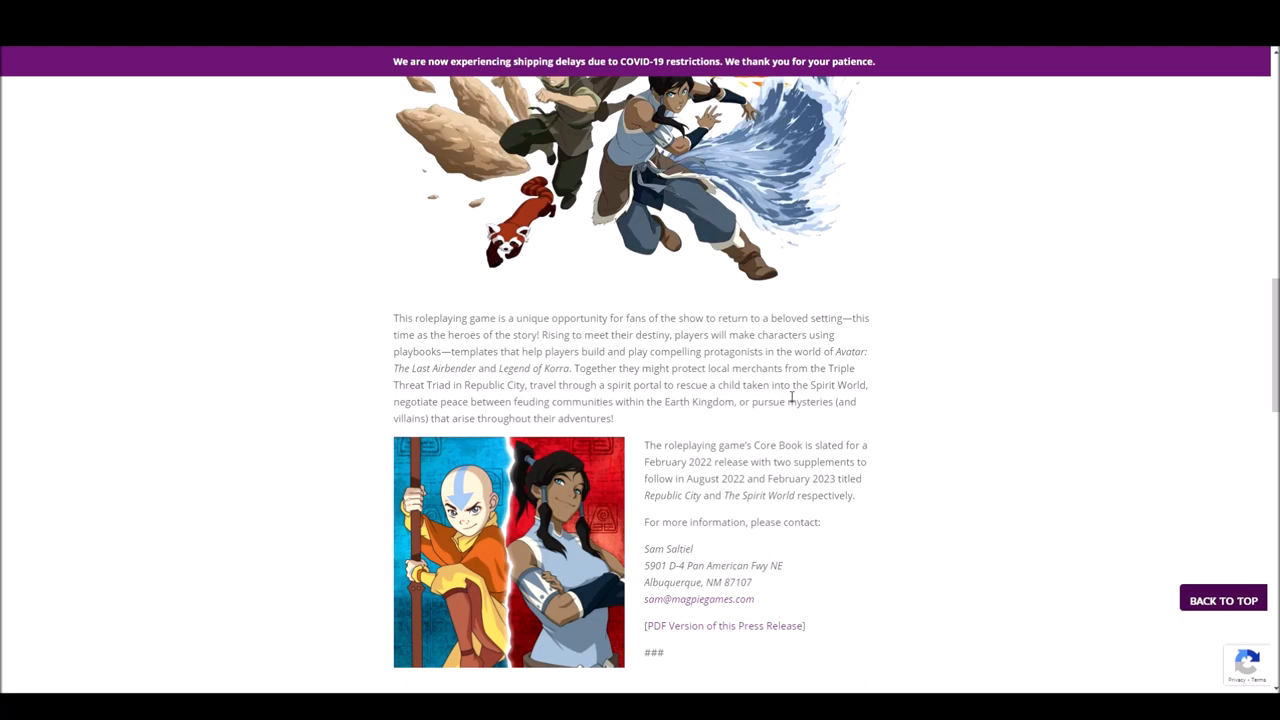
{"action": "mouse_move", "coordinate": [855, 432]}
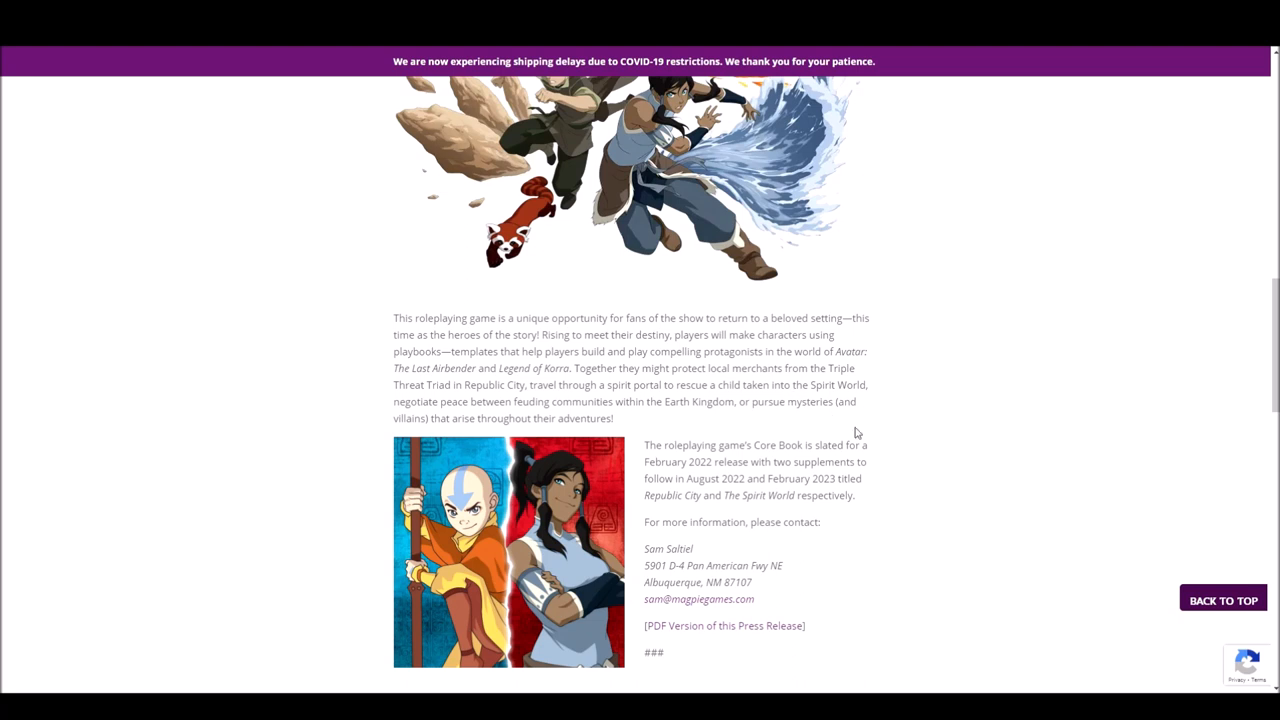
{"action": "mouse_move", "coordinate": [870, 483]}
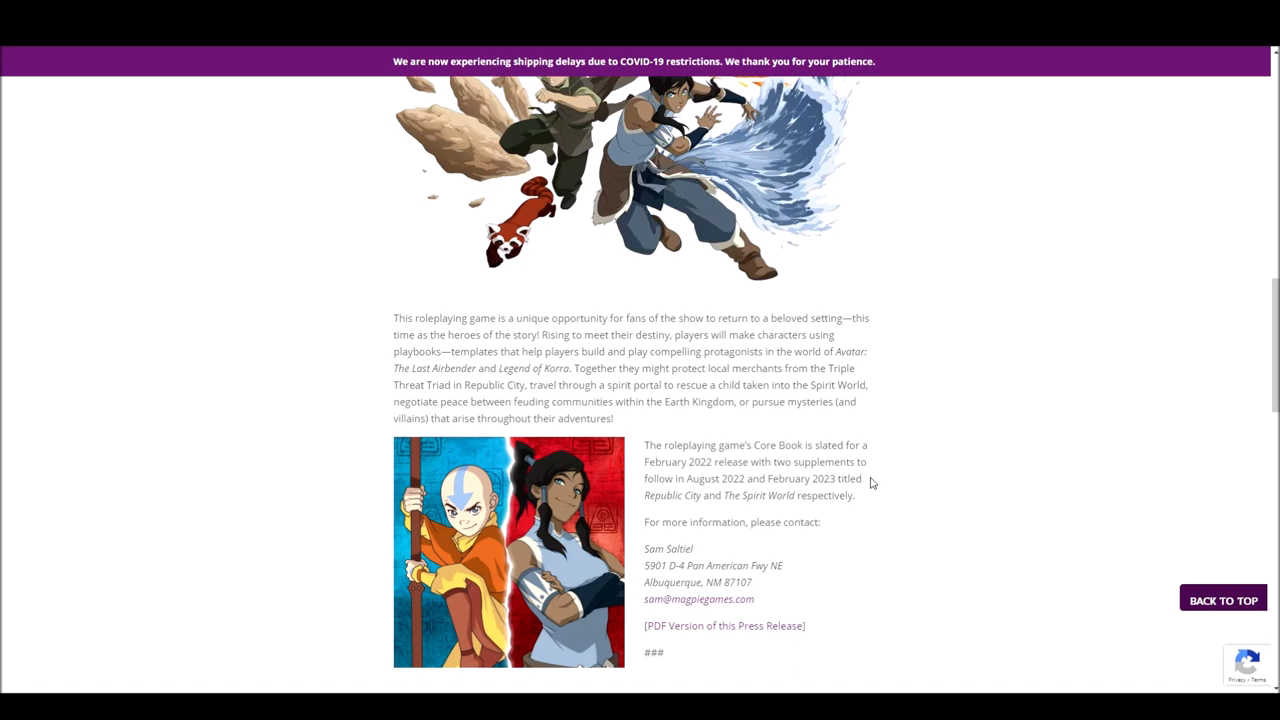
{"action": "scroll", "scroll_direction": "up", "scroll_amount": 3}
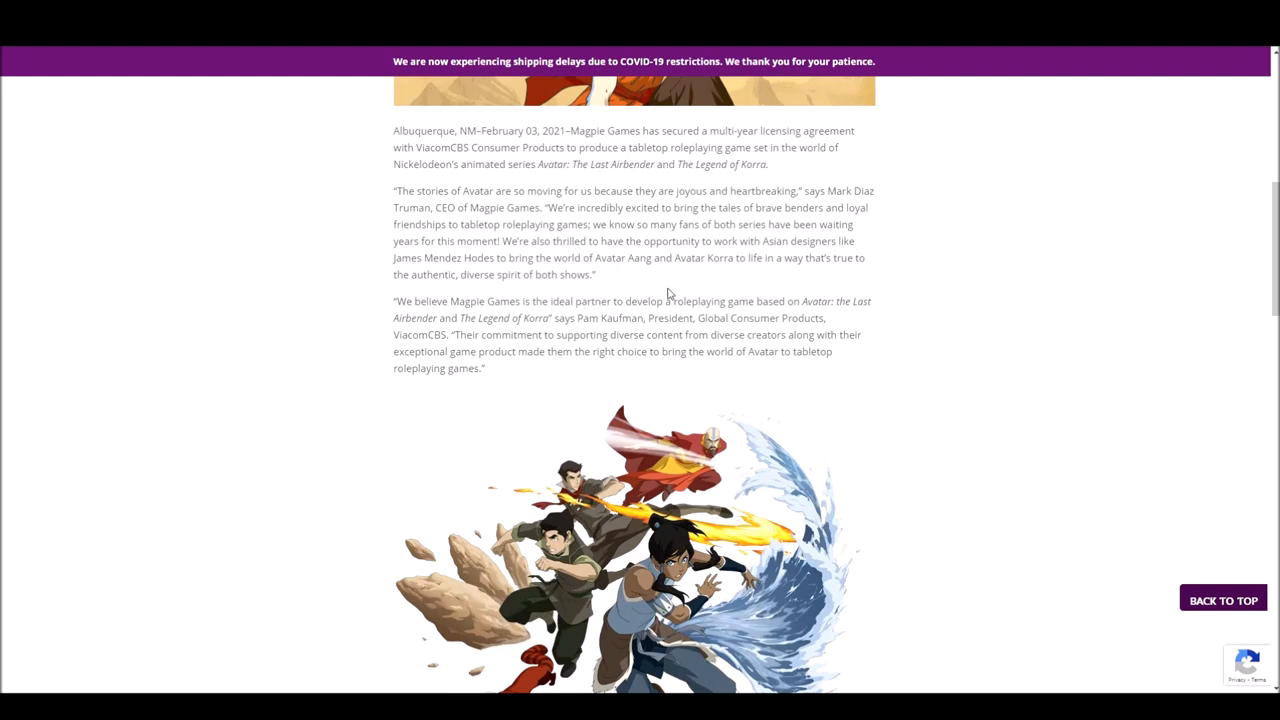
Step: Scroll so the header artwork's bottom shows above the dateline and executives' opening quotes
{"action": "scroll", "scroll_direction": "down", "scroll_amount": 3}
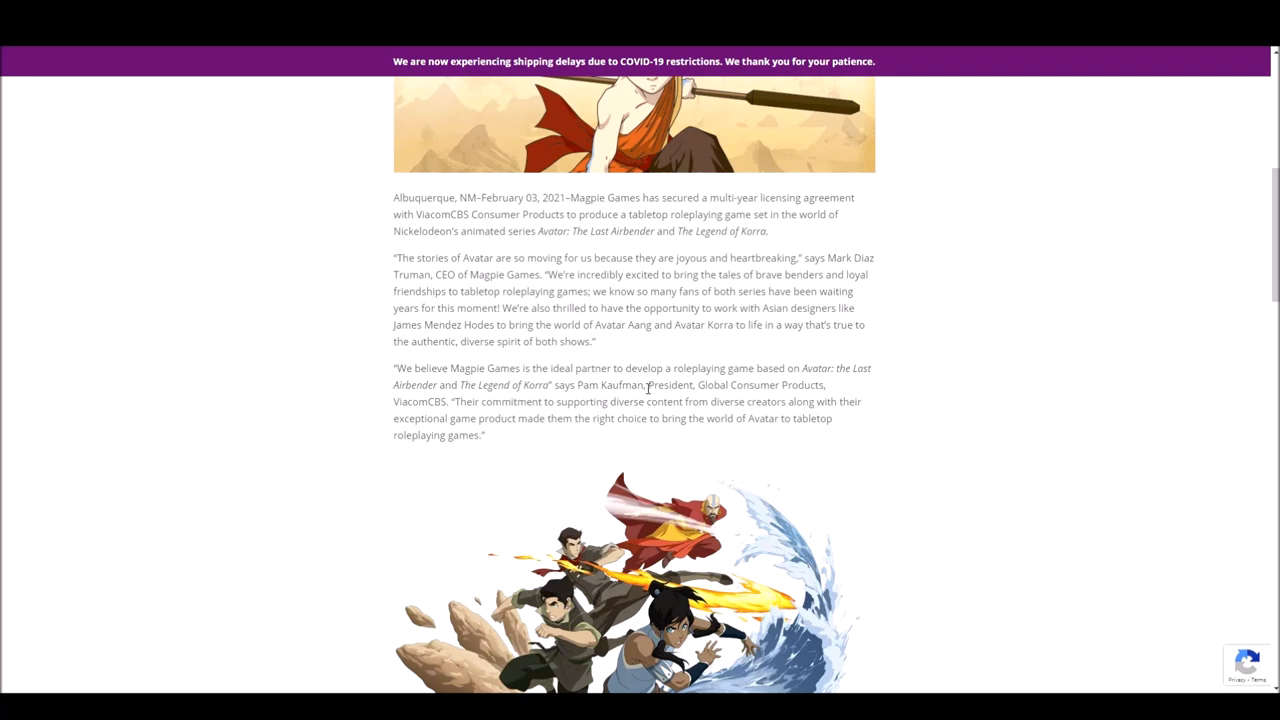
{"action": "mouse_move", "coordinate": [648, 401]}
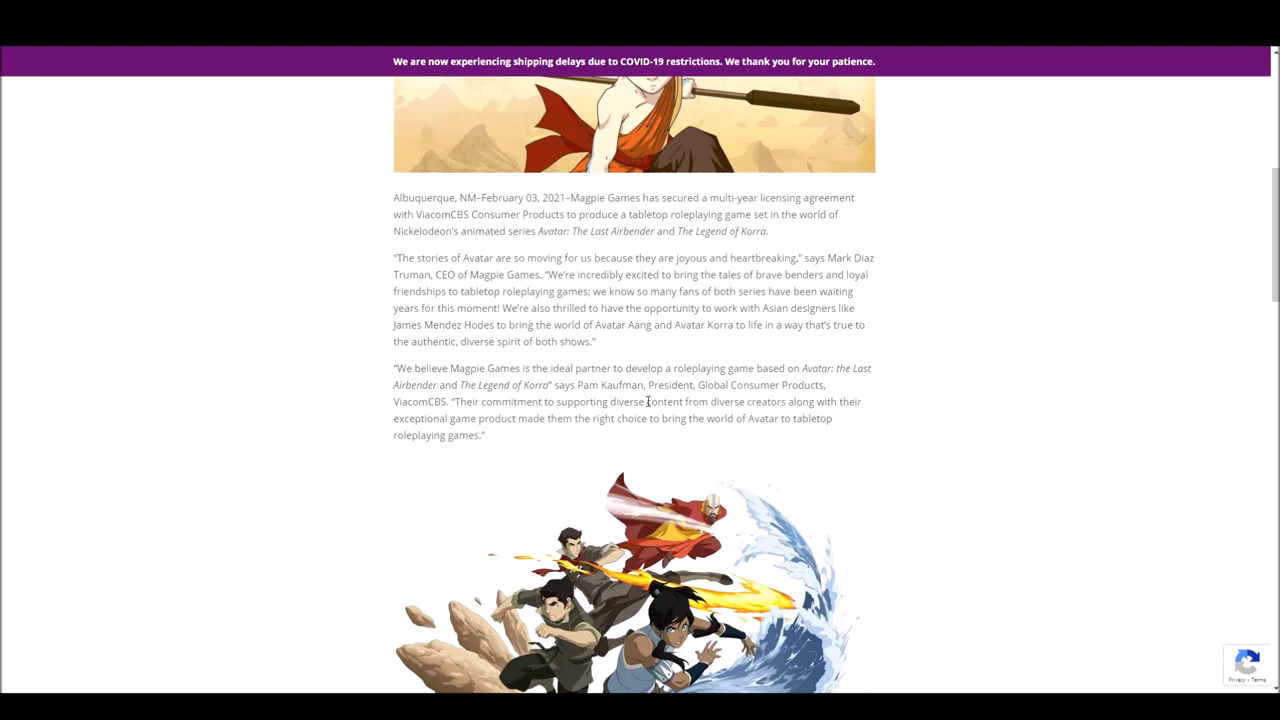
{"action": "mouse_move", "coordinate": [648, 422]}
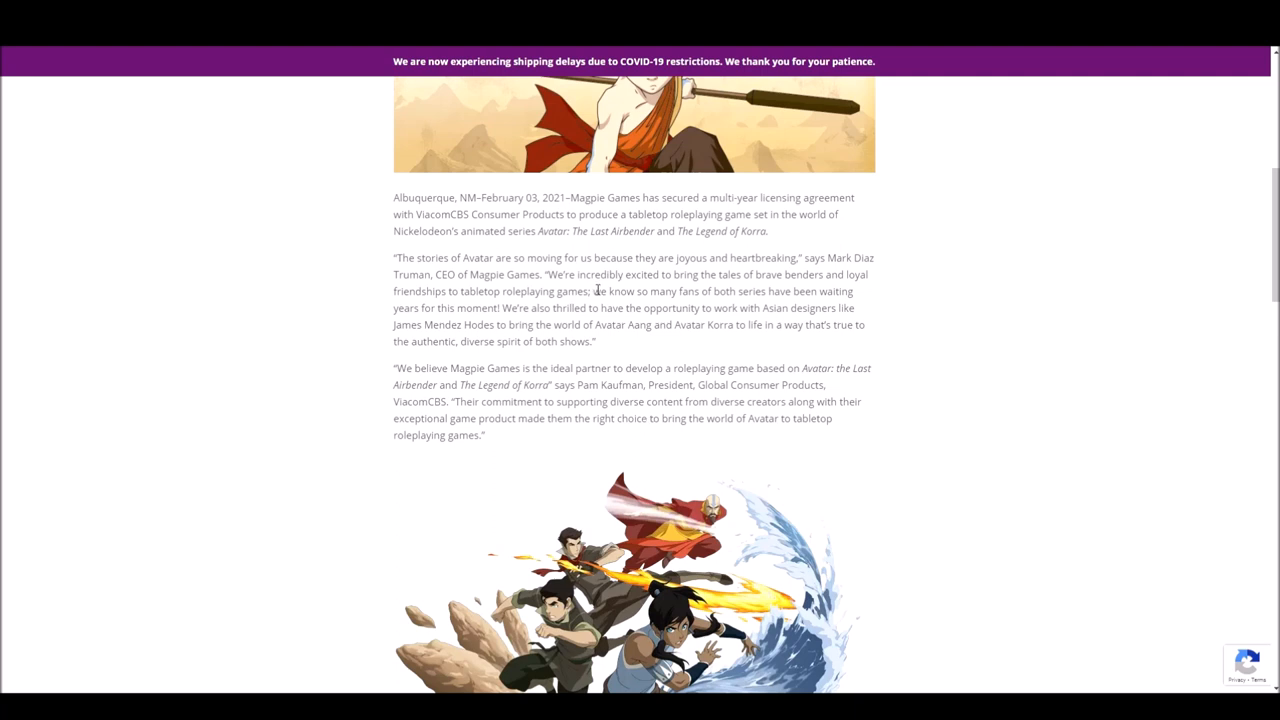
{"action": "mouse_move", "coordinate": [600, 345]}
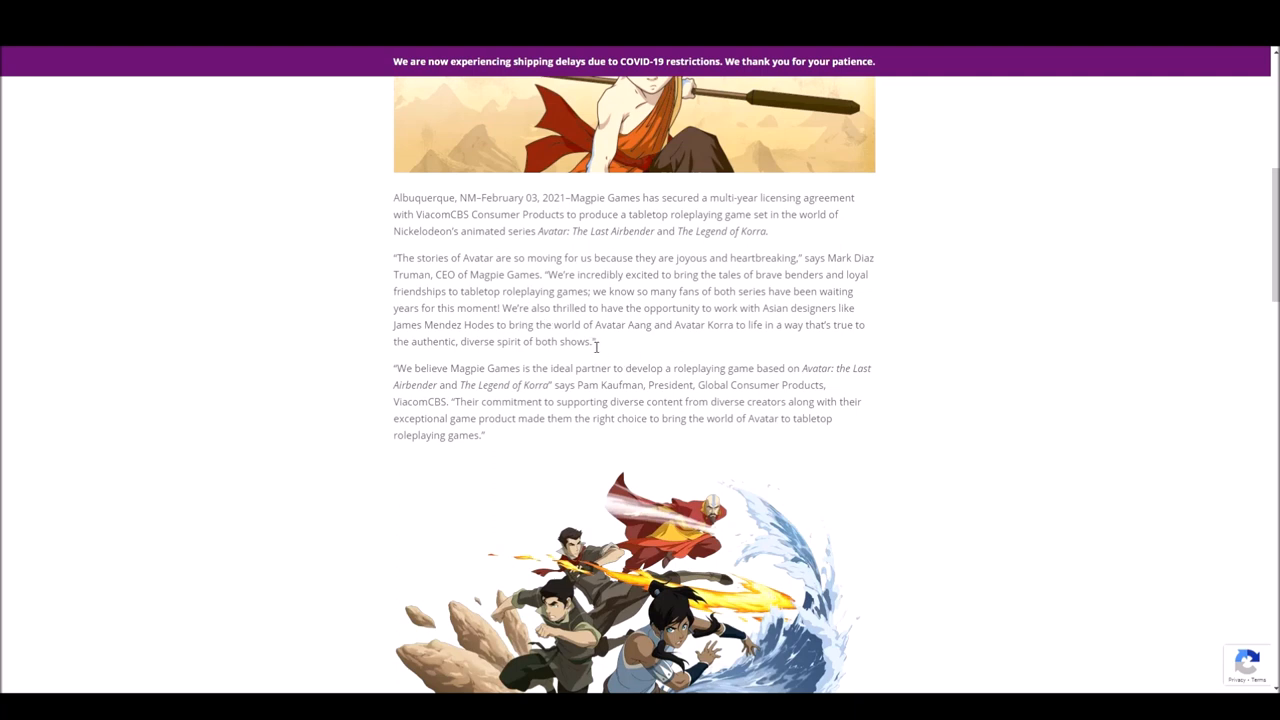
{"action": "mouse_move", "coordinate": [605, 350]}
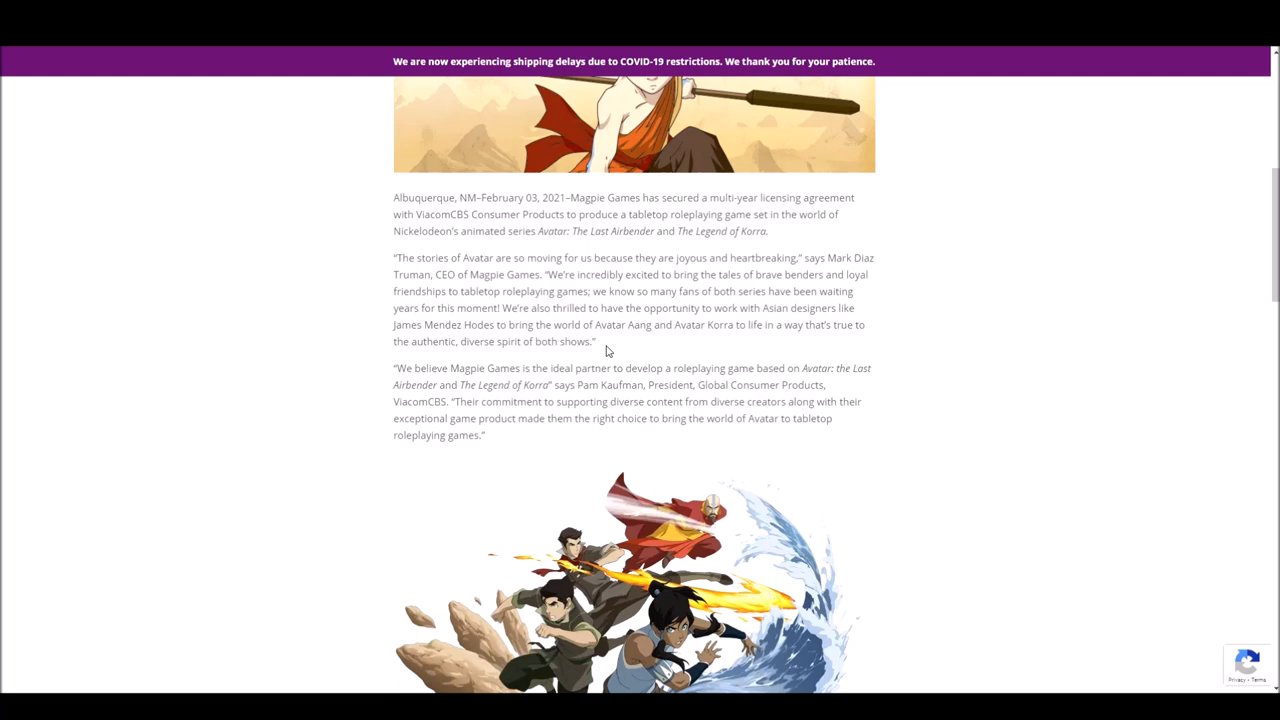
Step: Scroll down to the Core Book and supplements release paragraph, highlight it, then clear the highlight
{"action": "scroll", "scroll_direction": "down", "scroll_amount": 3}
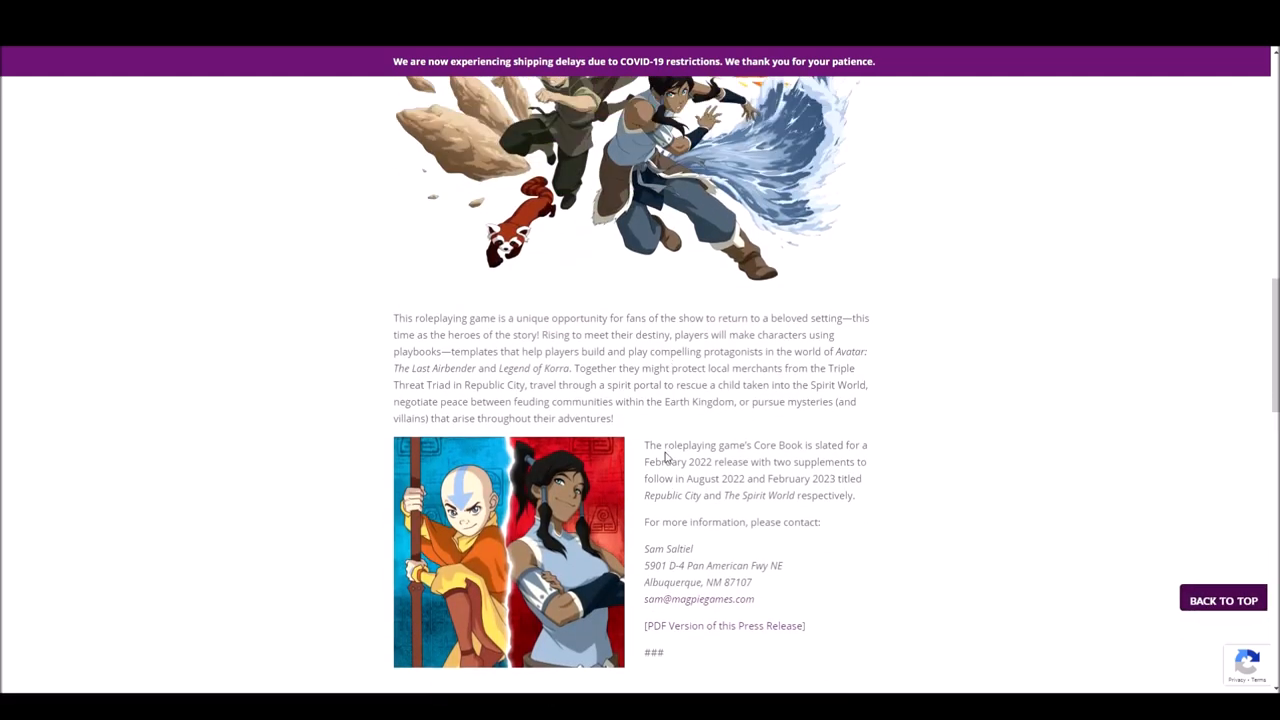
{"action": "mouse_move", "coordinate": [685, 417]}
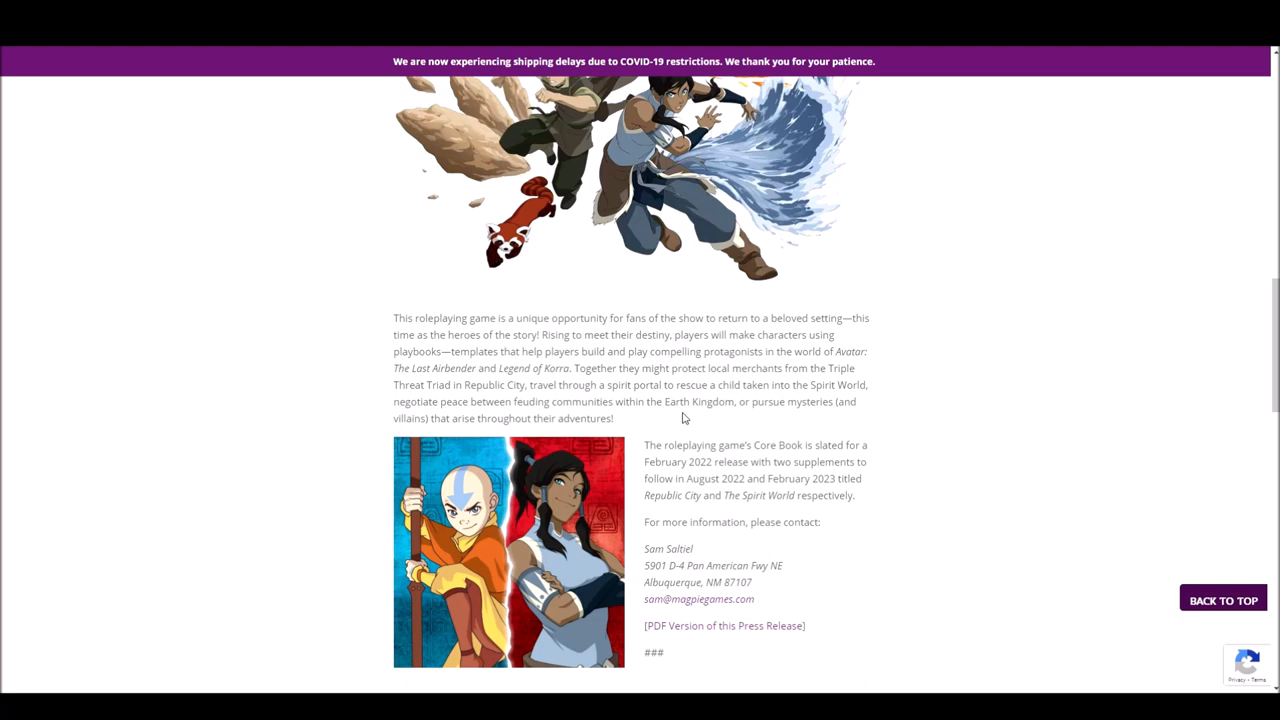
{"action": "scroll", "scroll_direction": "down", "scroll_amount": 3}
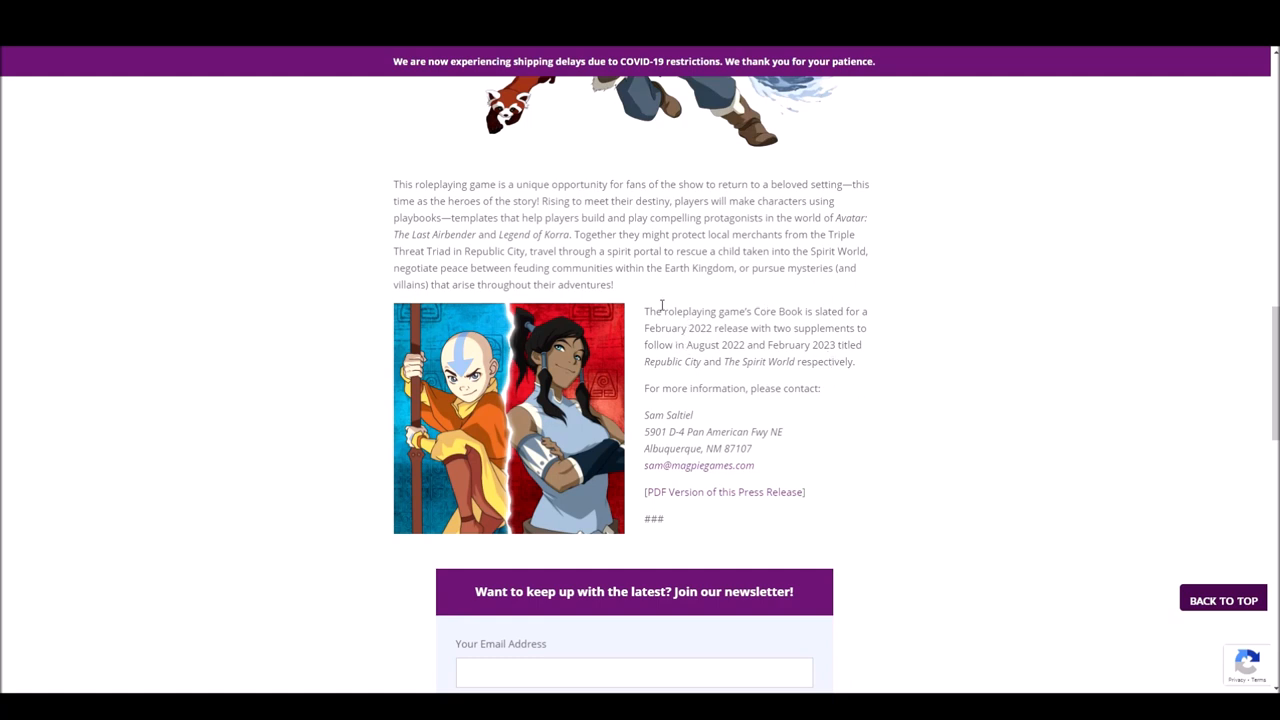
{"action": "left_click_drag", "start_coordinate": [645, 311], "coordinate": [855, 361]}
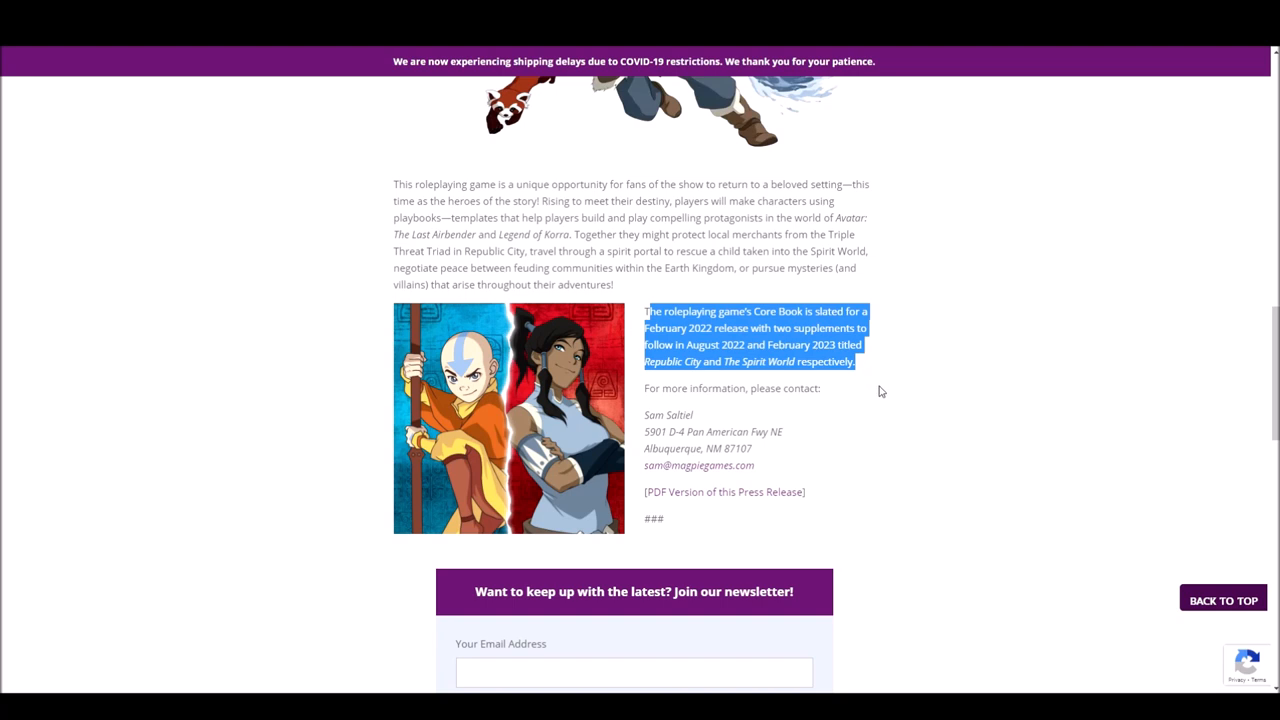
{"action": "mouse_move", "coordinate": [881, 397]}
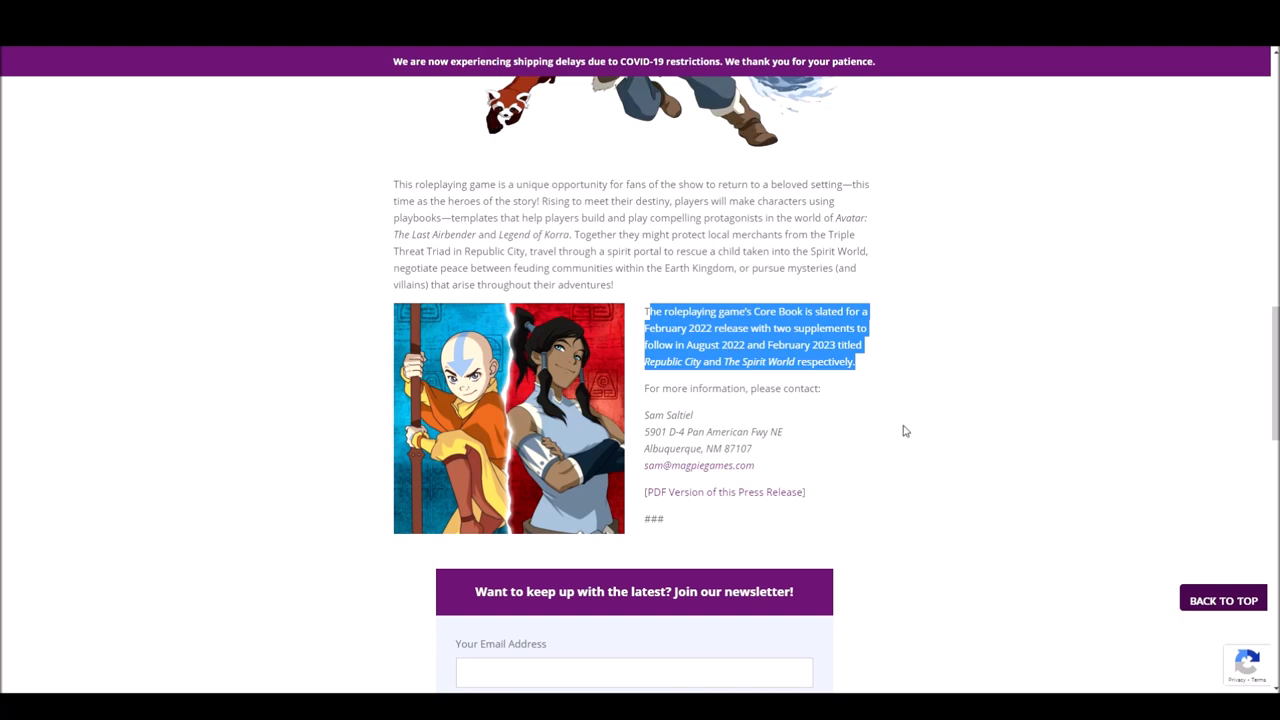
{"action": "left_click", "coordinate": [859, 279]}
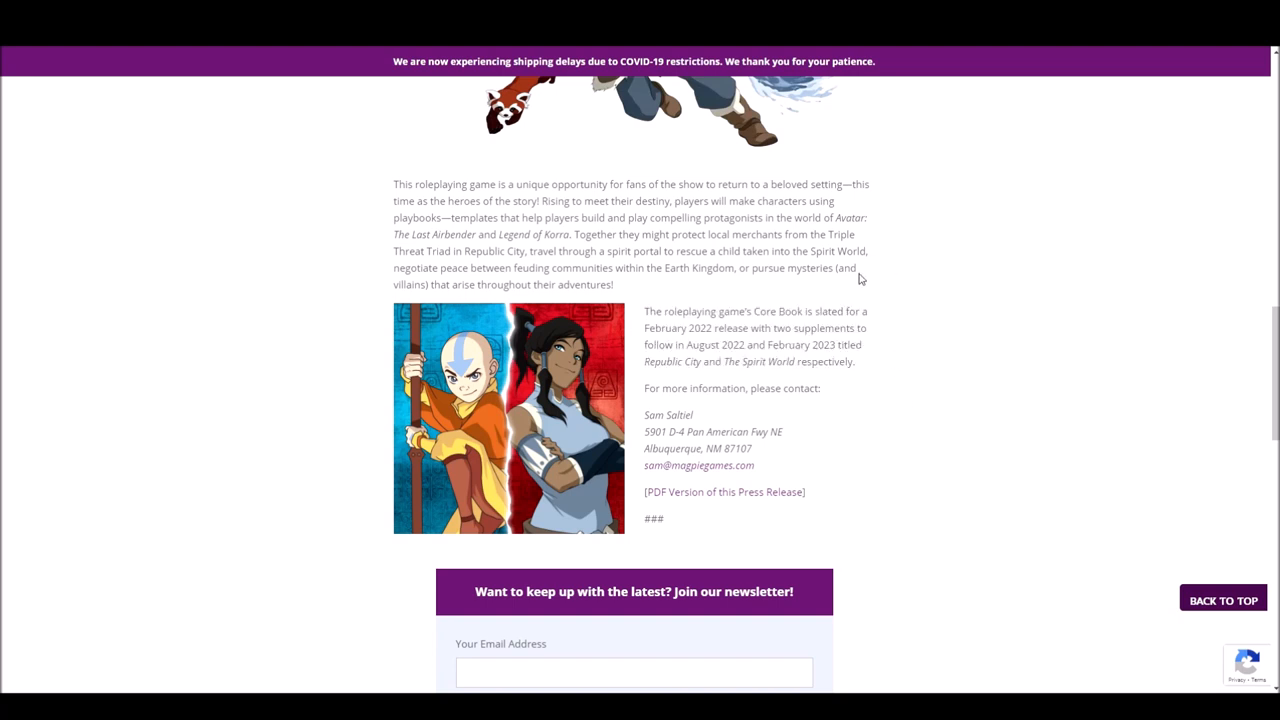
{"action": "mouse_move", "coordinate": [835, 286]}
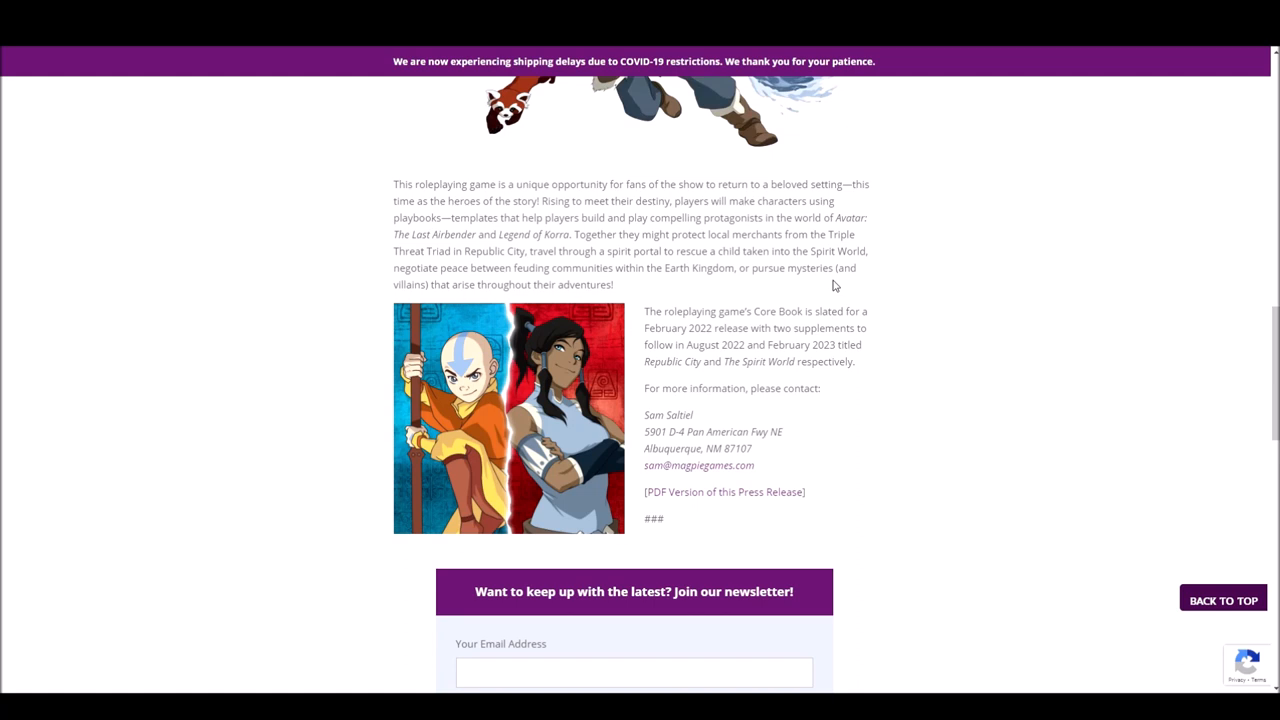
{"action": "mouse_move", "coordinate": [808, 271]}
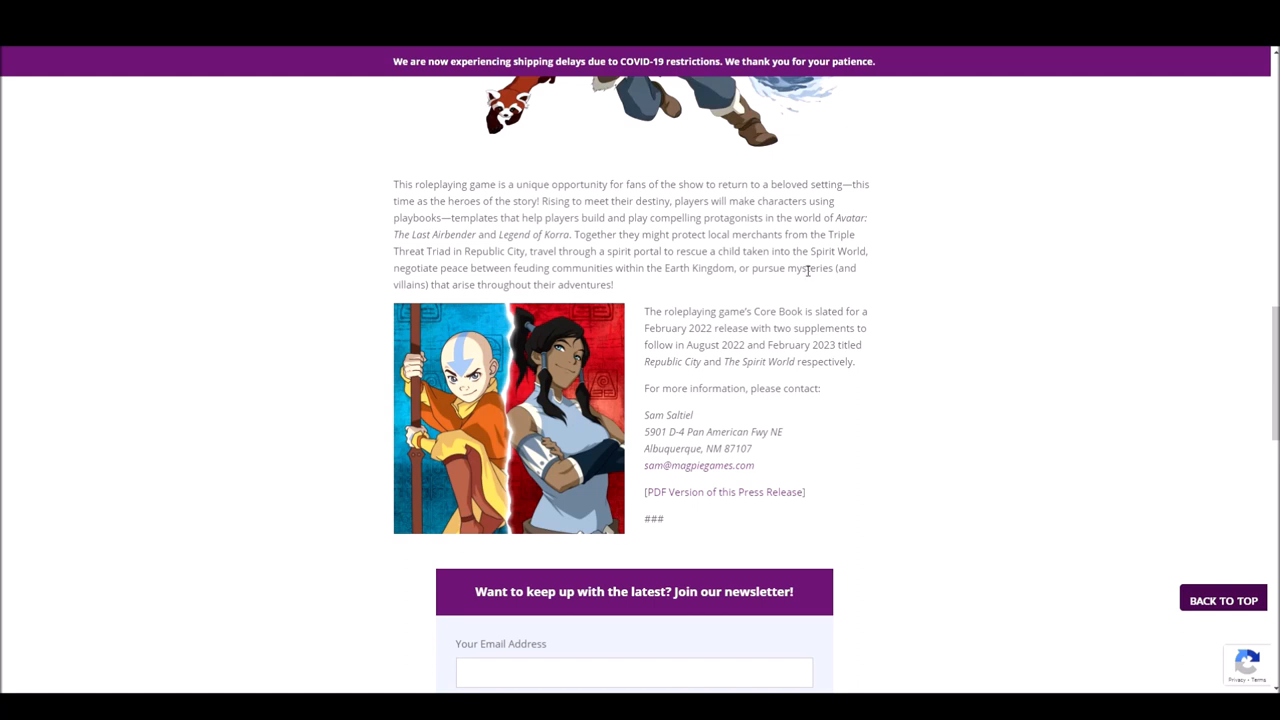
{"action": "mouse_move", "coordinate": [826, 255]}
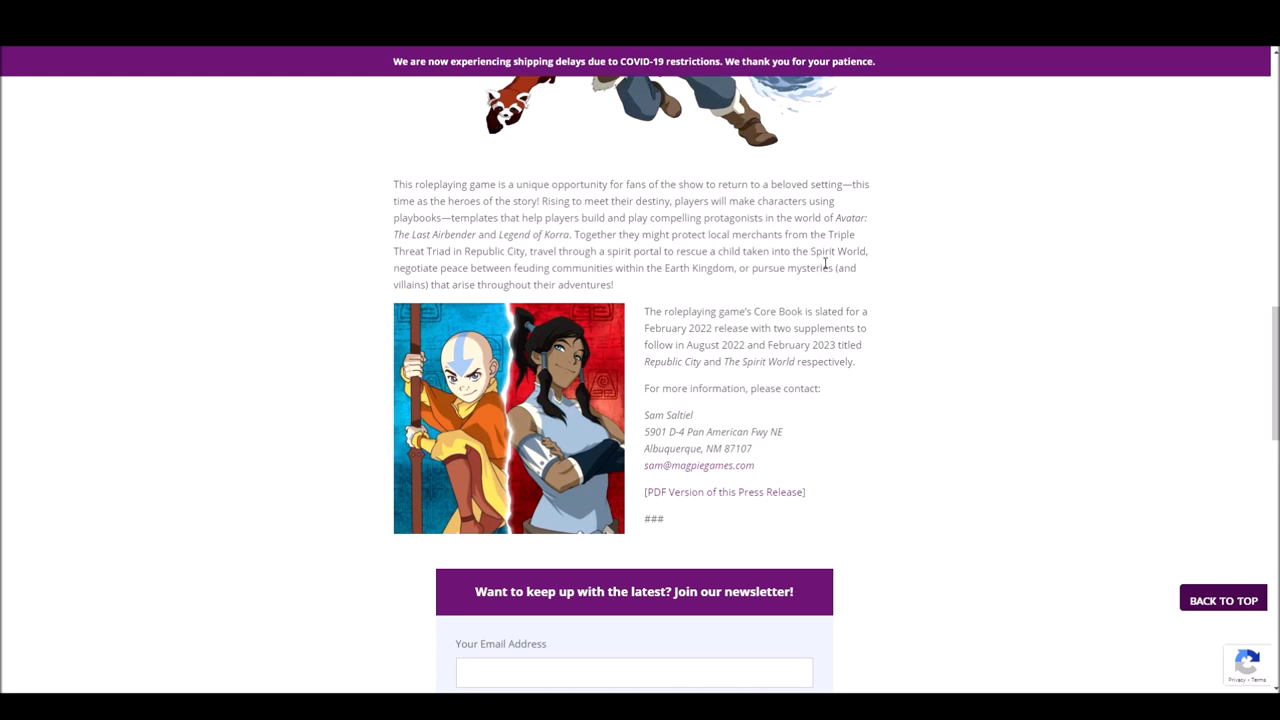
Step: Select the 'Core Book is slated…' release-date paragraph beneath the gameplay description
{"action": "scroll", "scroll_direction": "down", "scroll_amount": 3}
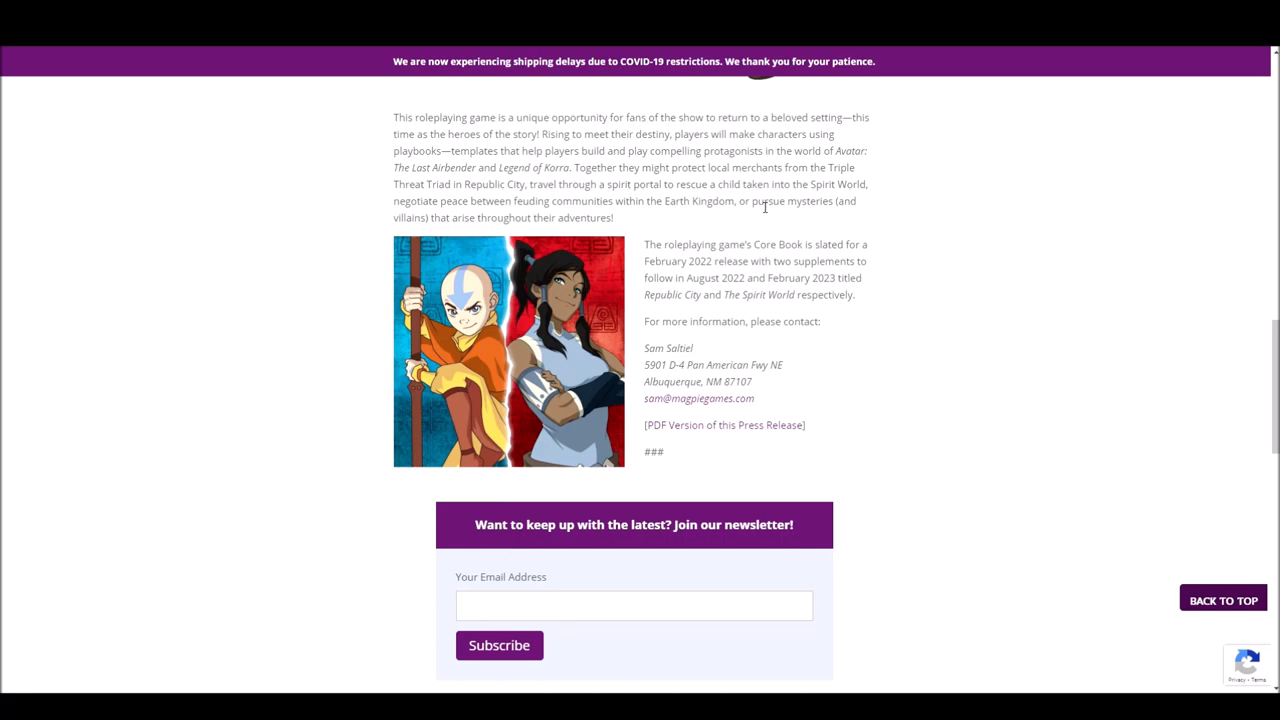
{"action": "scroll", "scroll_direction": "up", "scroll_amount": 3}
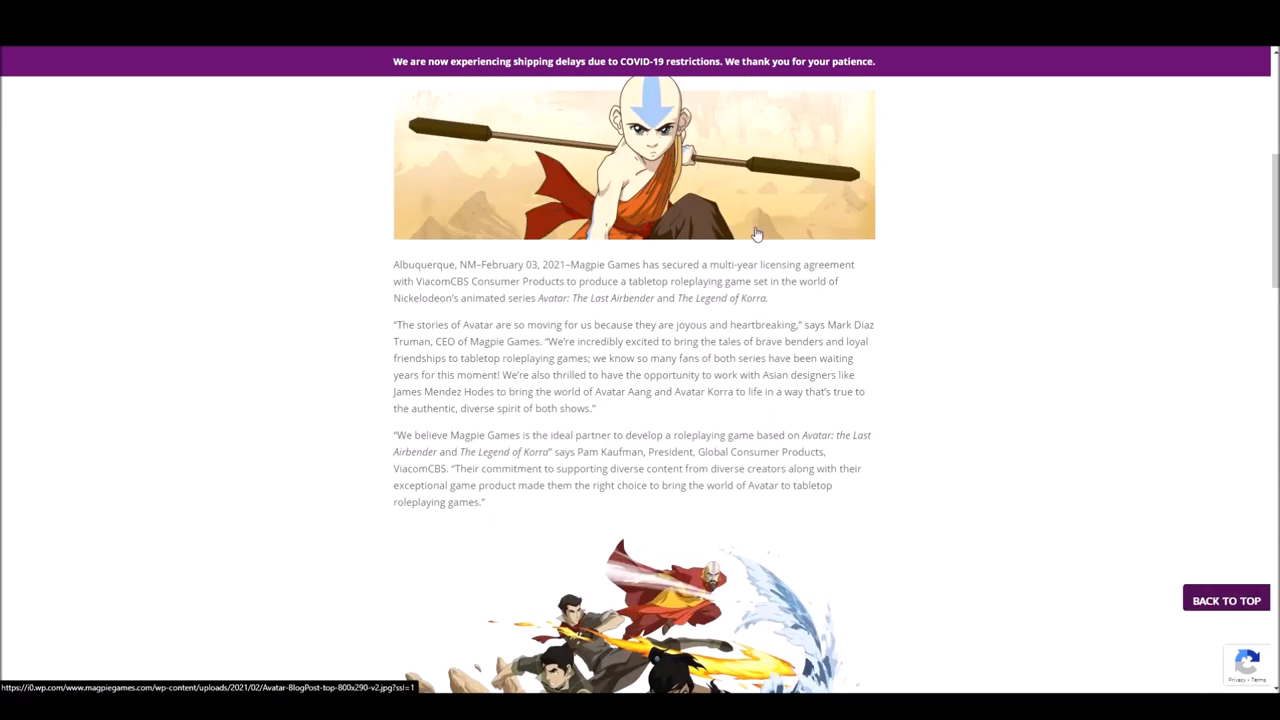
{"action": "scroll", "scroll_direction": "down", "scroll_amount": 3}
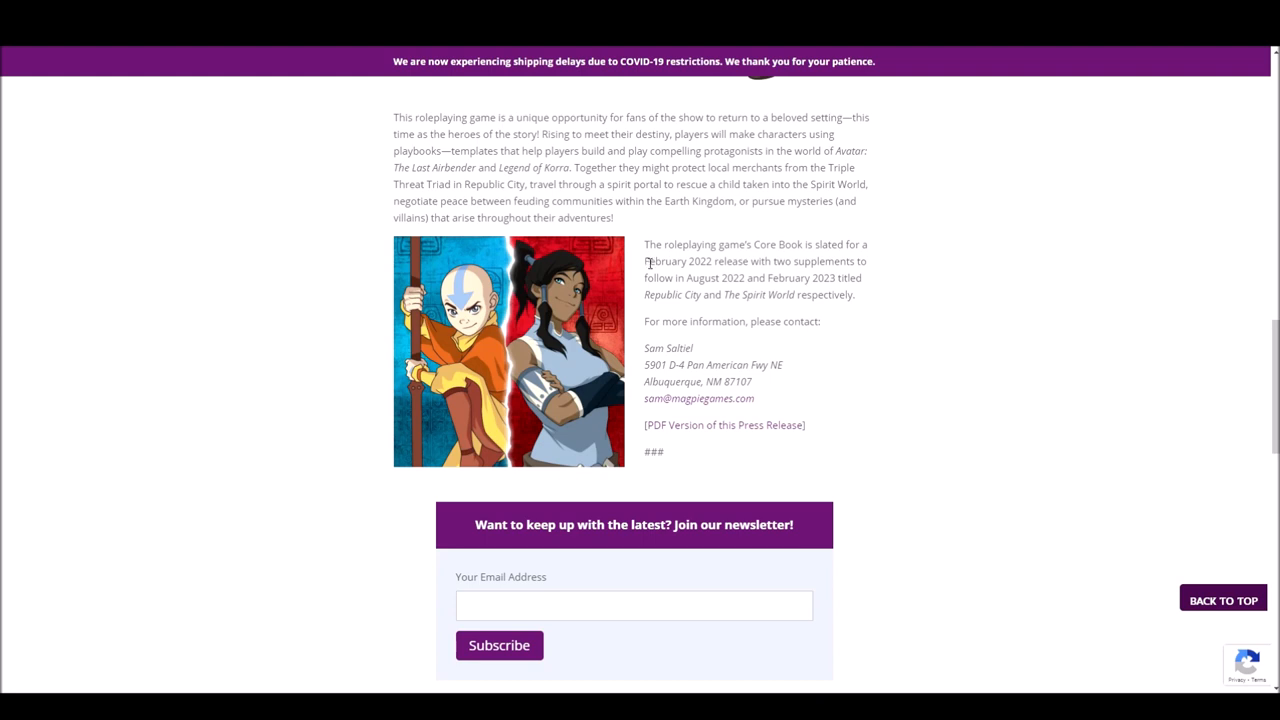
{"action": "mouse_move", "coordinate": [653, 248]}
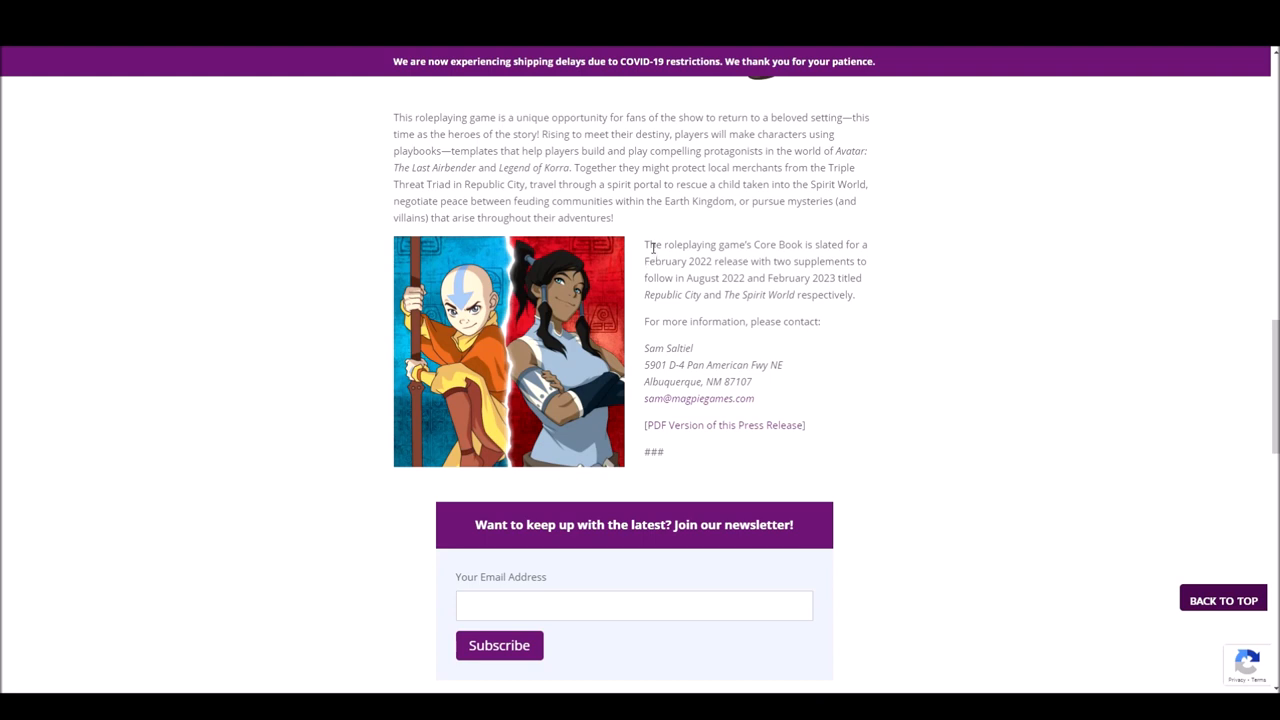
{"action": "left_click_drag", "start_coordinate": [647, 244], "coordinate": [855, 294]}
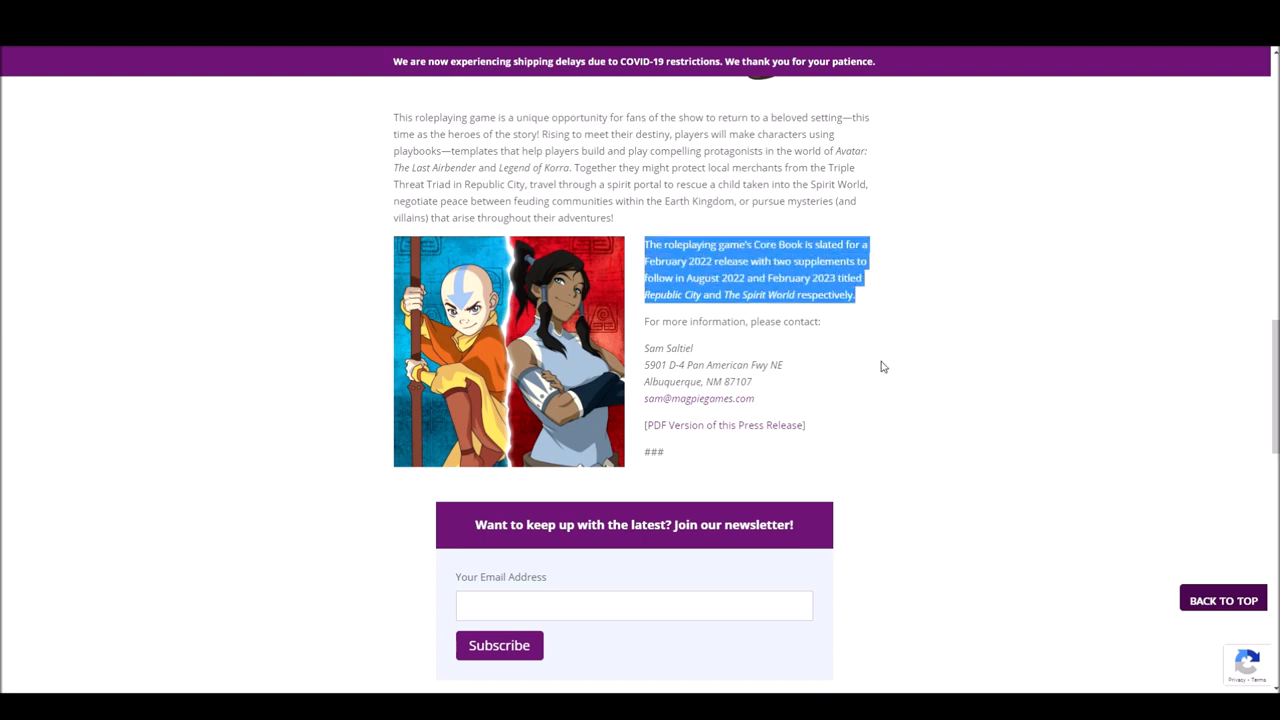
{"action": "mouse_move", "coordinate": [862, 358]}
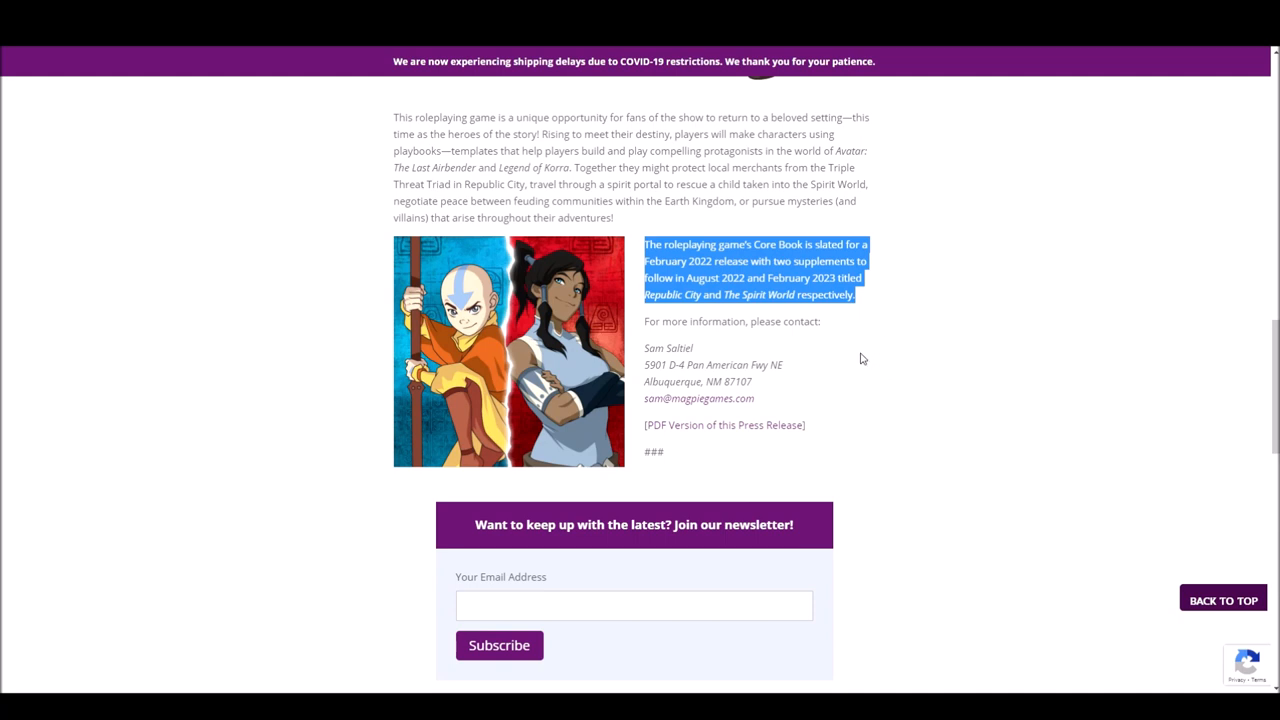
{"action": "mouse_move", "coordinate": [844, 327]}
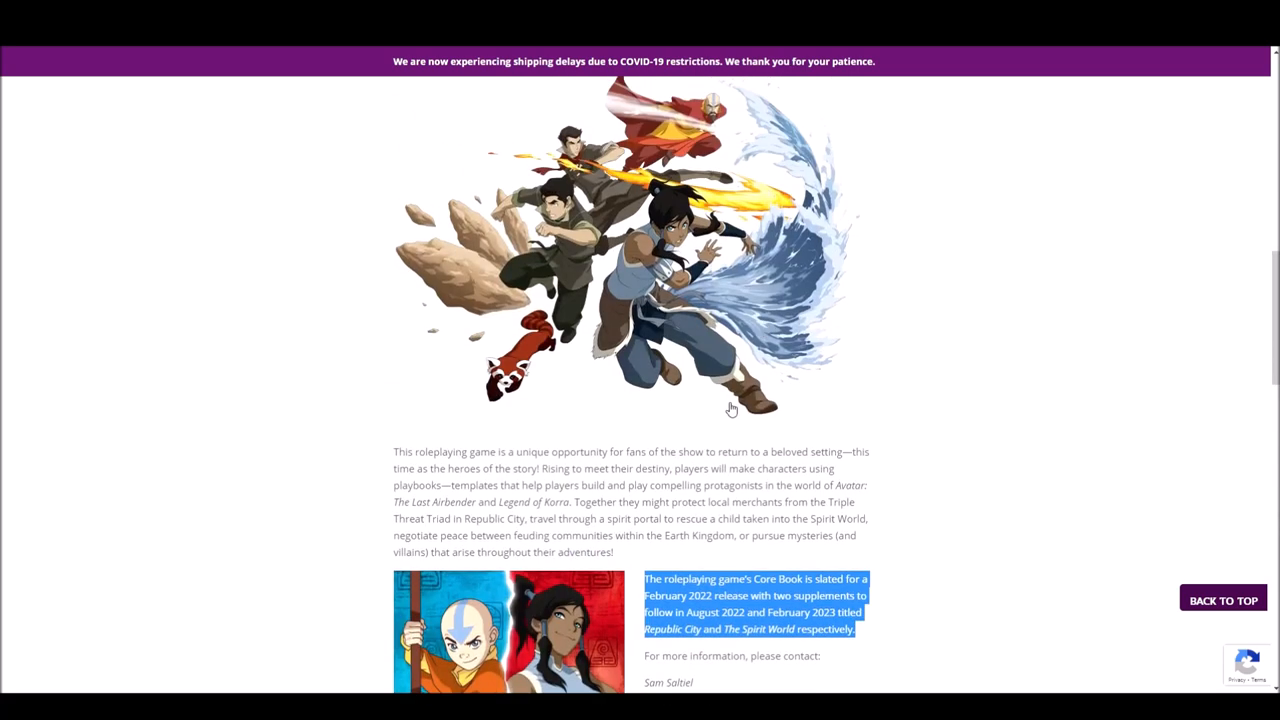
Step: Clear the release-schedule highlight, then highlight and deselect the spirit portal rescue example
{"action": "scroll", "scroll_direction": "up", "scroll_amount": 3}
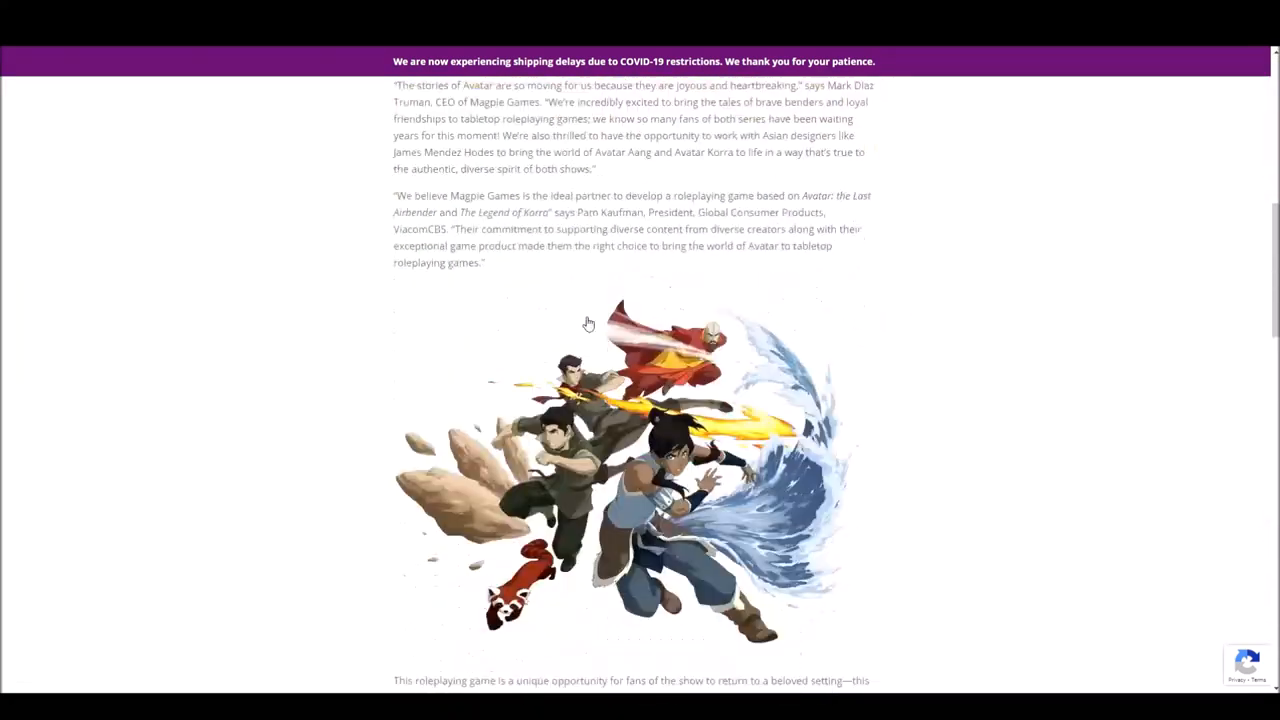
{"action": "scroll", "scroll_direction": "down", "scroll_amount": 3}
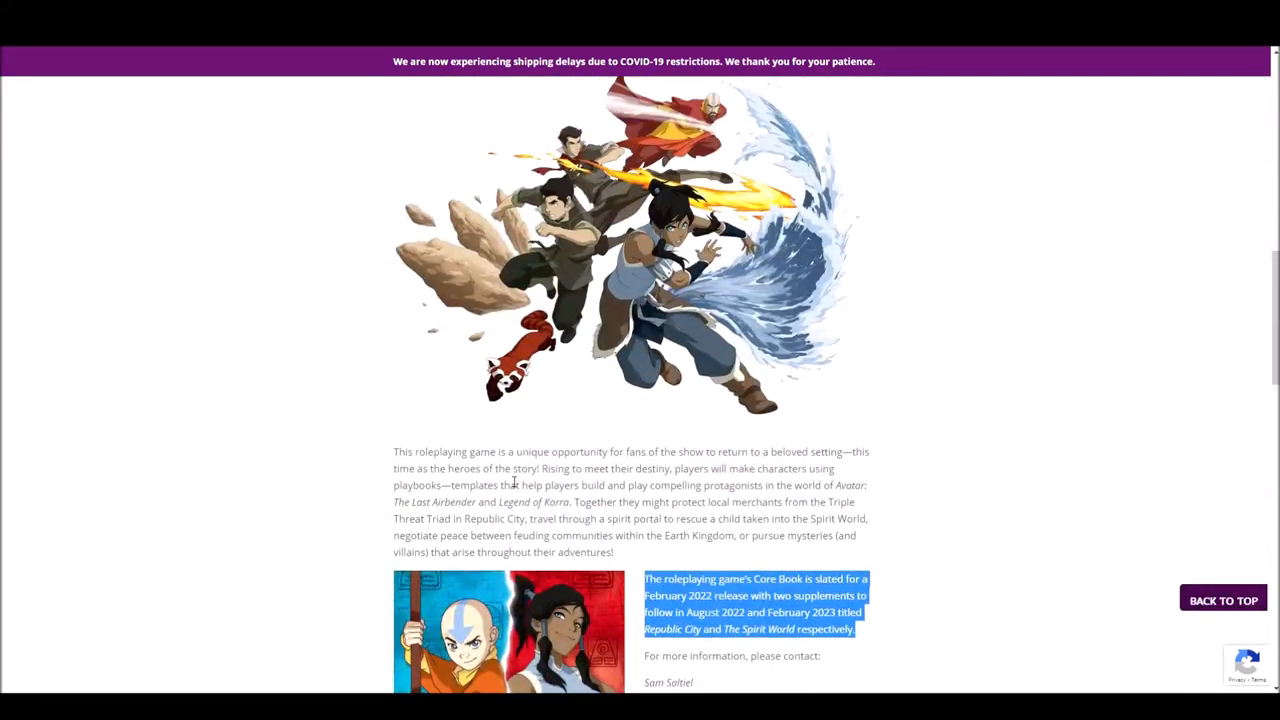
{"action": "left_click_drag", "start_coordinate": [644, 578], "coordinate": [790, 518]}
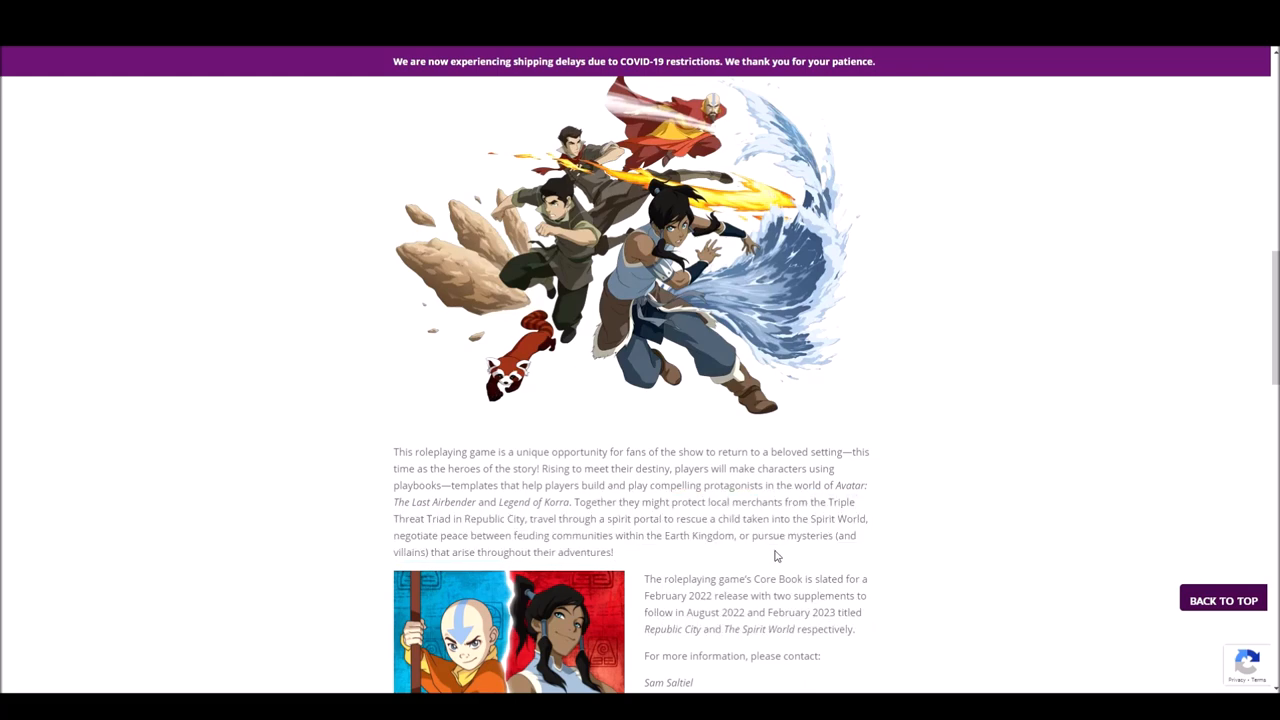
{"action": "mouse_move", "coordinate": [687, 554]}
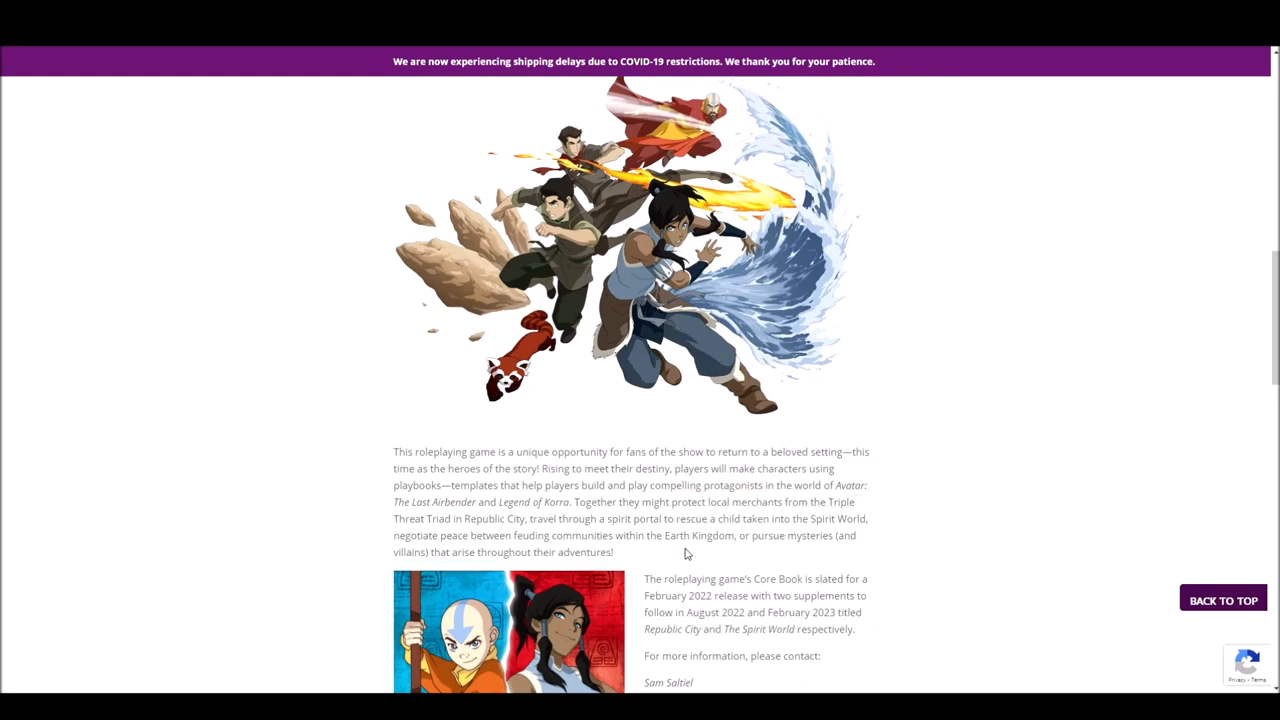
{"action": "left_click_drag", "start_coordinate": [599, 518], "coordinate": [868, 518]}
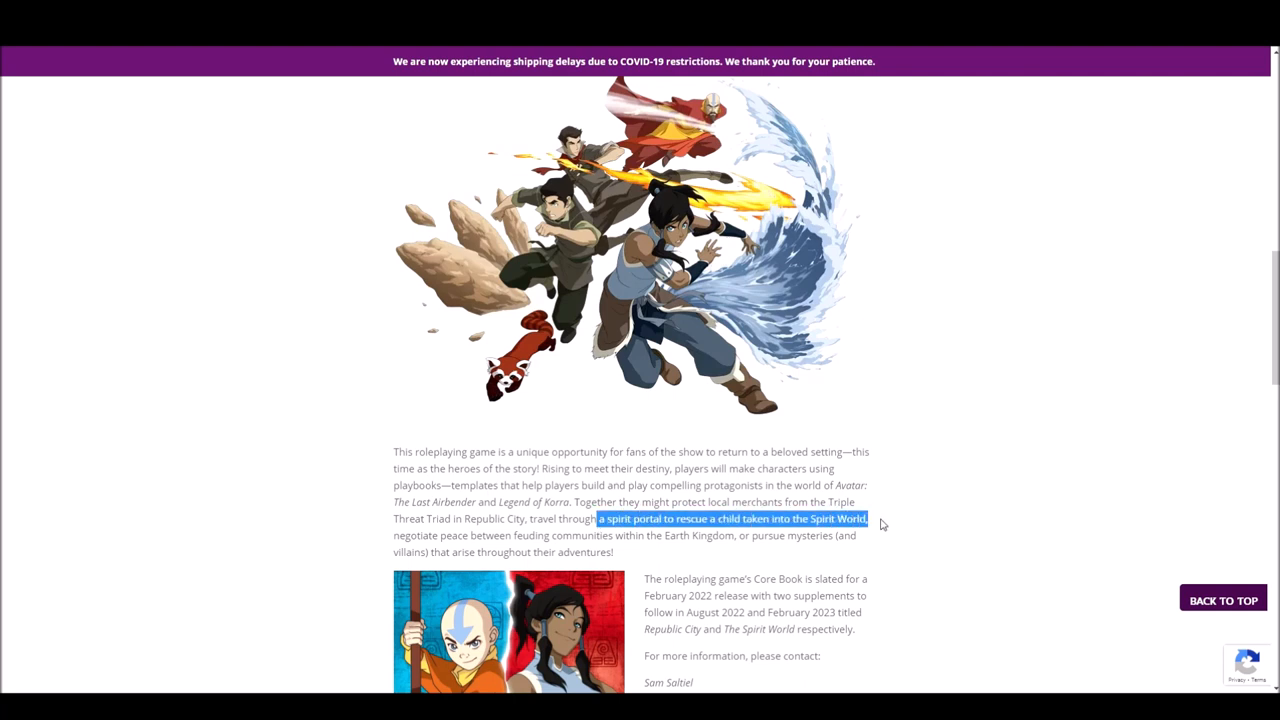
{"action": "left_click", "coordinate": [771, 535]}
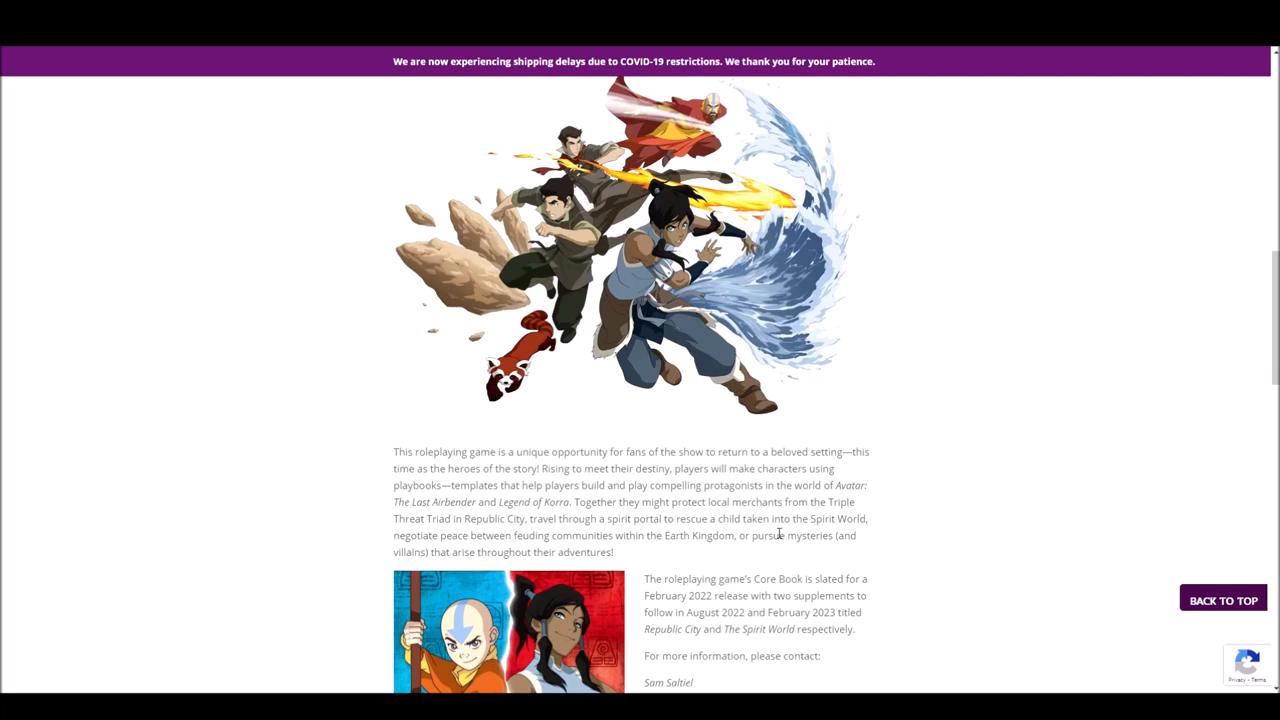
Step: Scroll down past the release schedule to the press release's contact details
{"action": "scroll", "scroll_direction": "down", "scroll_amount": 3}
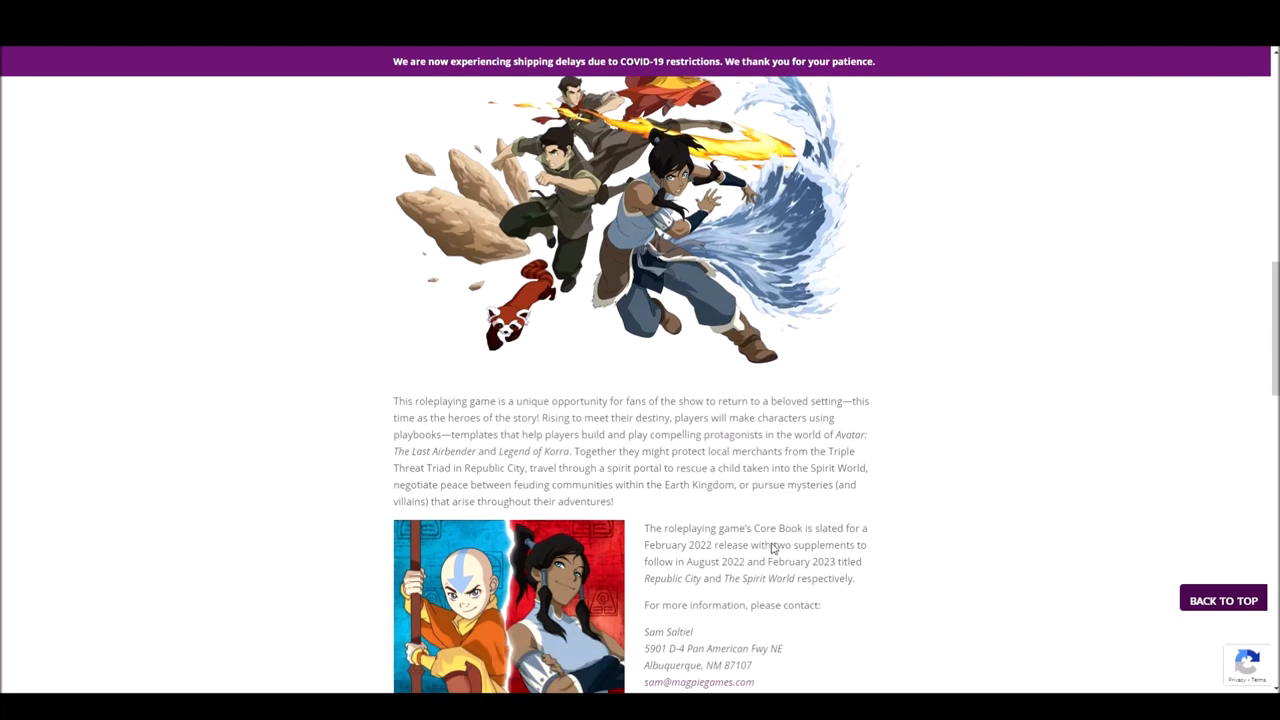
{"action": "scroll", "scroll_direction": "down", "scroll_amount": 3}
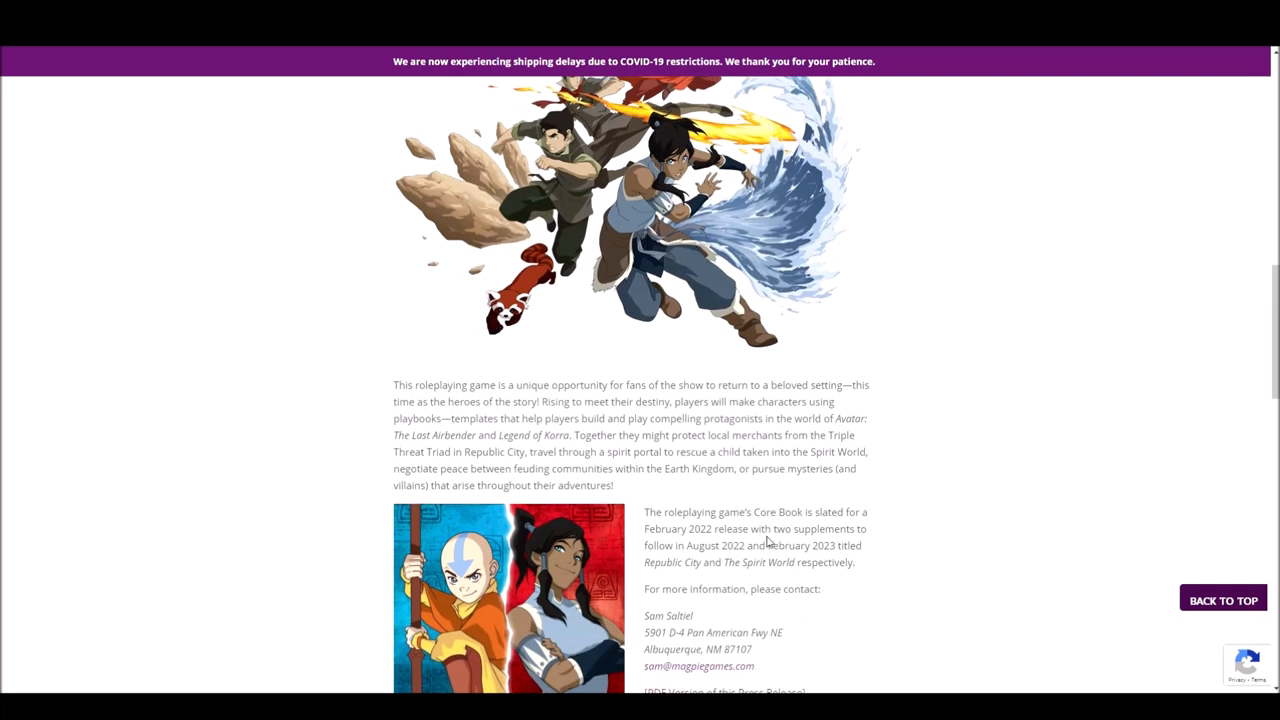
{"action": "mouse_move", "coordinate": [775, 556]}
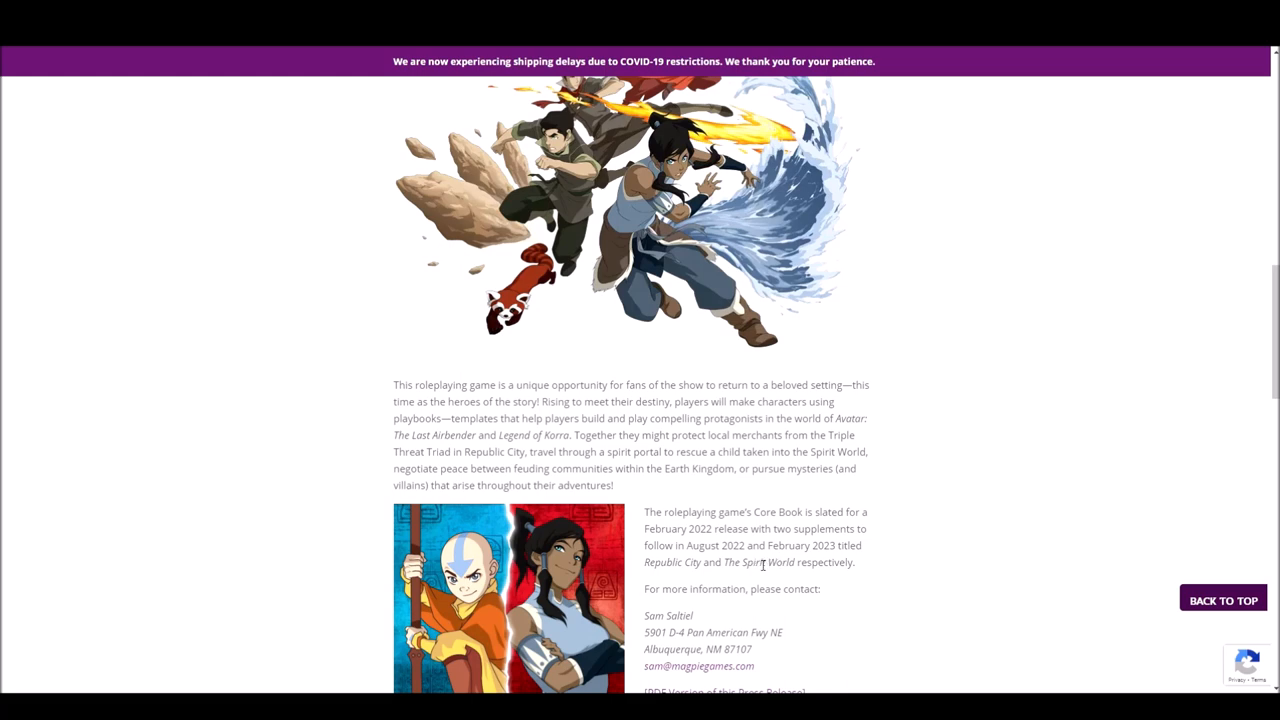
{"action": "scroll", "scroll_direction": "down", "scroll_amount": 3}
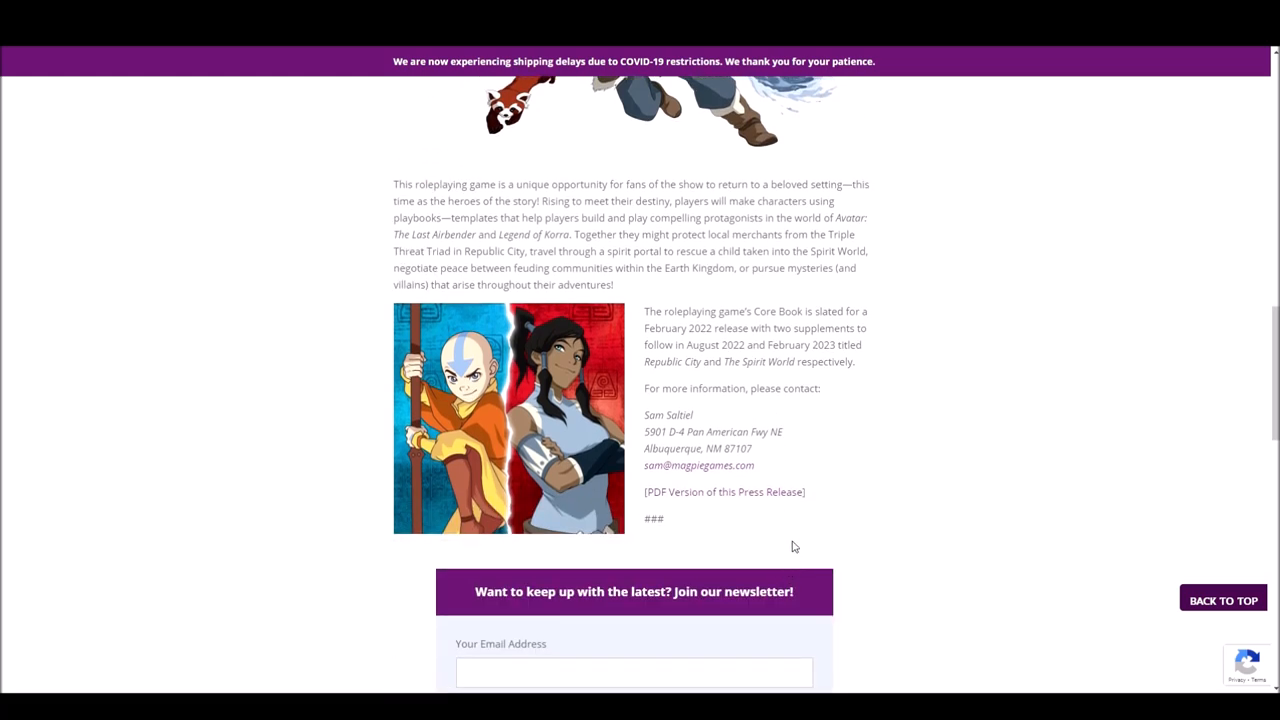
{"action": "scroll", "scroll_direction": "up", "scroll_amount": 3}
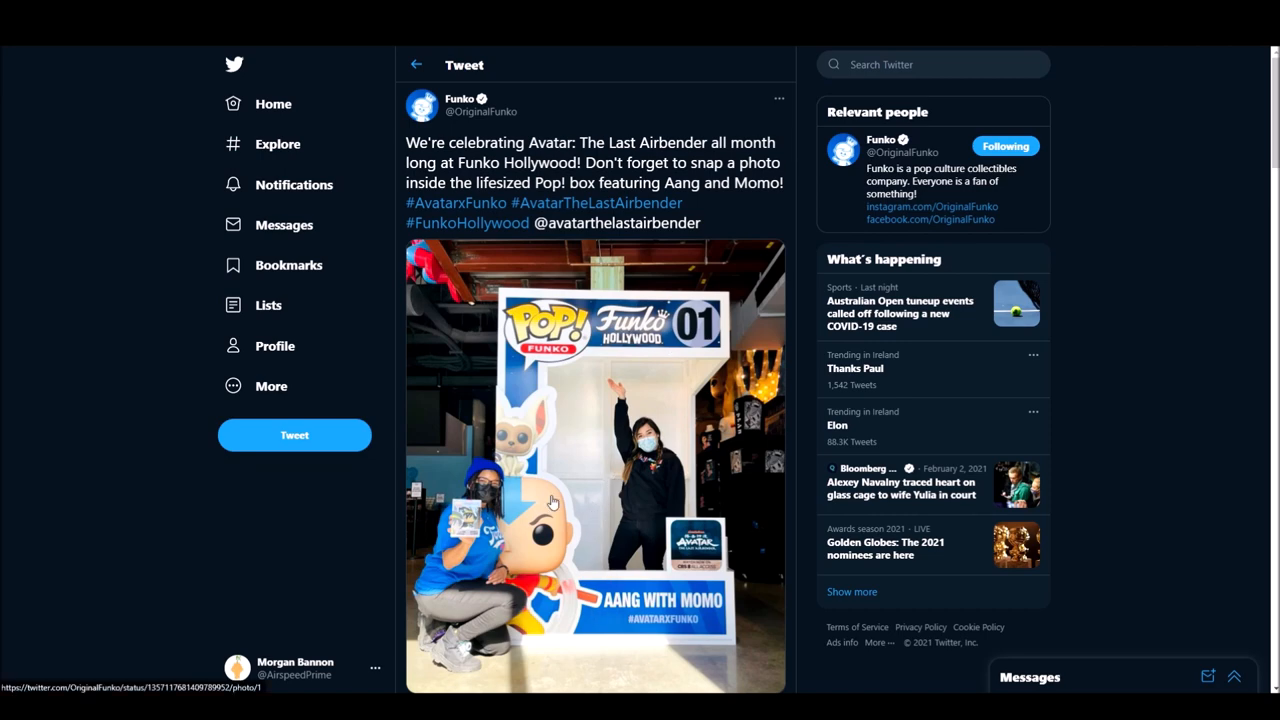
{"action": "mouse_move", "coordinate": [686, 468]}
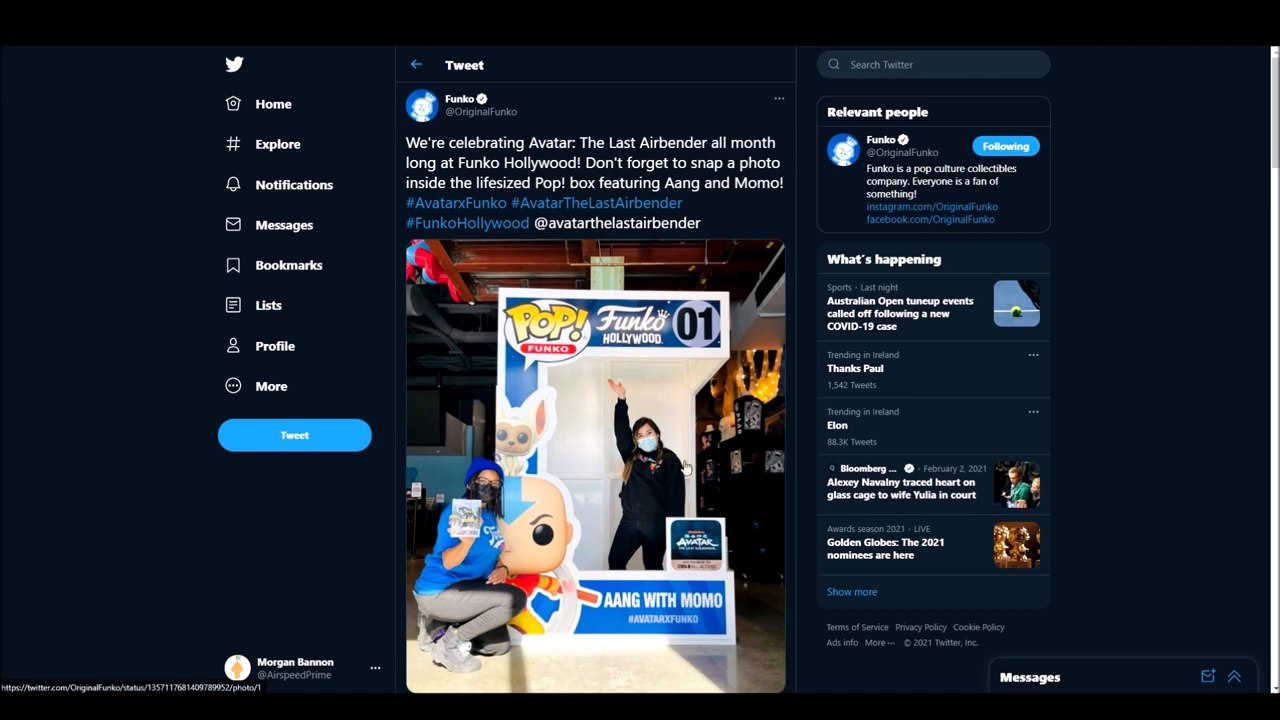
{"action": "mouse_move", "coordinate": [665, 497]}
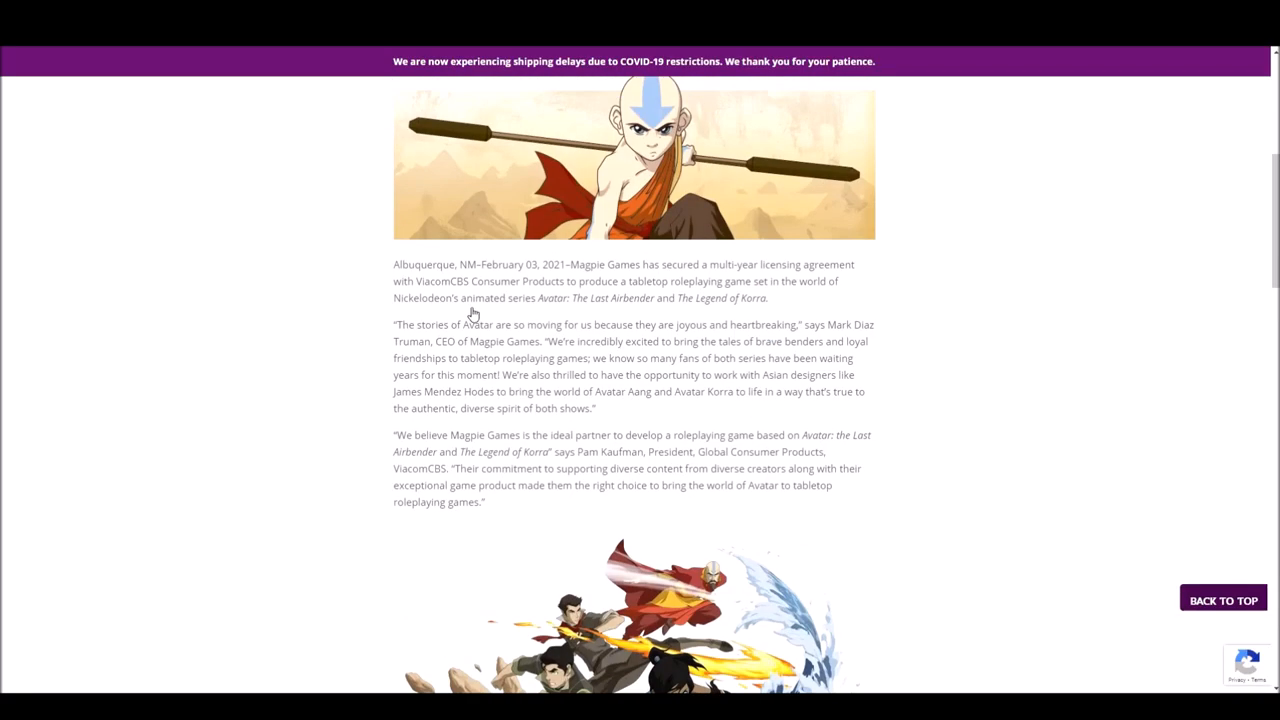
Step: Scroll past the executives' quotes to the release schedule and the PDF version link
{"action": "scroll", "scroll_direction": "down", "scroll_amount": 3}
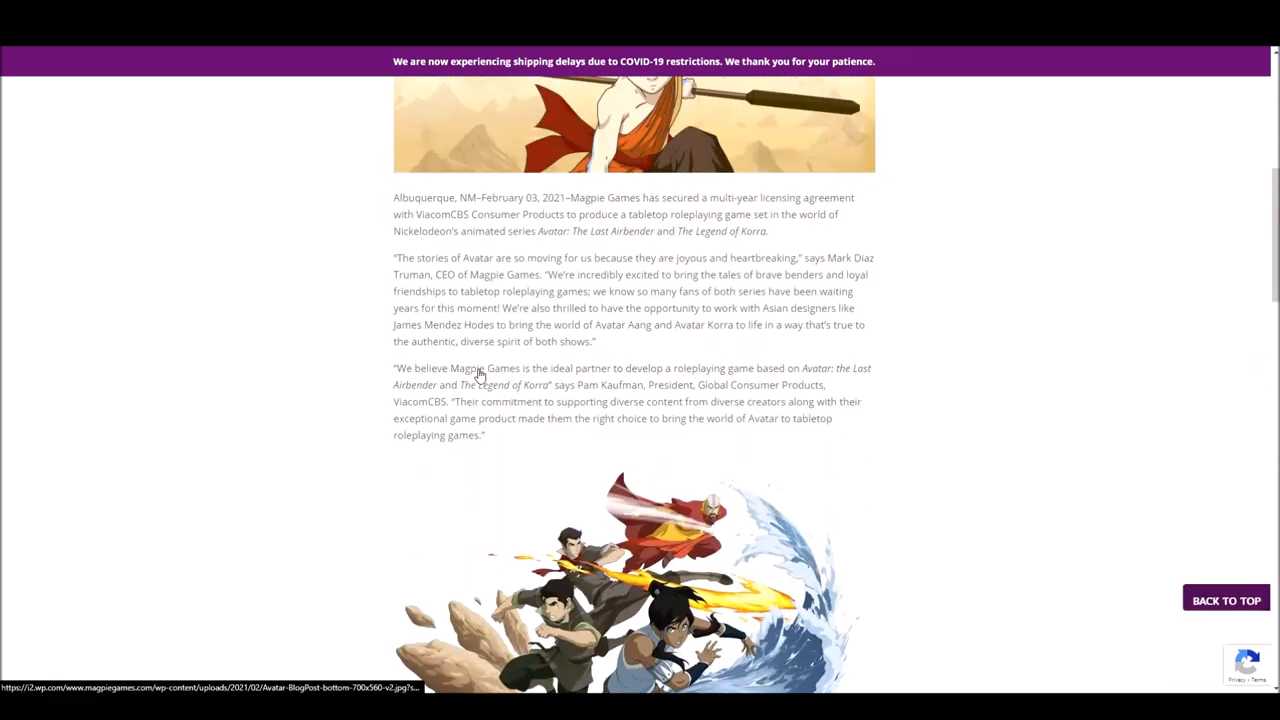
{"action": "scroll", "scroll_direction": "down", "scroll_amount": 3}
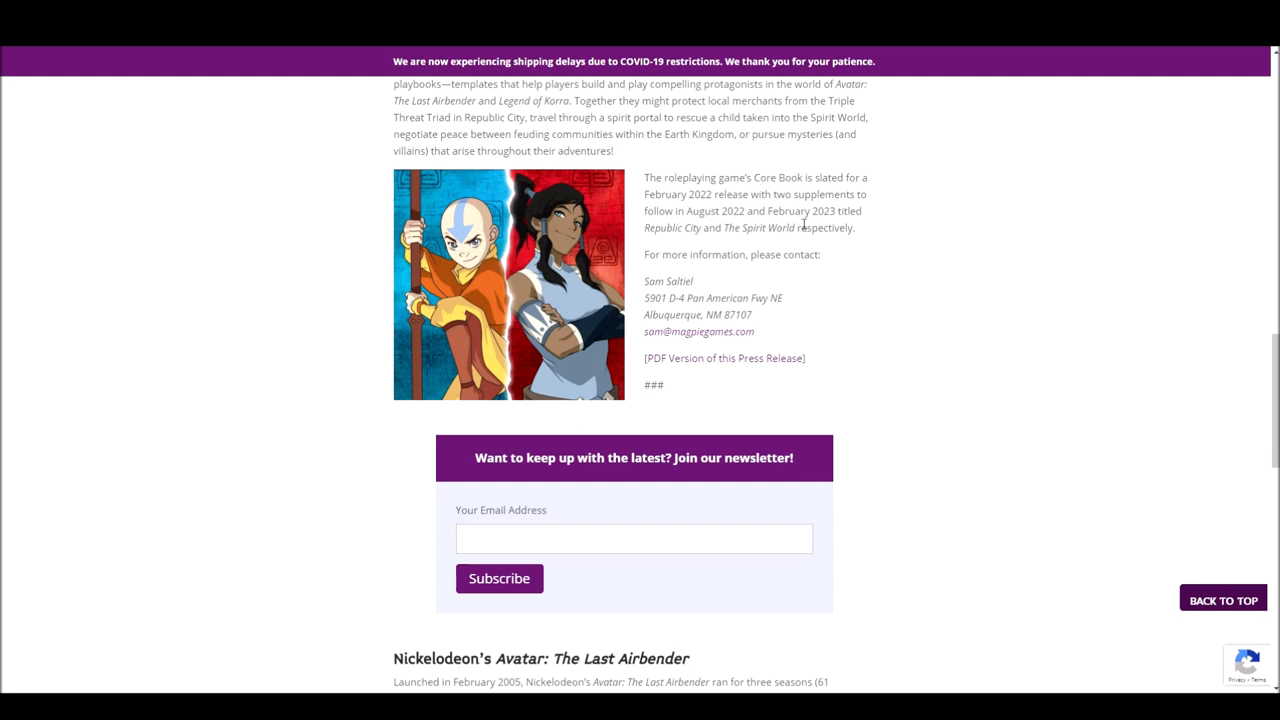
{"action": "mouse_move", "coordinate": [772, 252]}
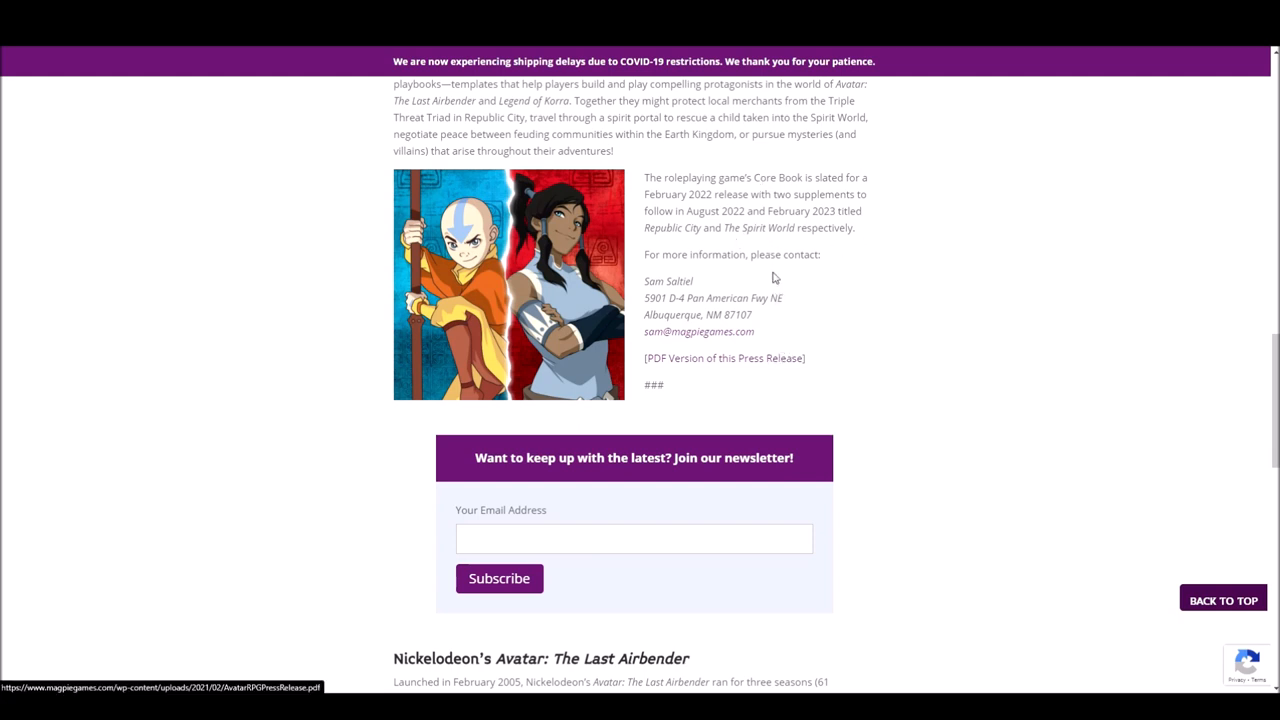
{"action": "mouse_move", "coordinate": [752, 245]}
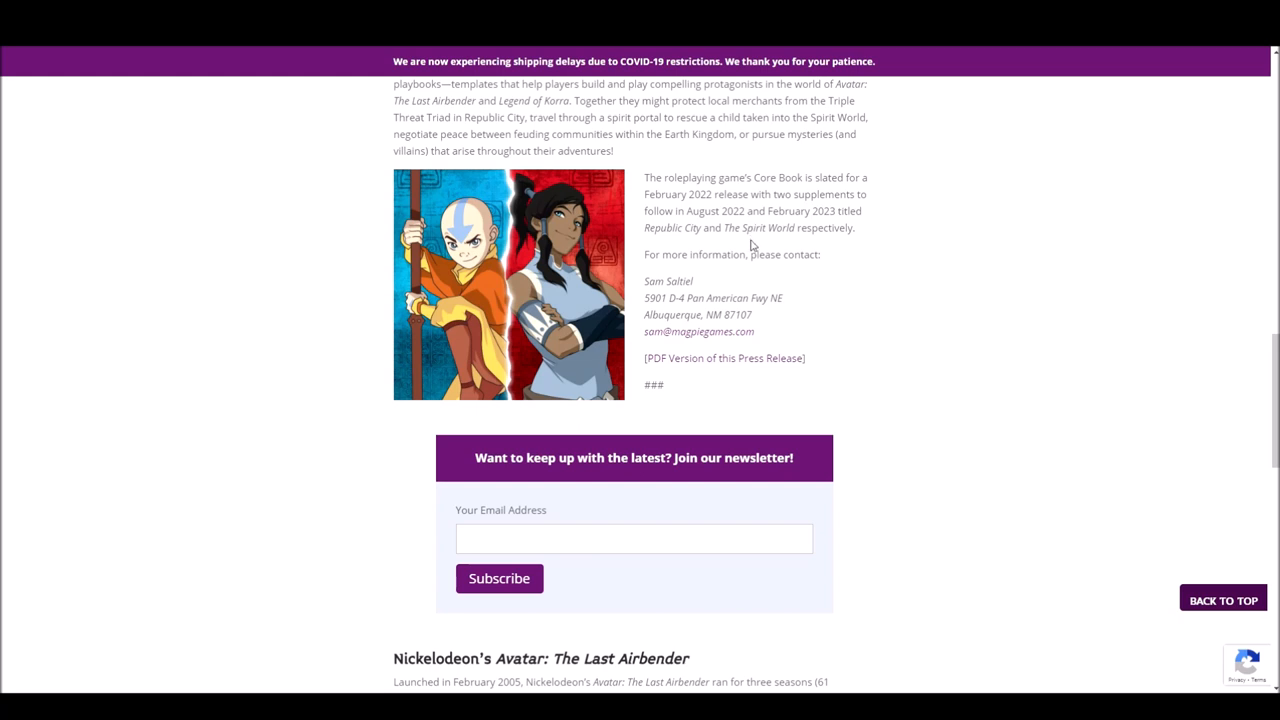
{"action": "mouse_move", "coordinate": [750, 260]}
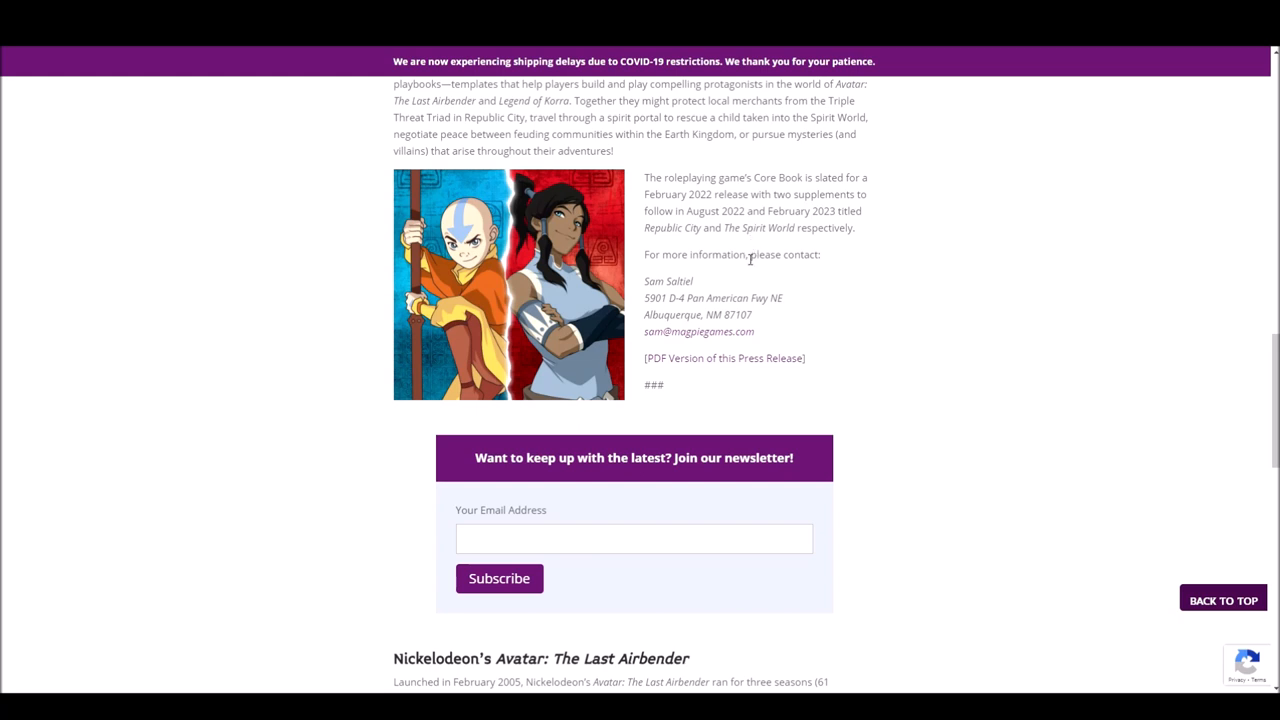